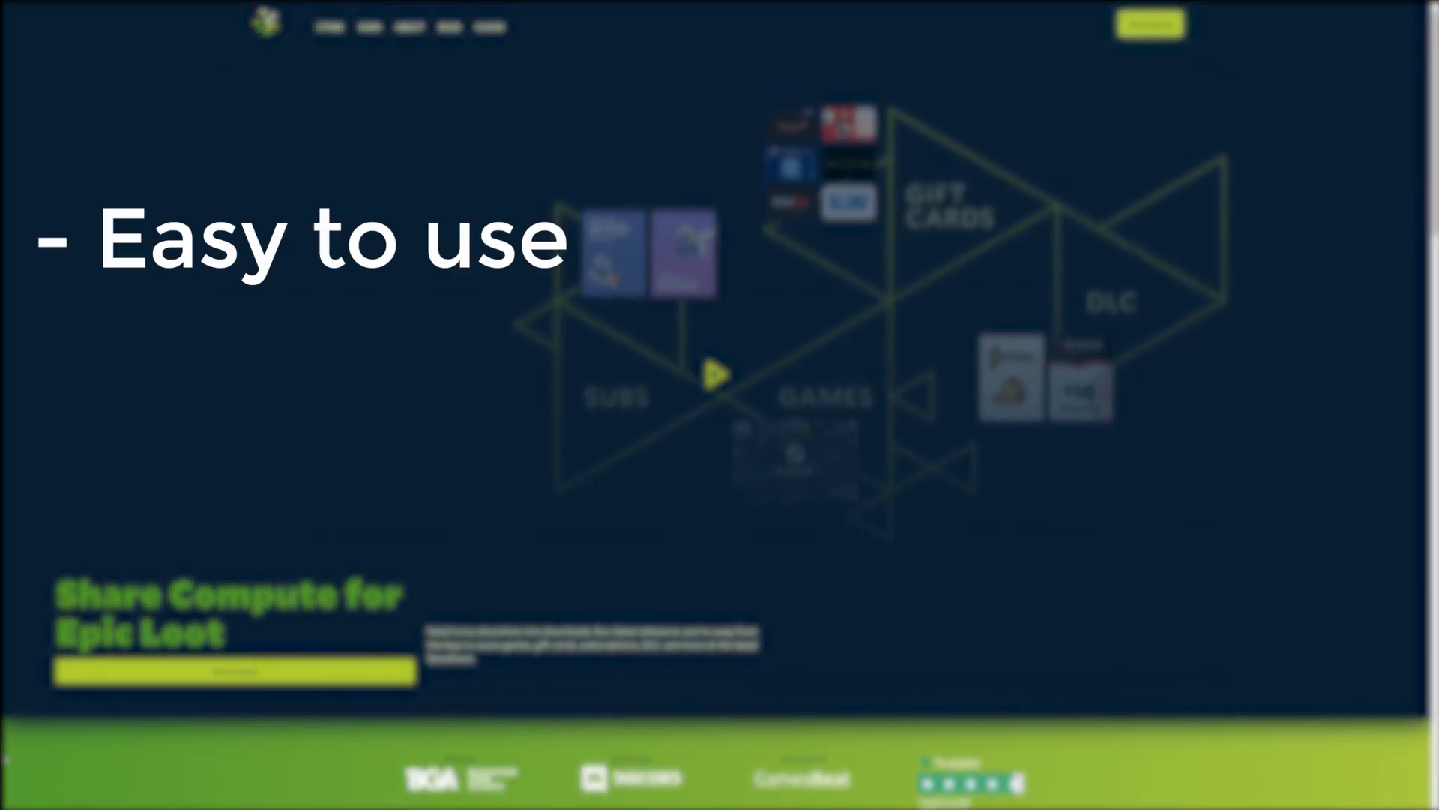
Type a sample object literal with values 34242344 and 123 to illustrate key/value storage.
scroll("down", 3)
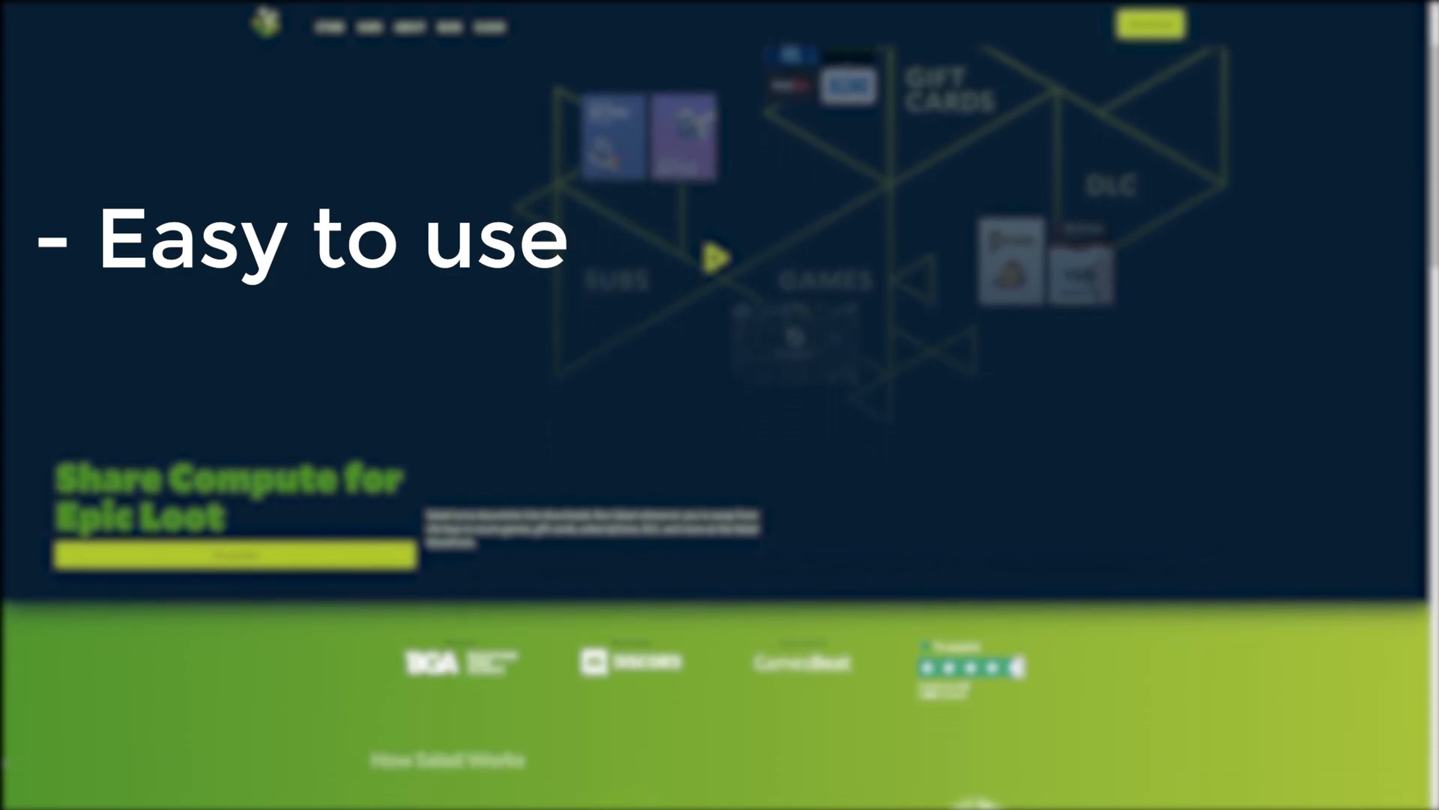
scroll("down", 3)
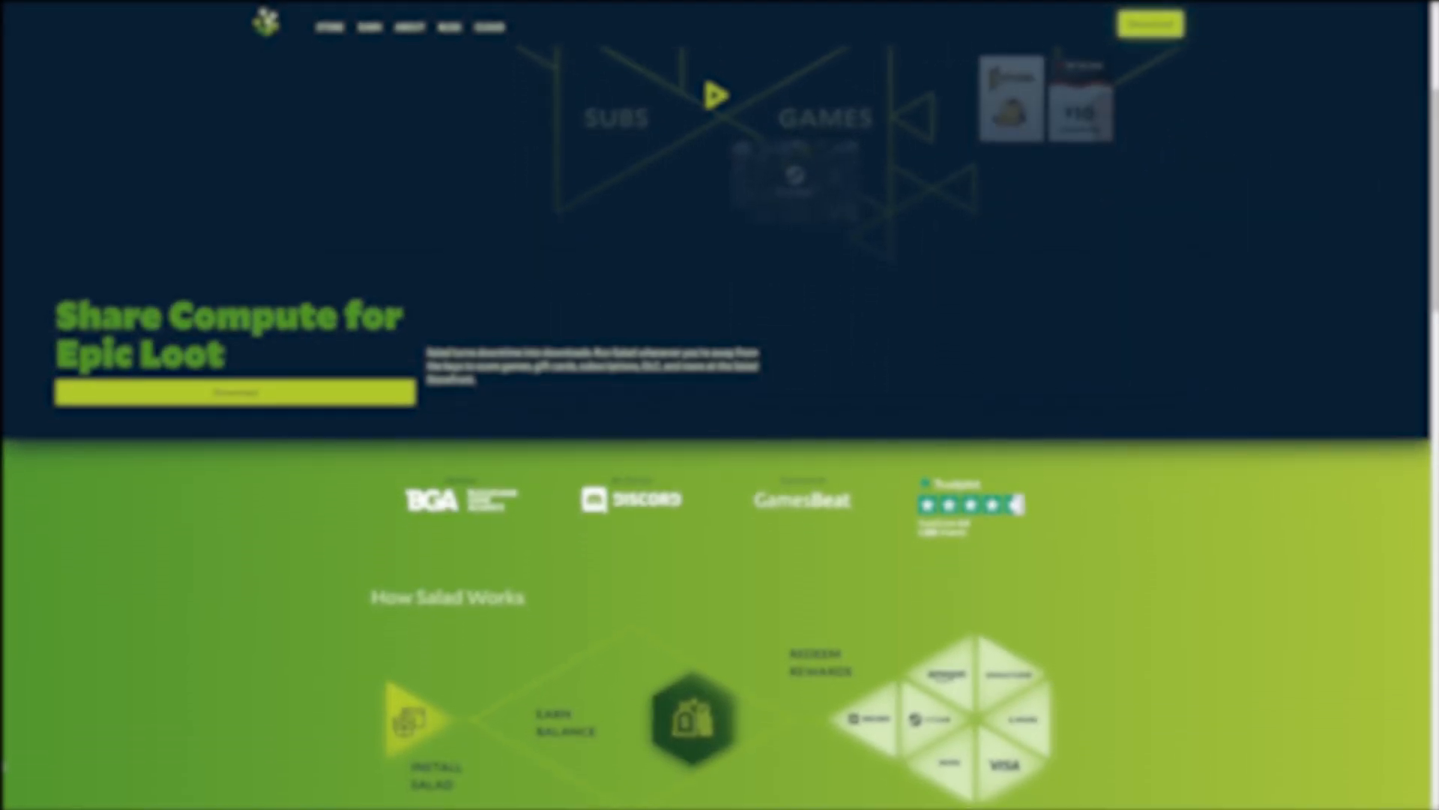
scroll("down", 3)
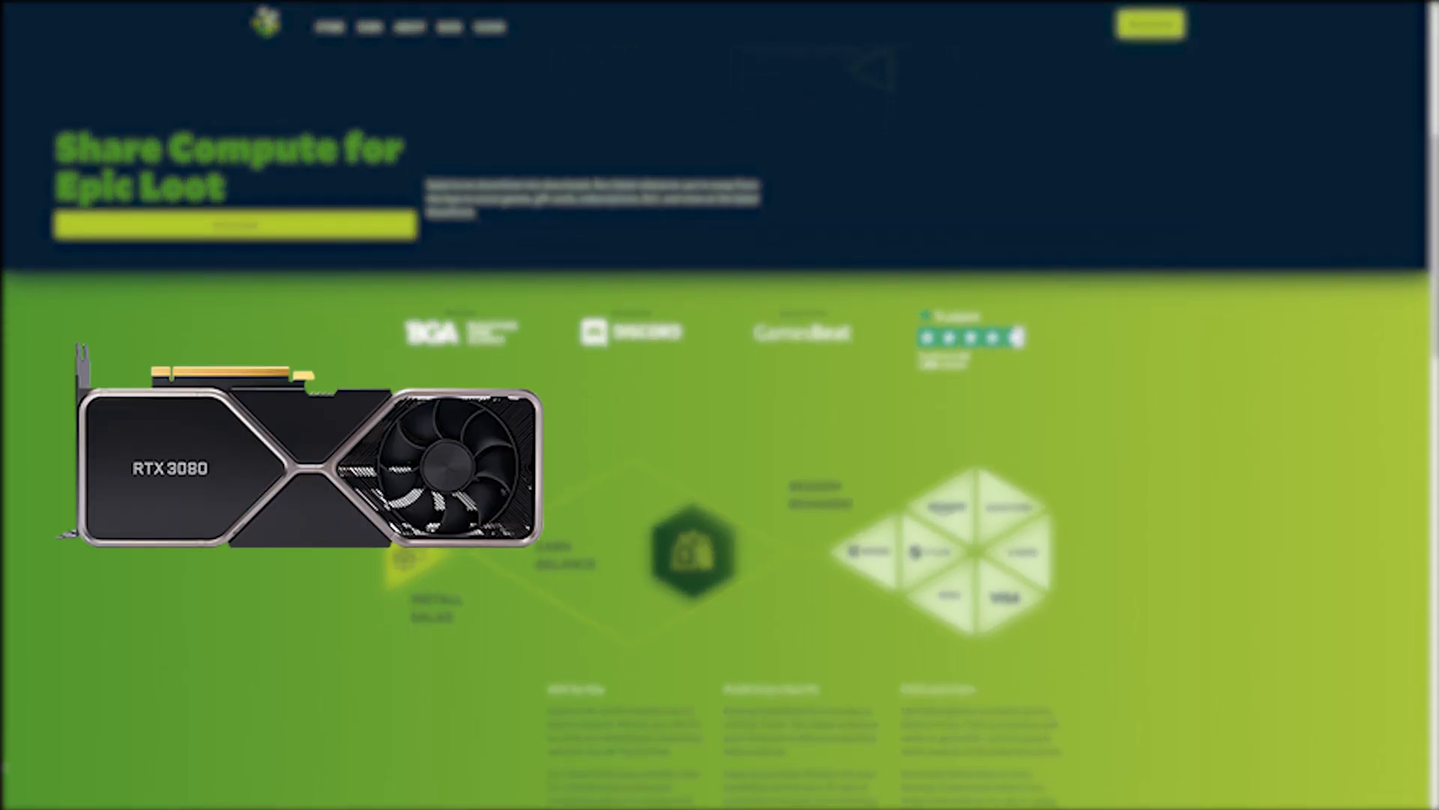
scroll("down", 3)
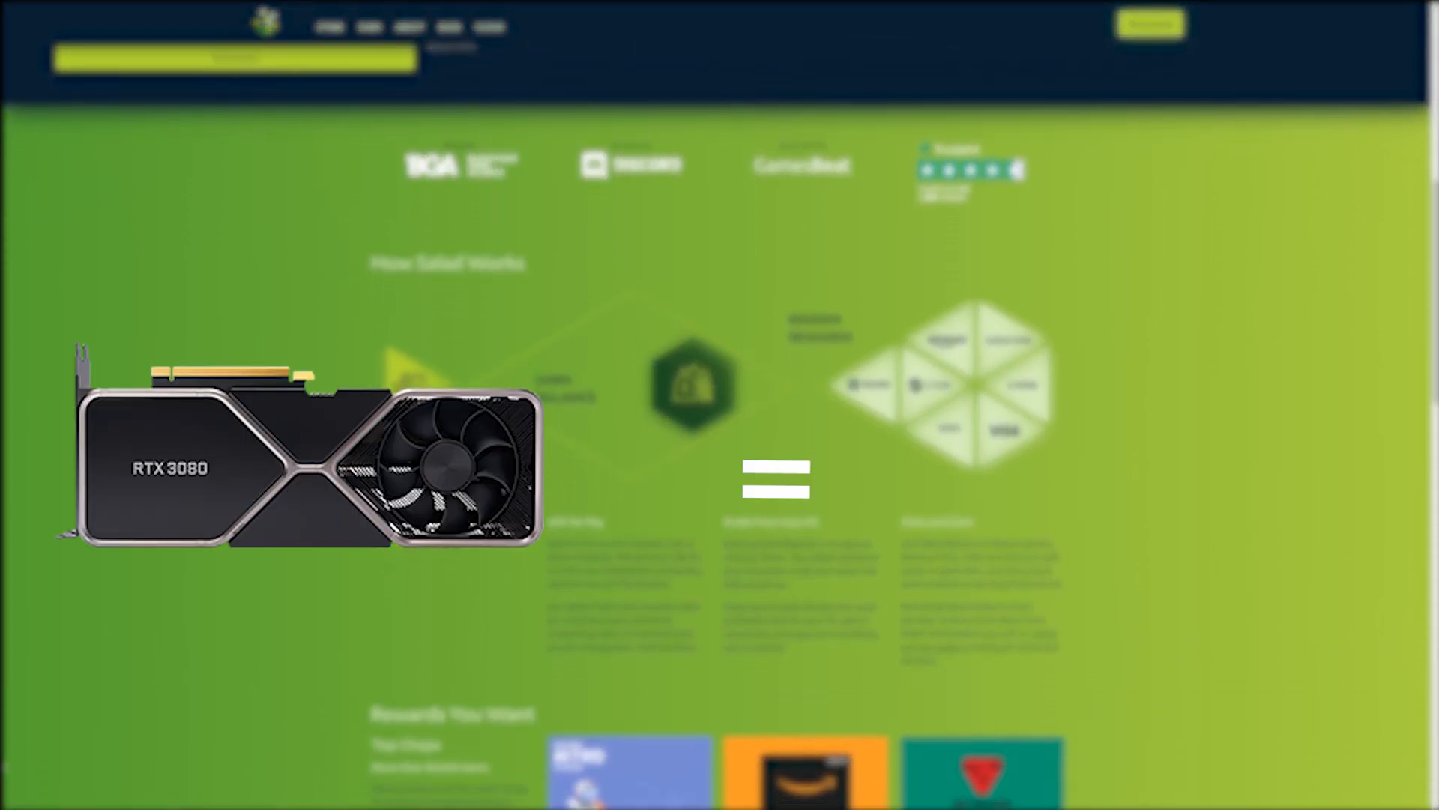
scroll("down", 3)
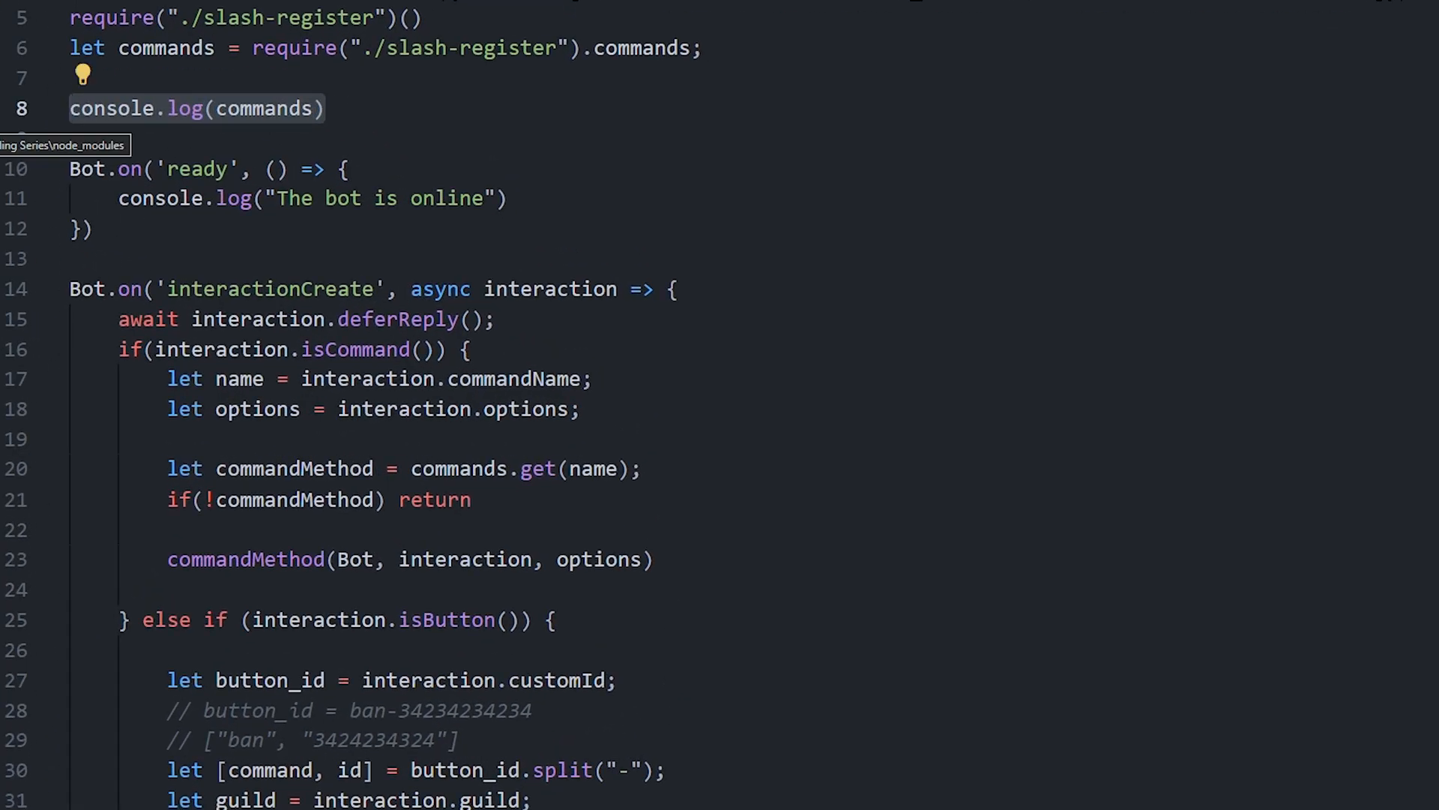
type("let object = {")
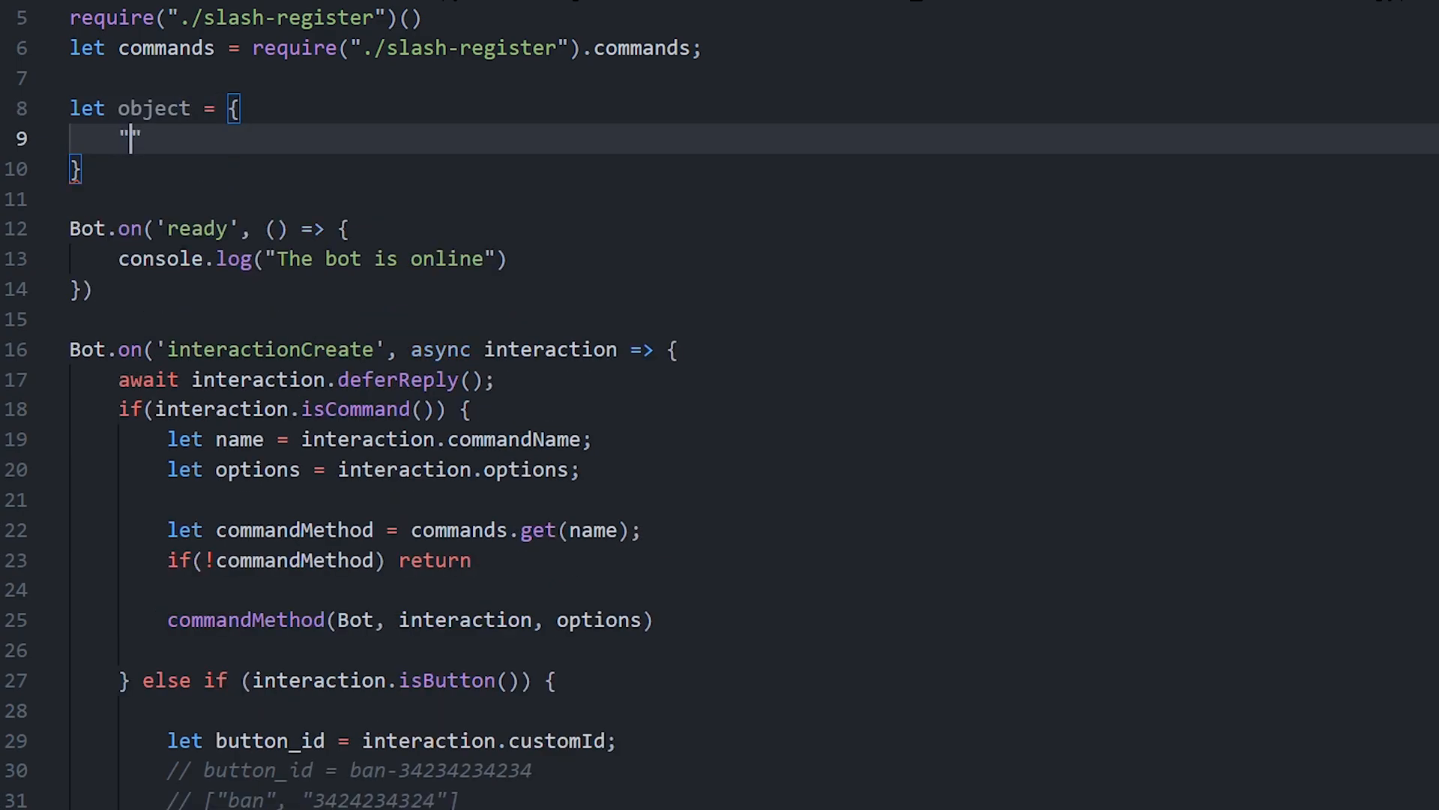
type("34242344")
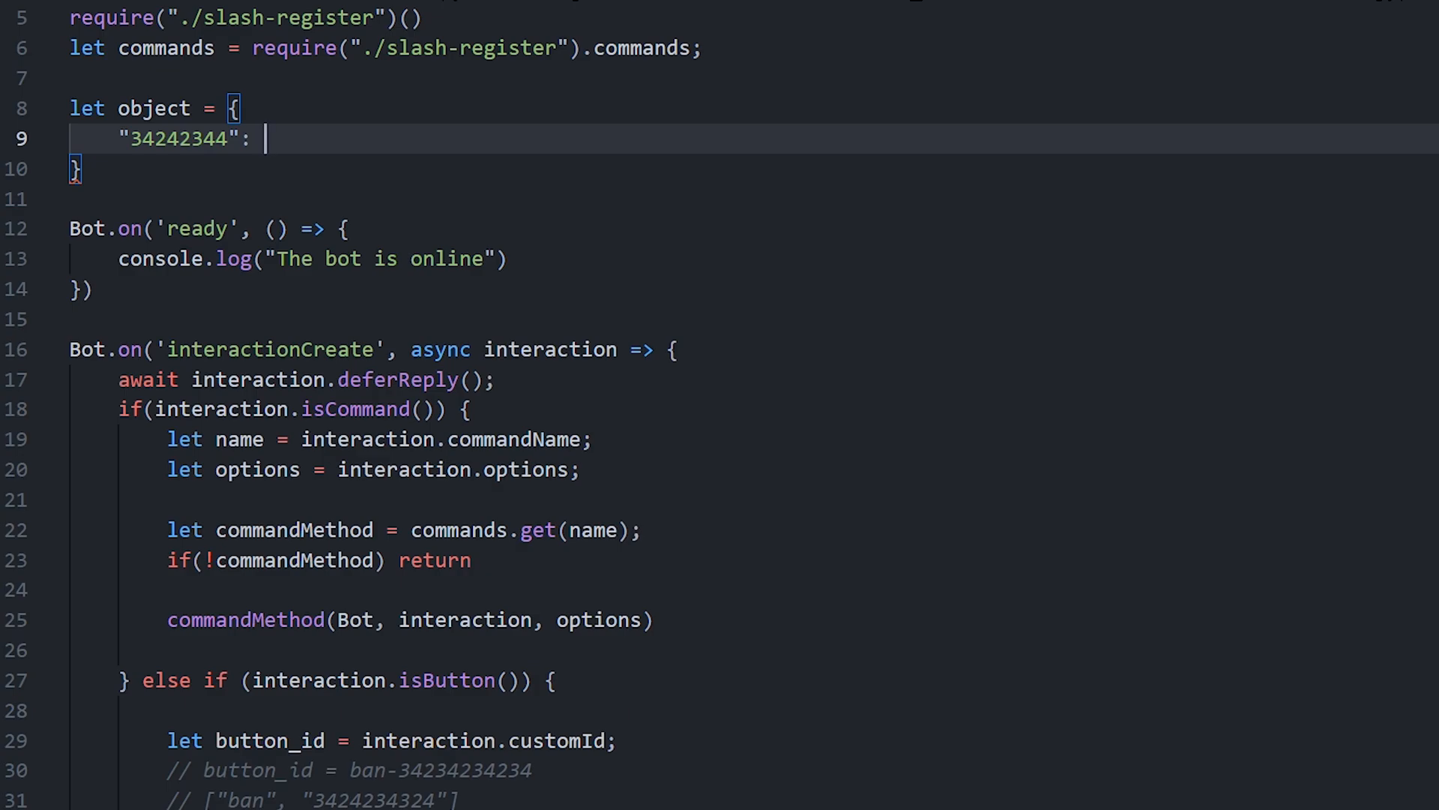
type("123")
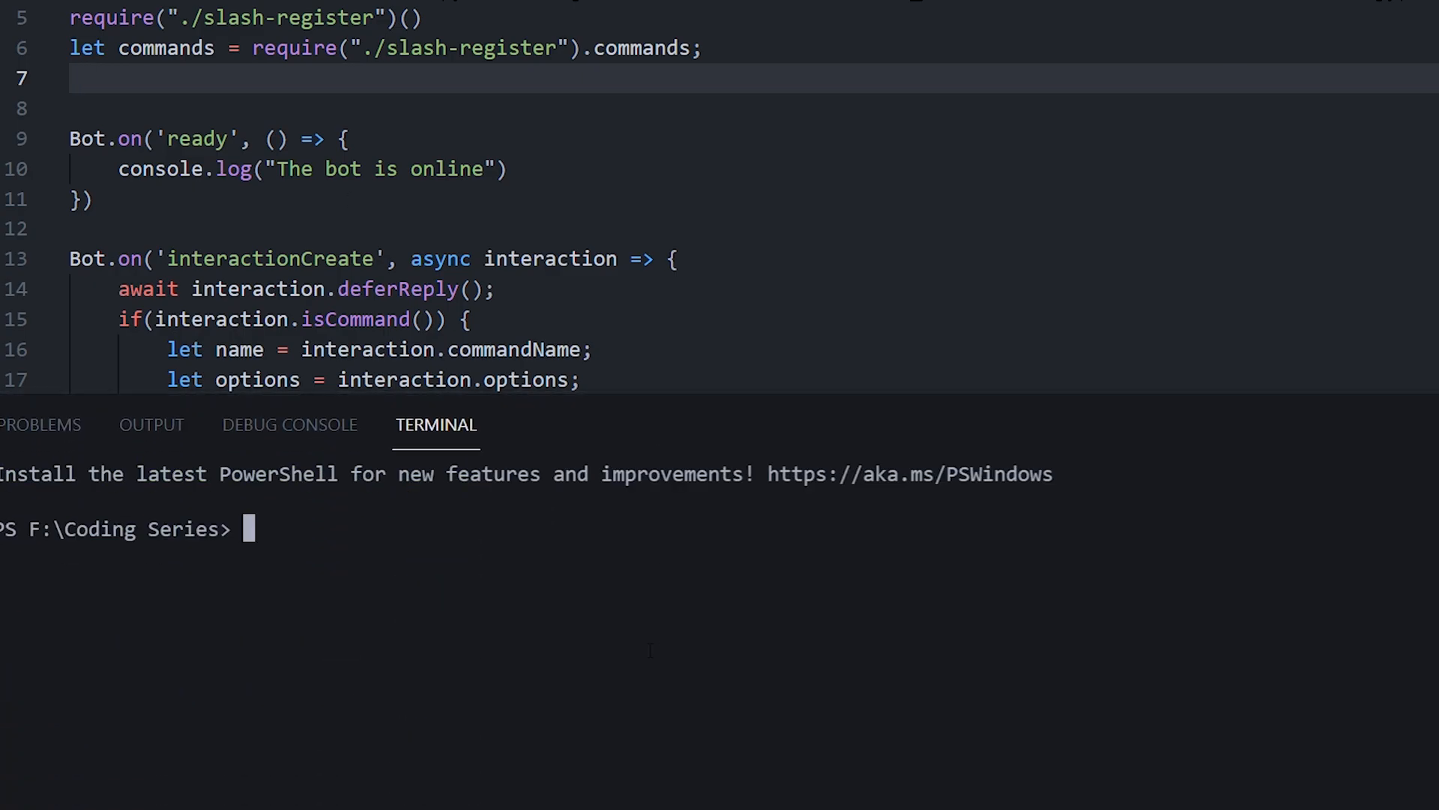
mouse_move(465, 535)
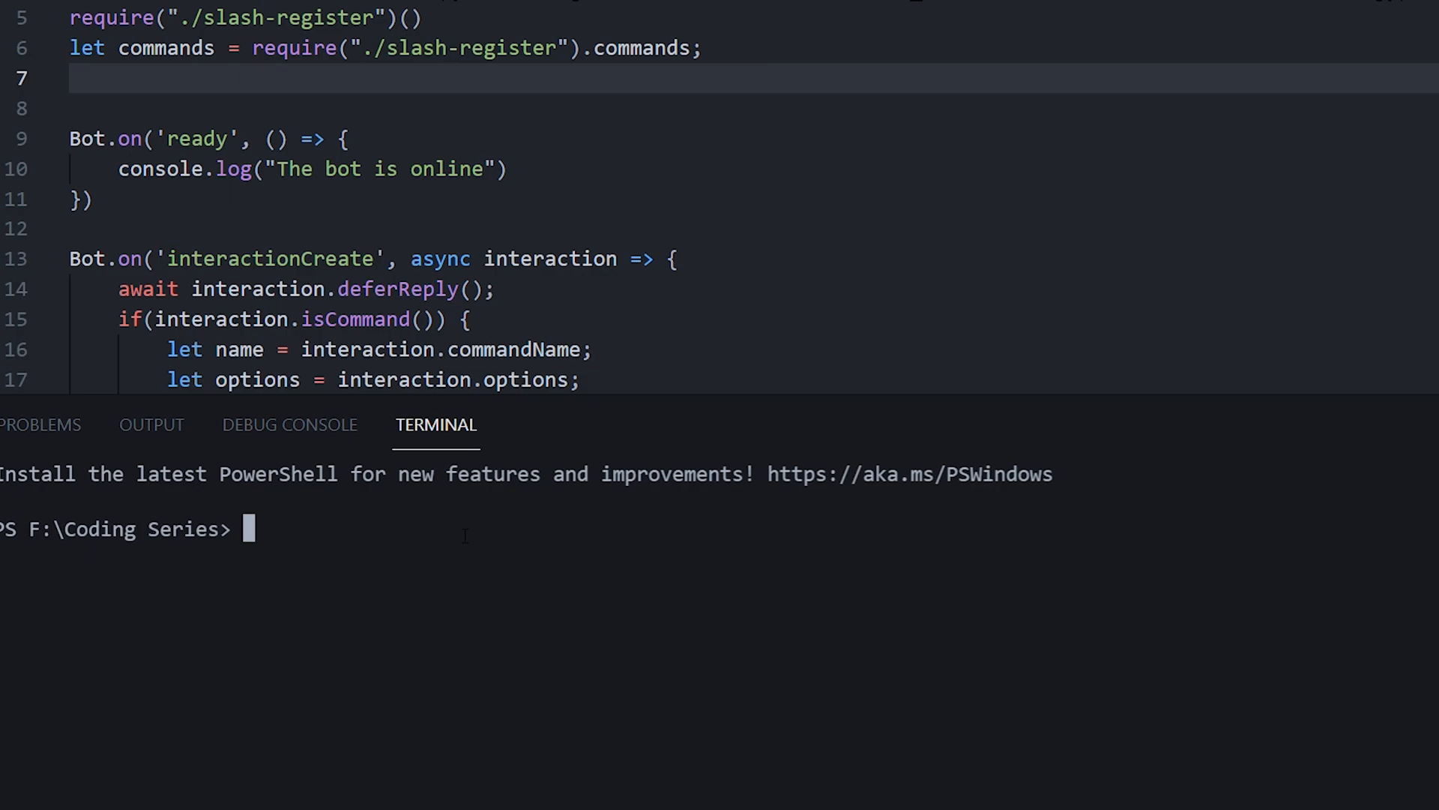
mouse_move(285, 628)
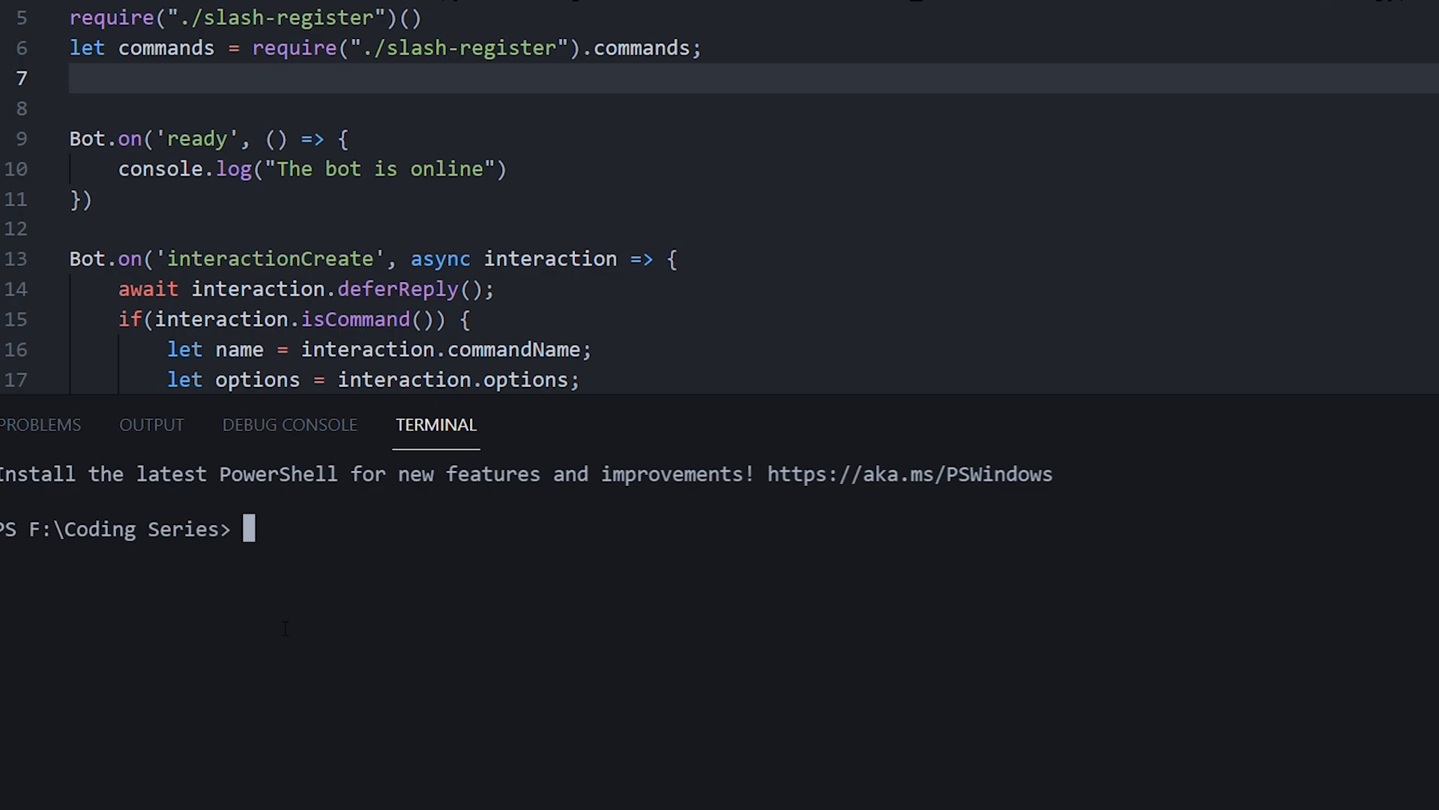
Run npm i sequelize sqlite3 in the integrated terminal.
type("npm i")
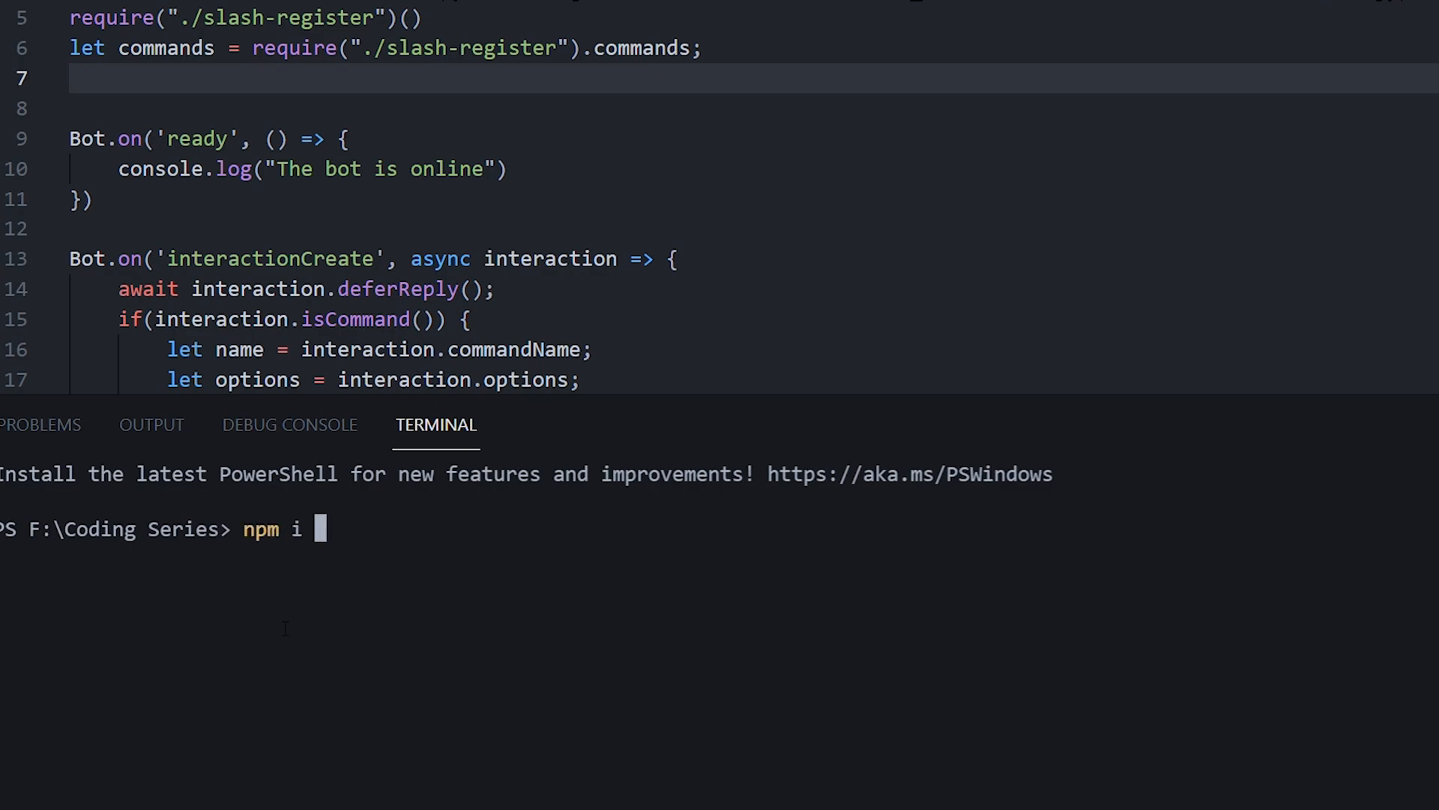
type("sequelize")
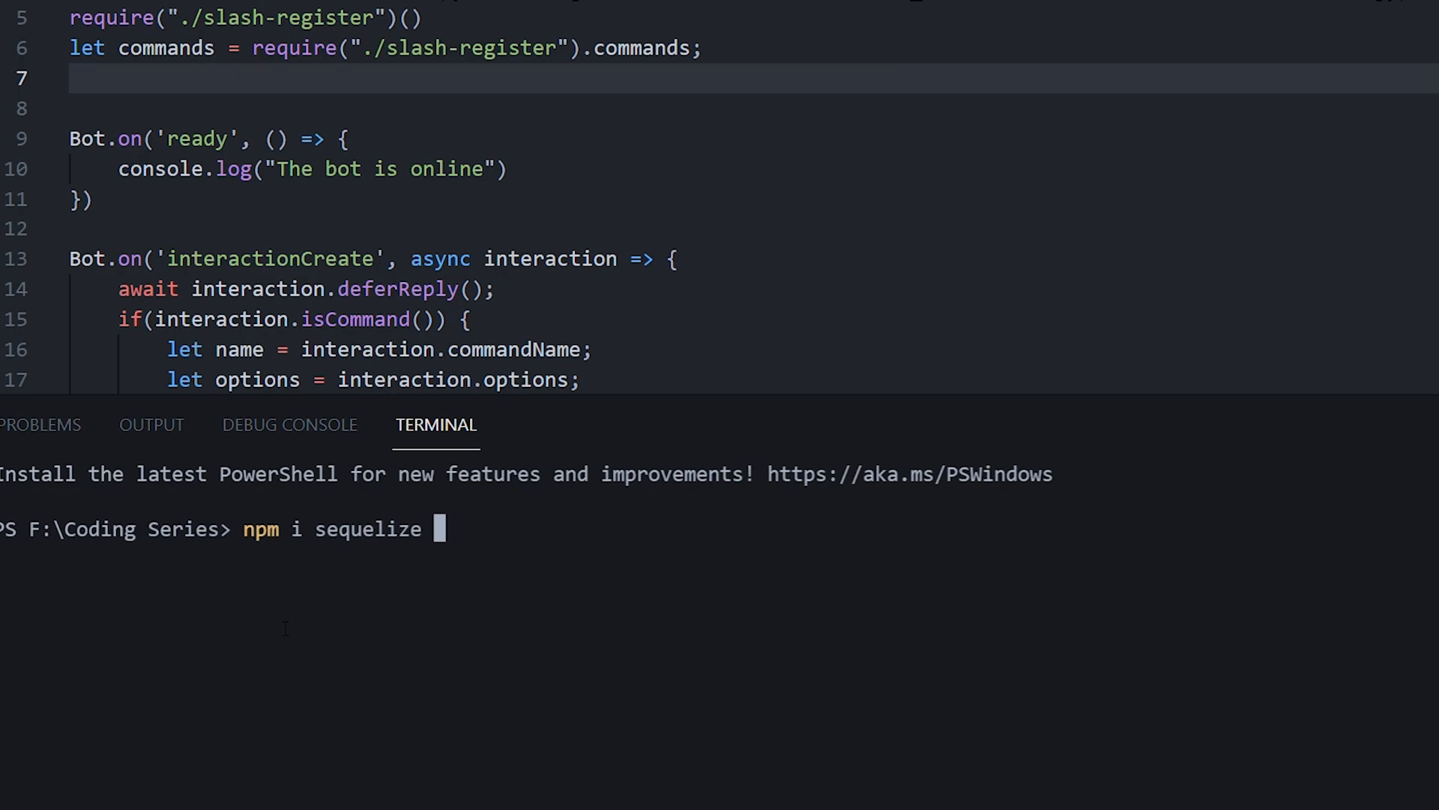
type("sqlite3")
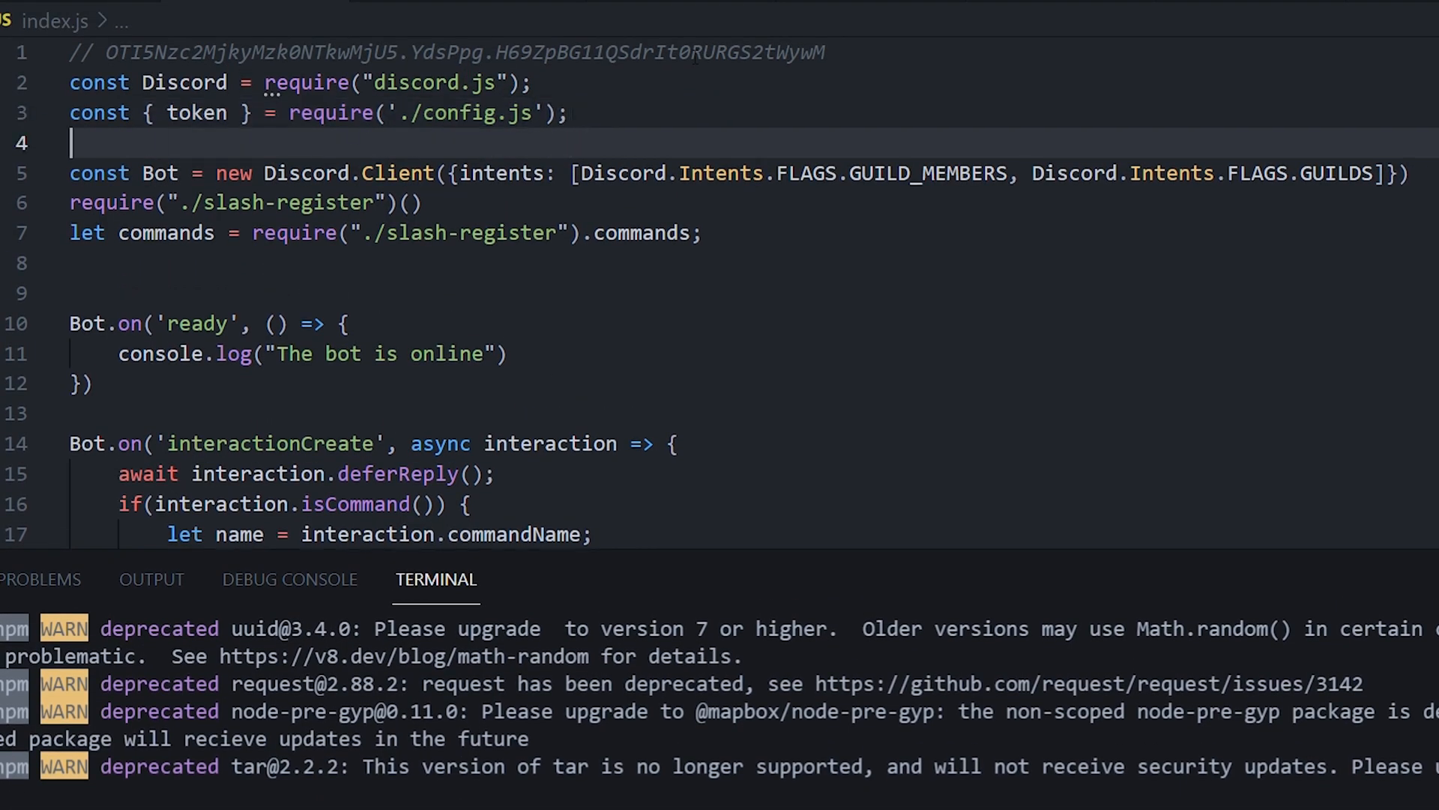
Add const Sequelize = require("sequelize") and begin a new declaration below the commands line.
type("const Seque")
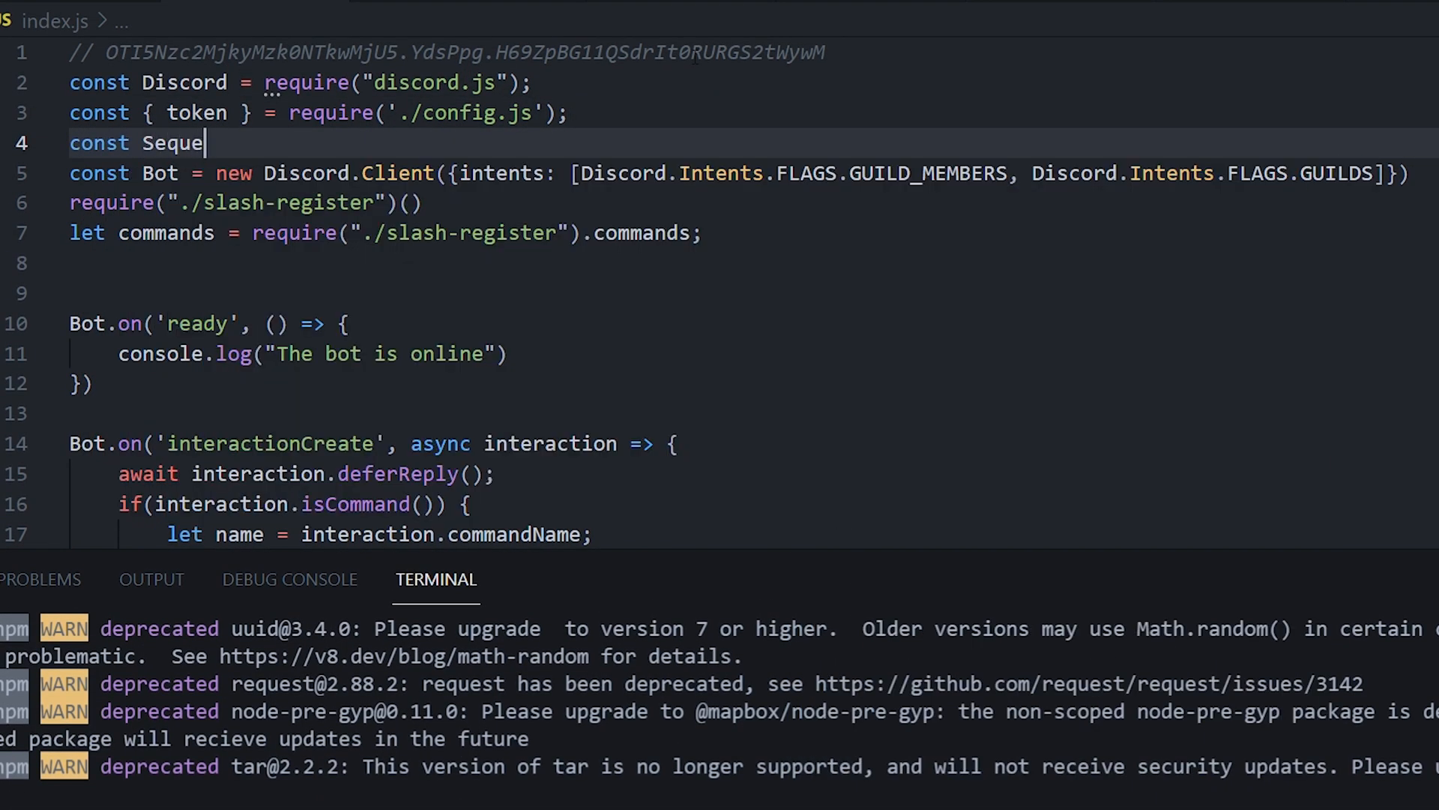
type("lize = require9")
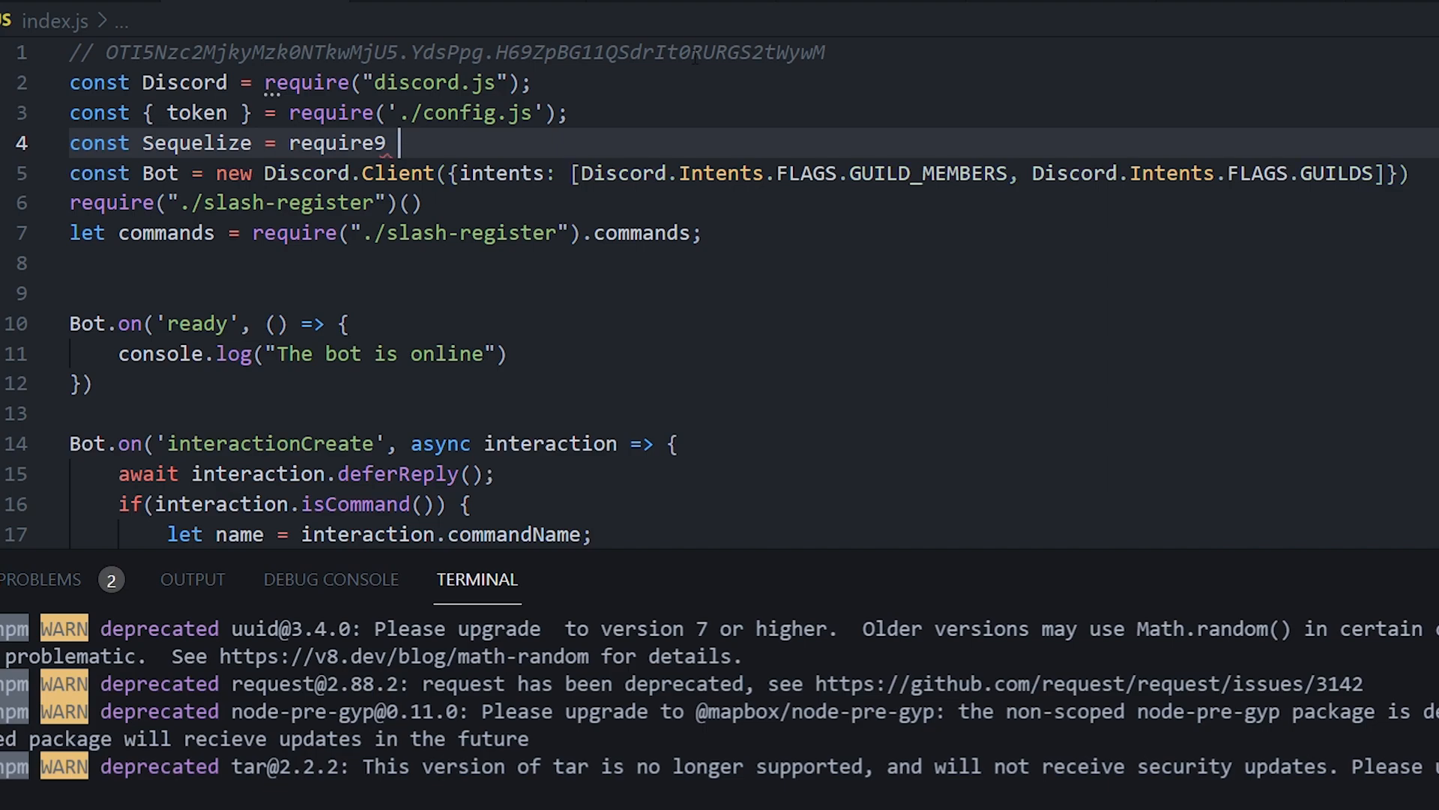
type("(\"sequelize\");")
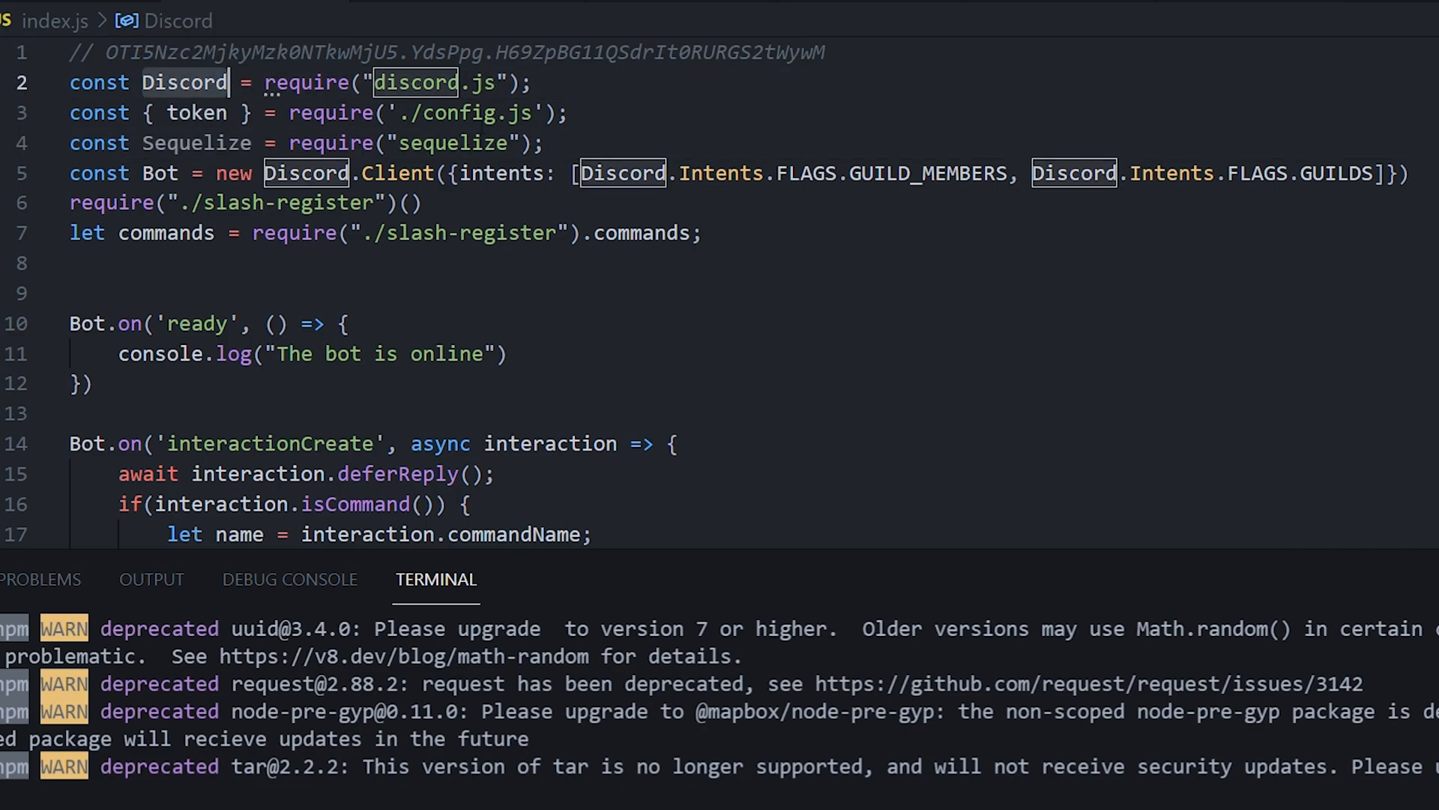
left_click(762, 232)
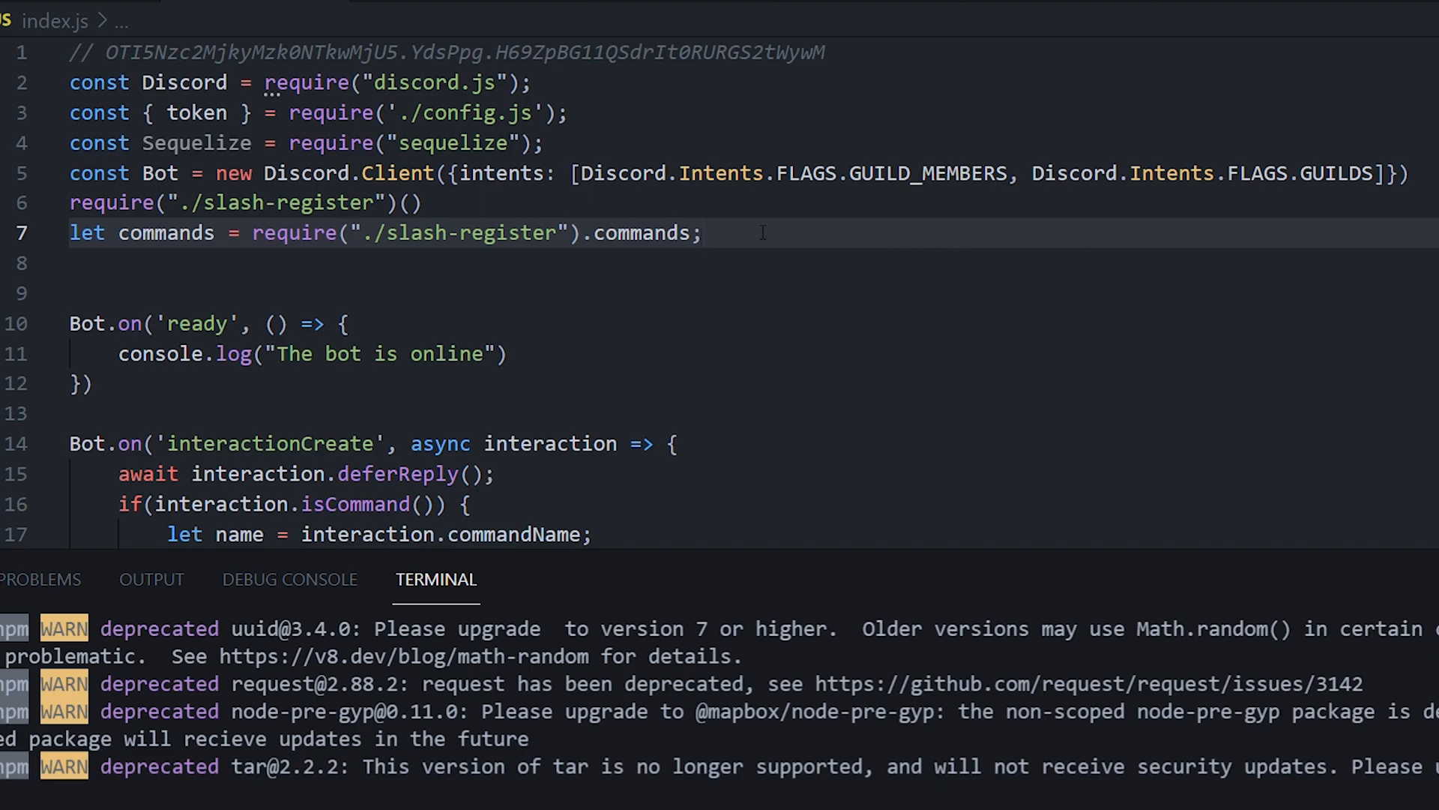
type("const sequelize")
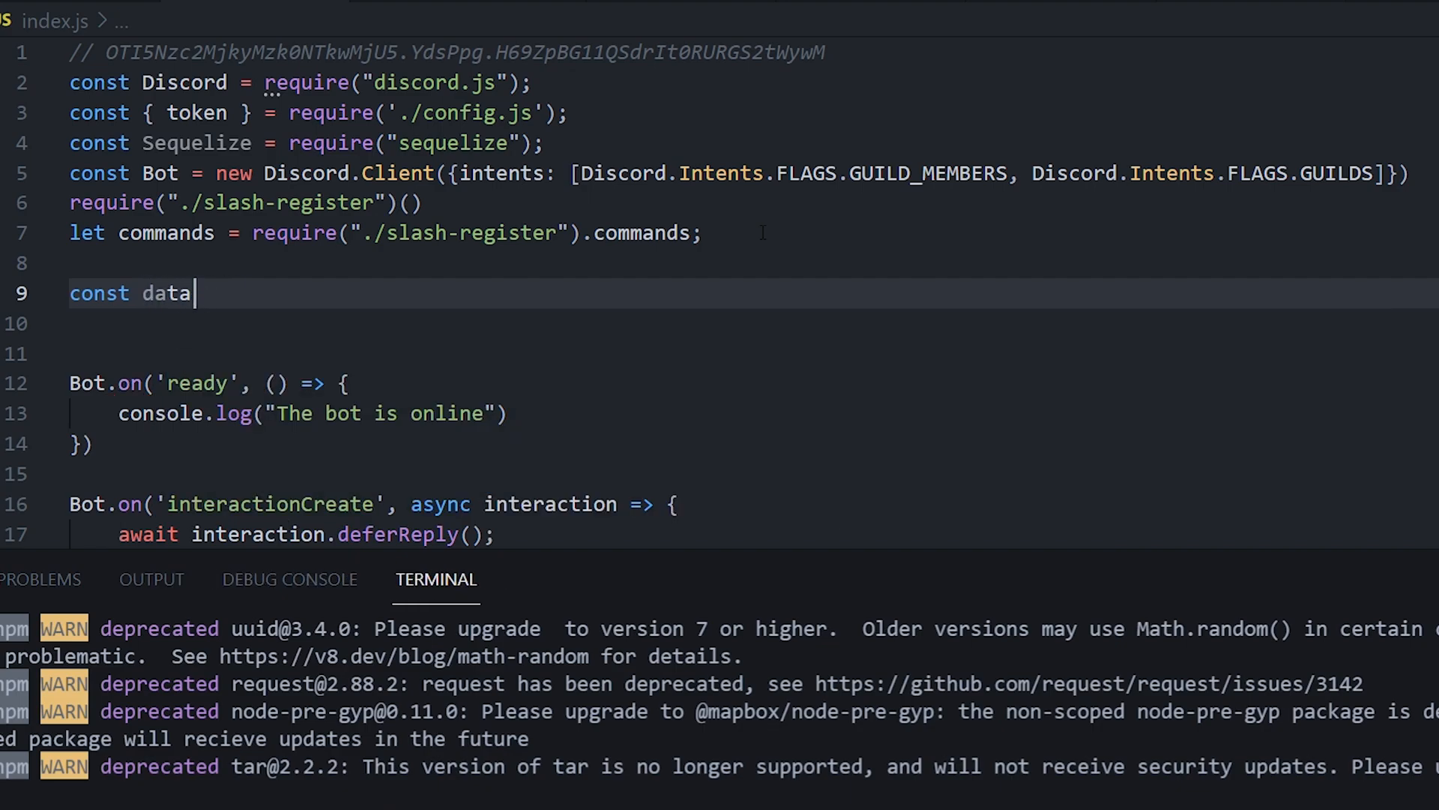
Declare database as new Sequelize('database', 'user', 'password', {}).
type("base = new Sequelize('")
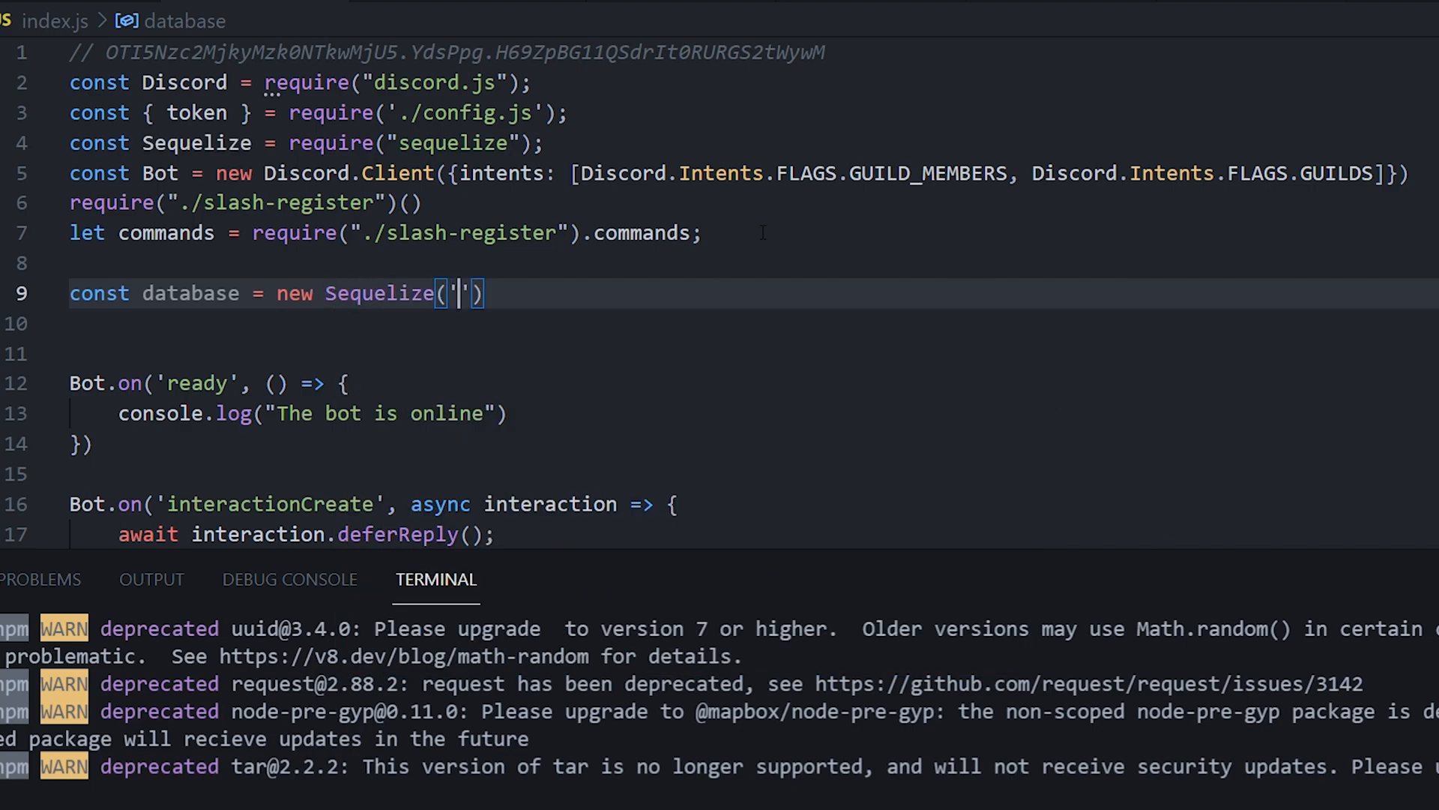
type("database',")
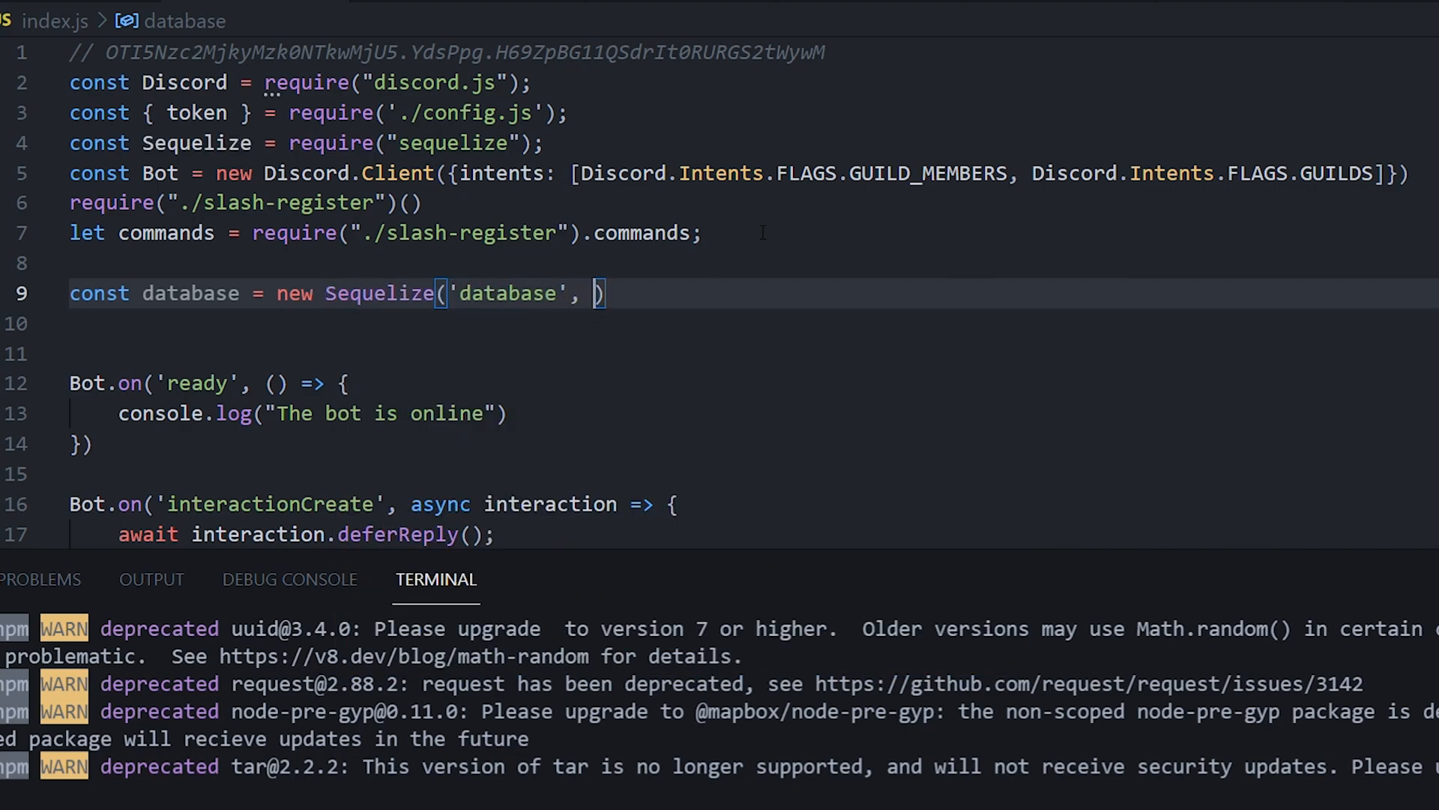
type("''")
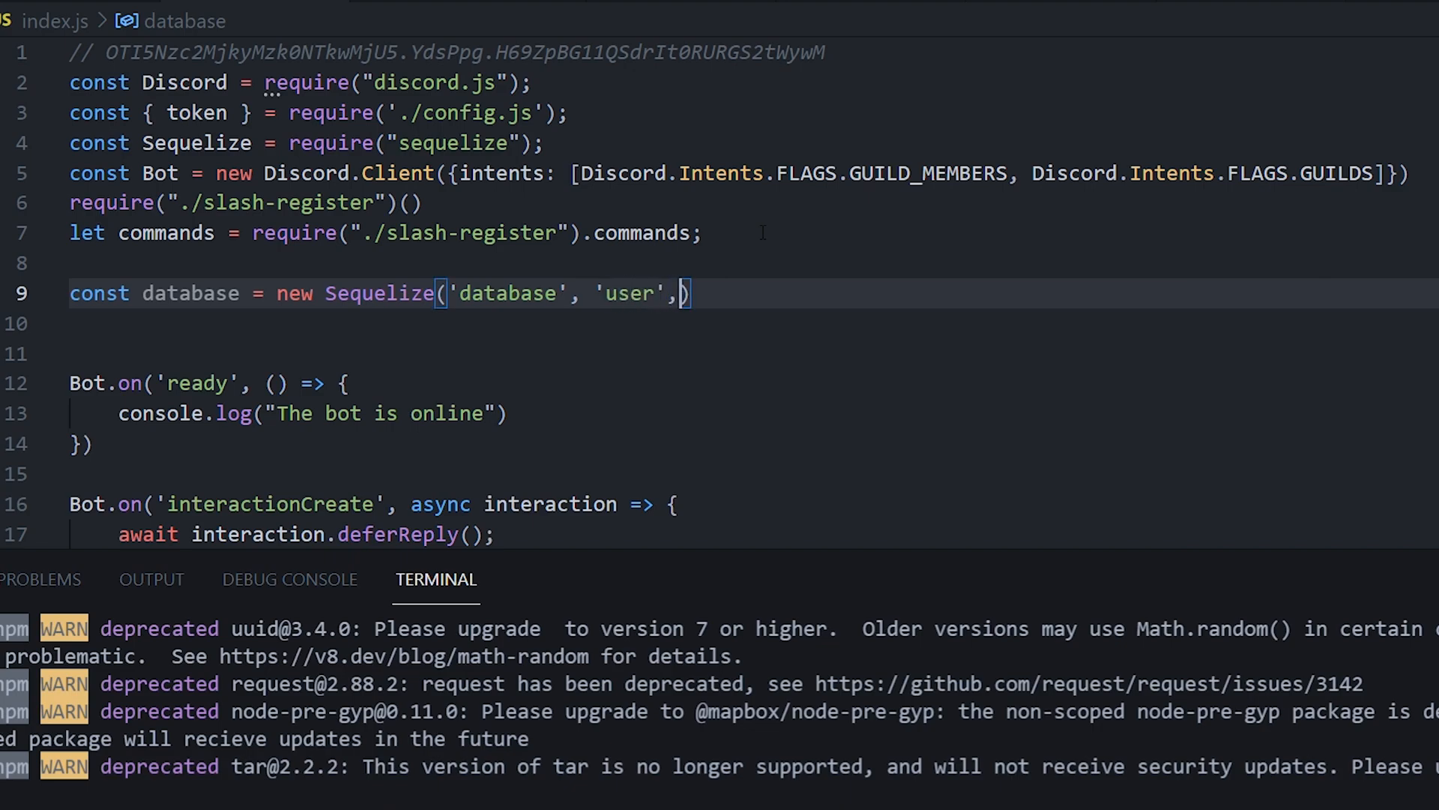
type("'password'")
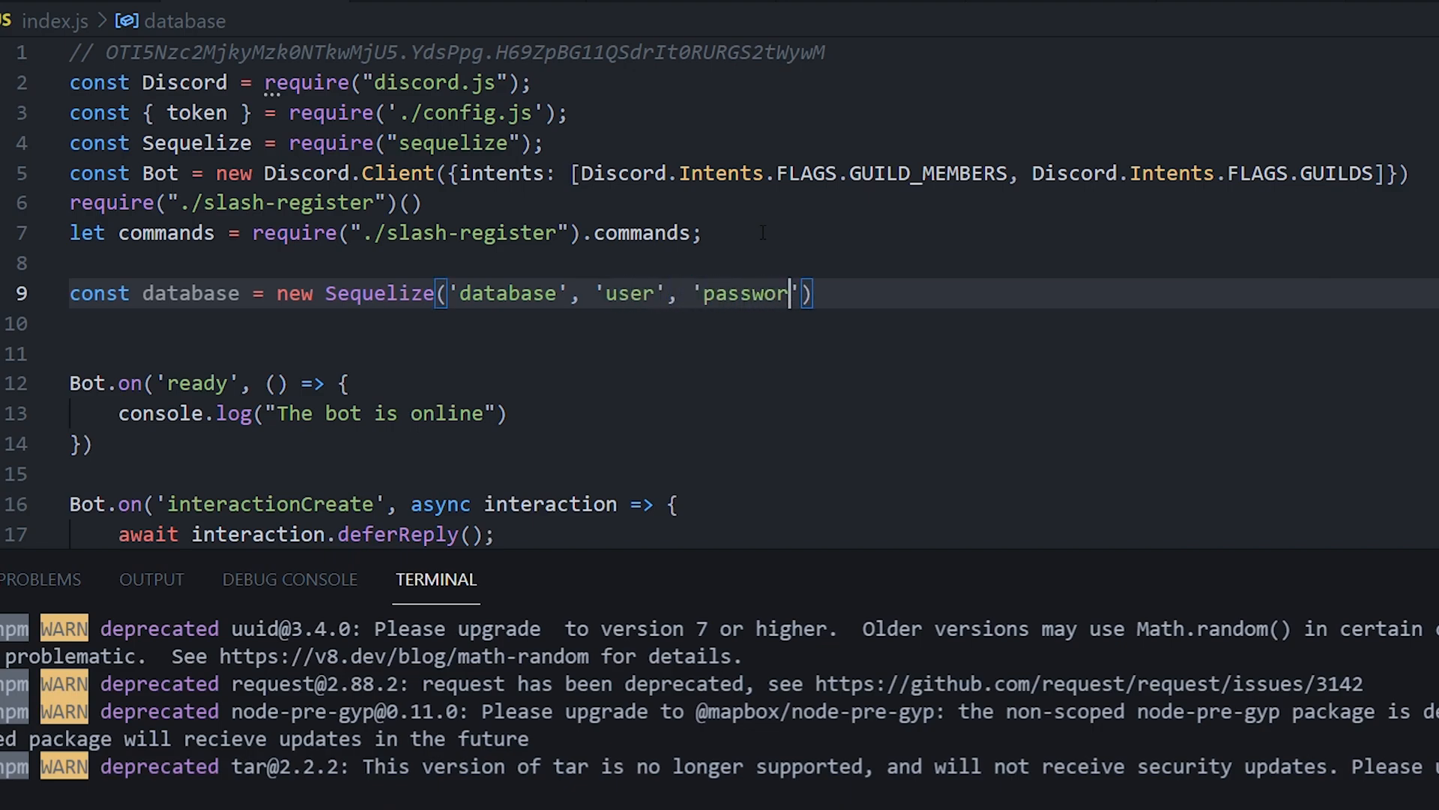
type("d',")
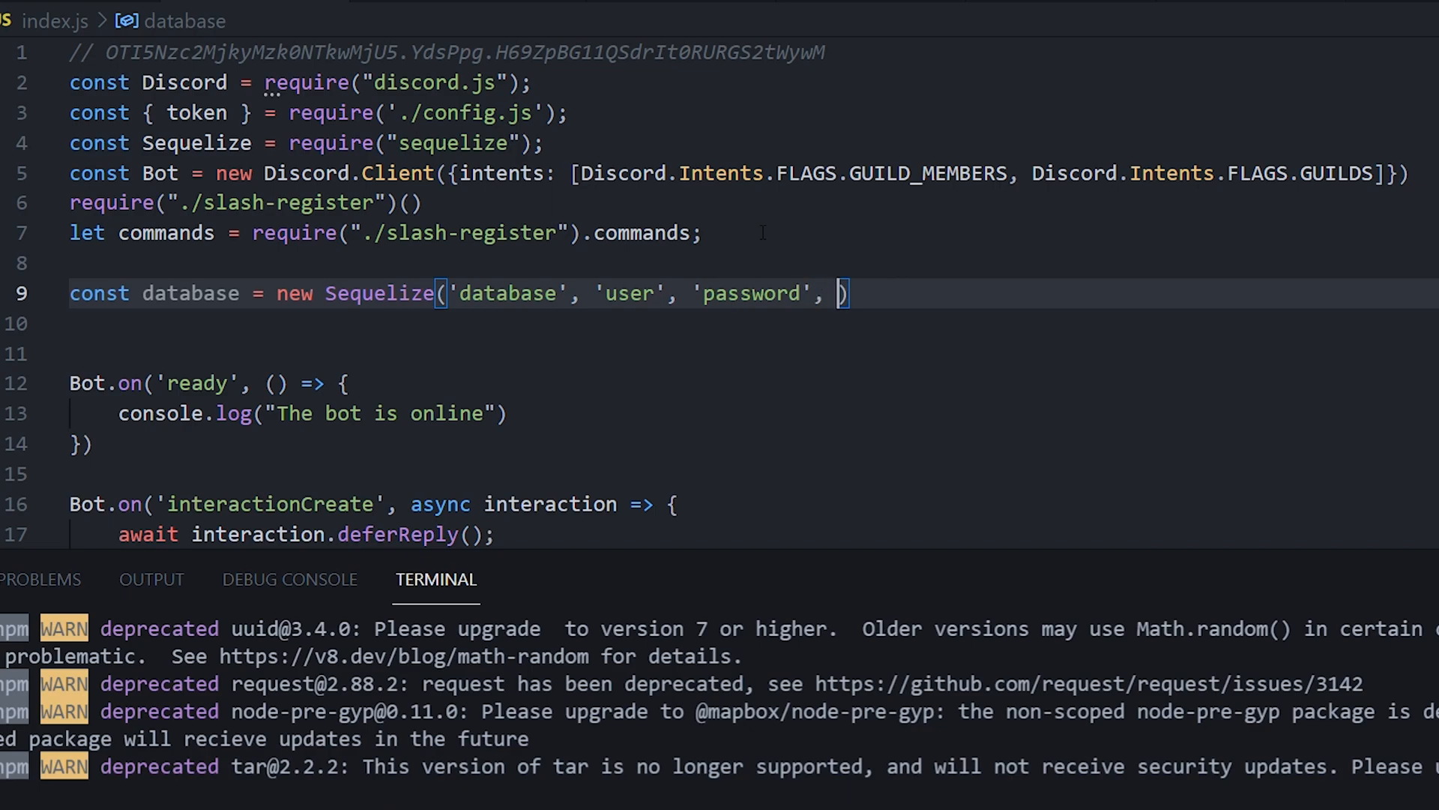
type("{")
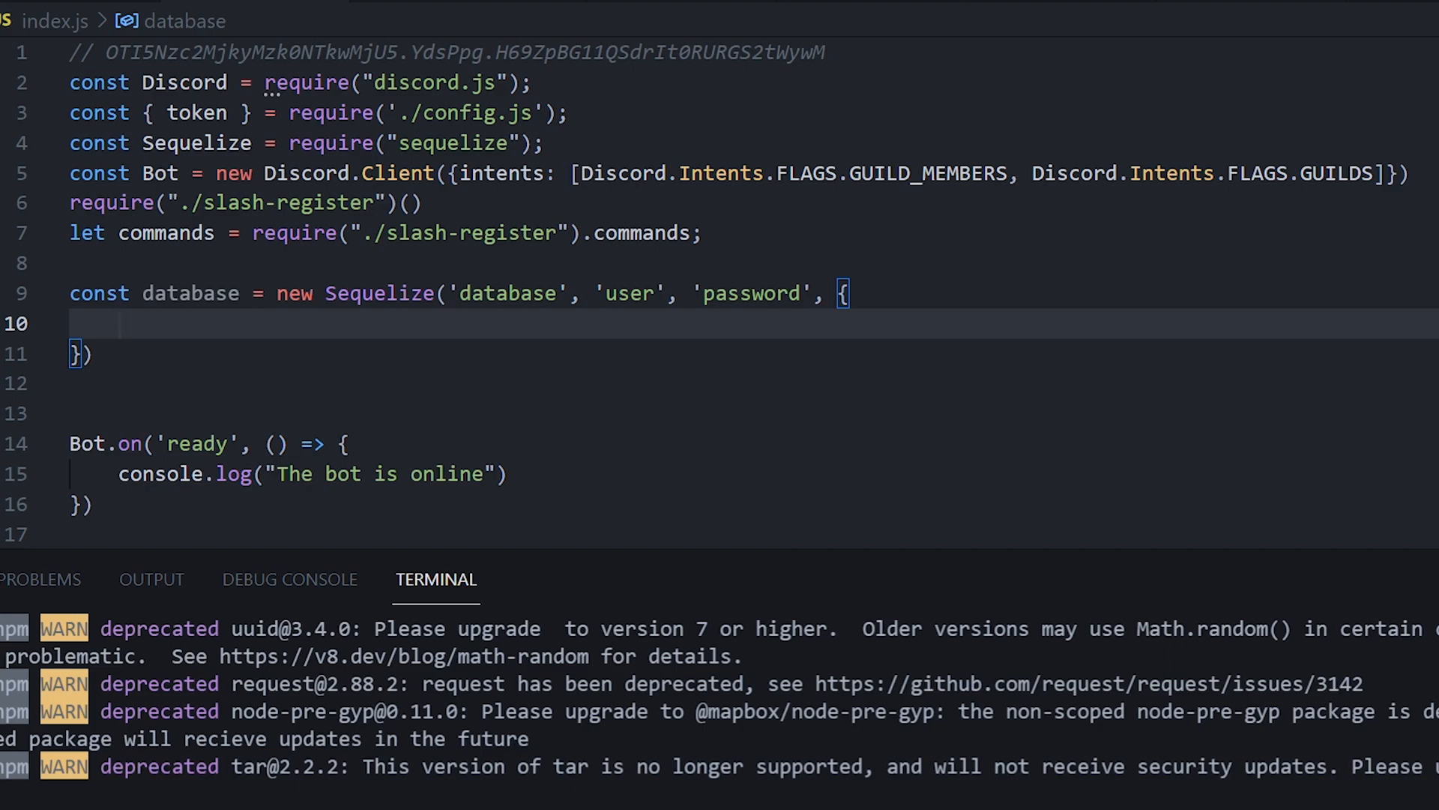
mouse_move(311, 358)
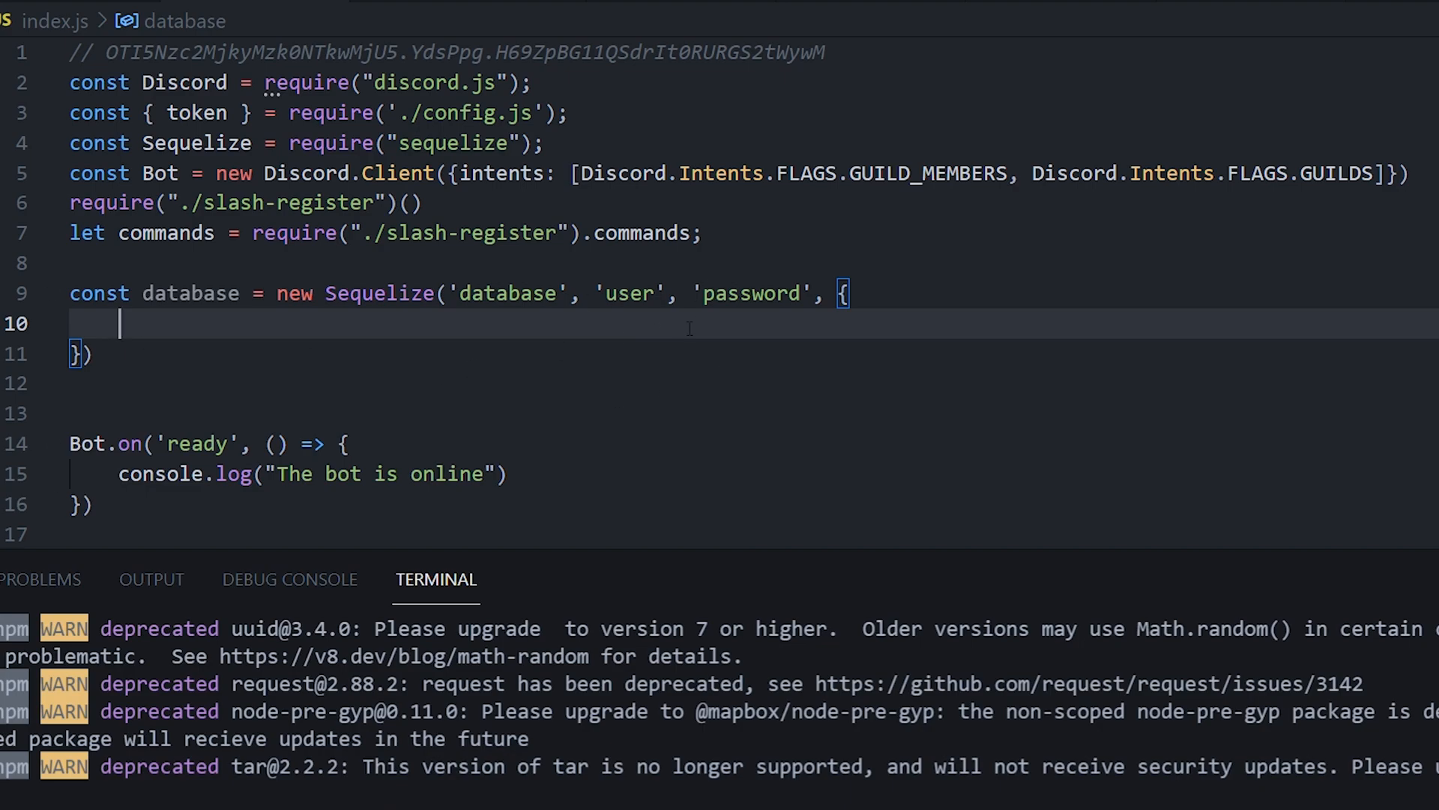
Add host: "localhost" and dialect: "sqlite" to the connection options.
type("host")
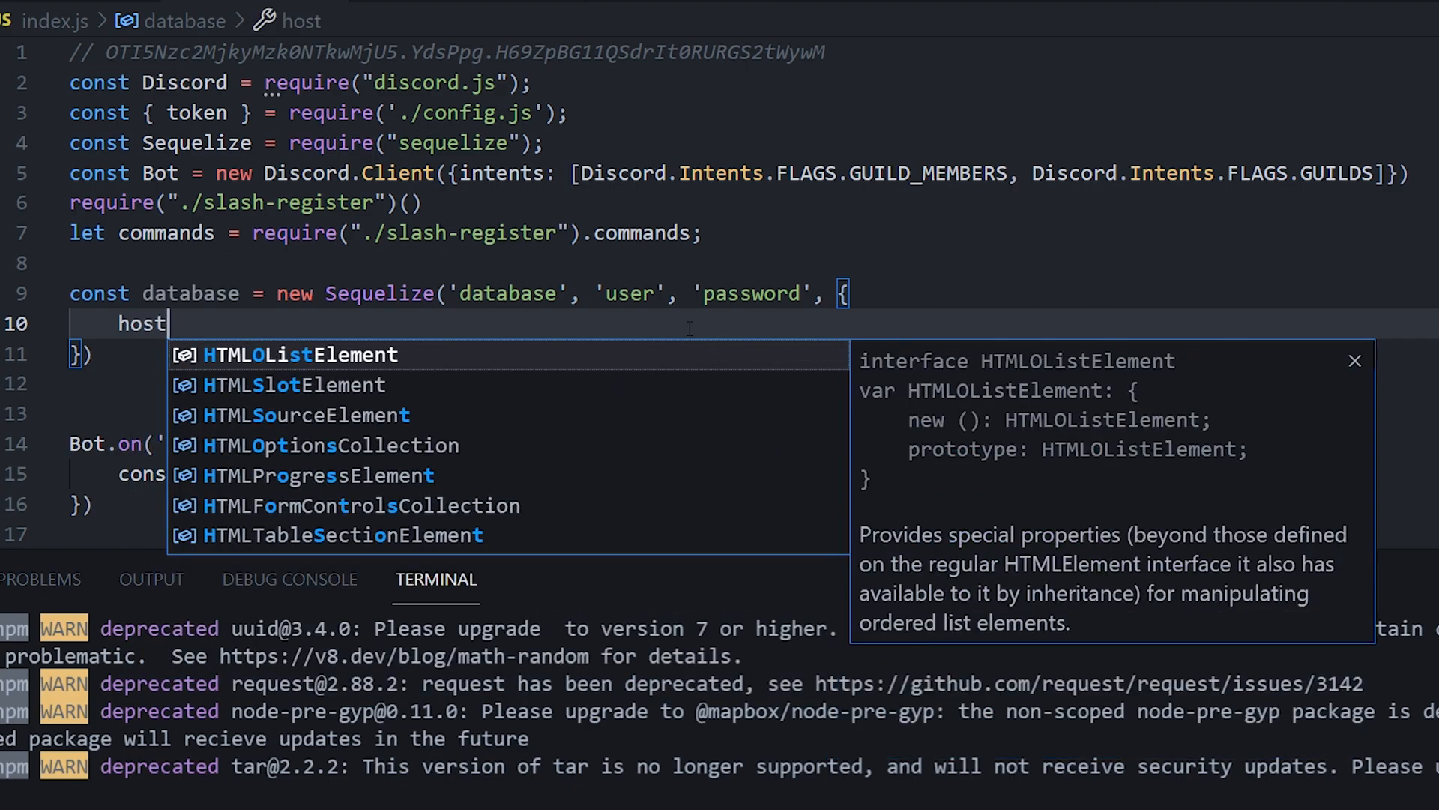
type(": \"localhost\",")
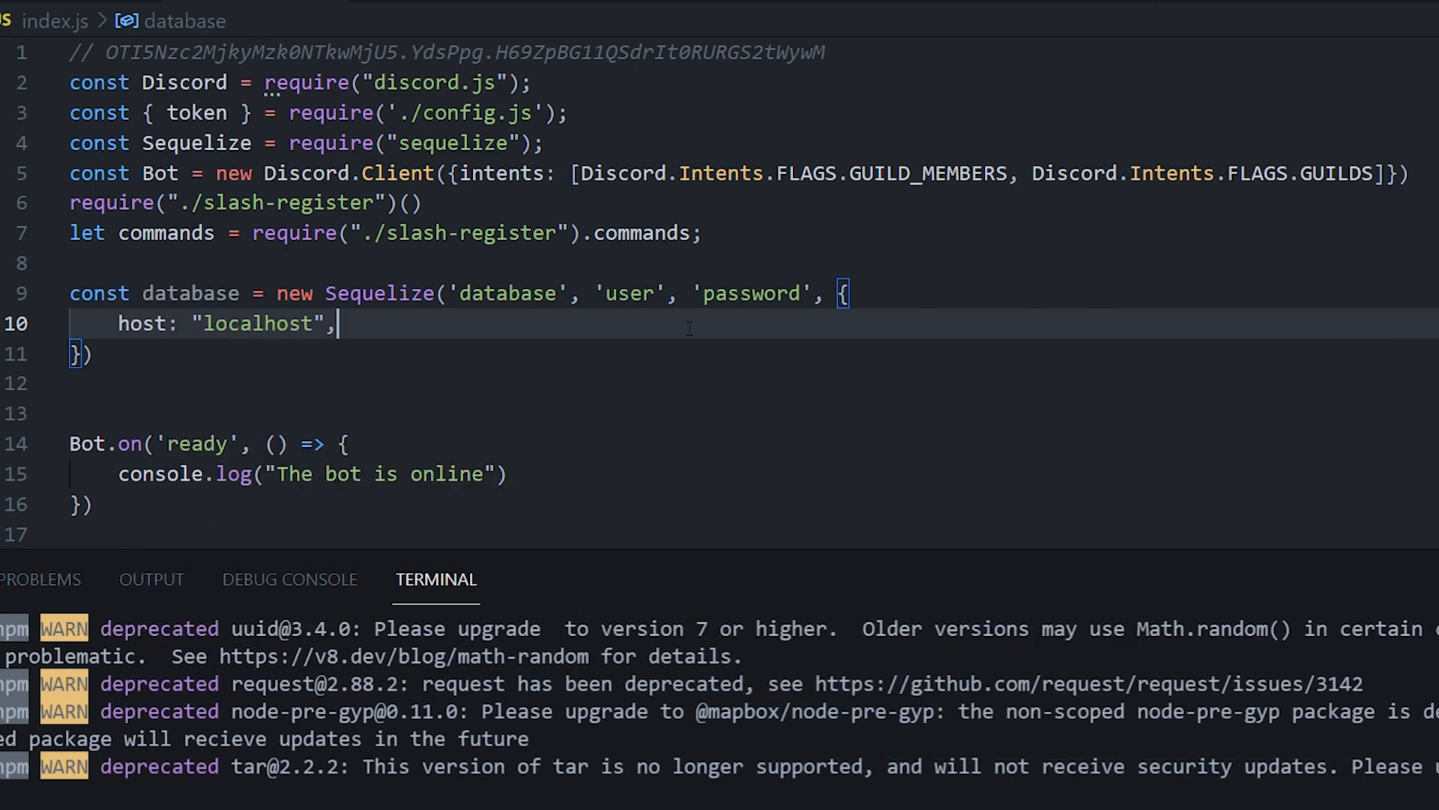
key("Enter")
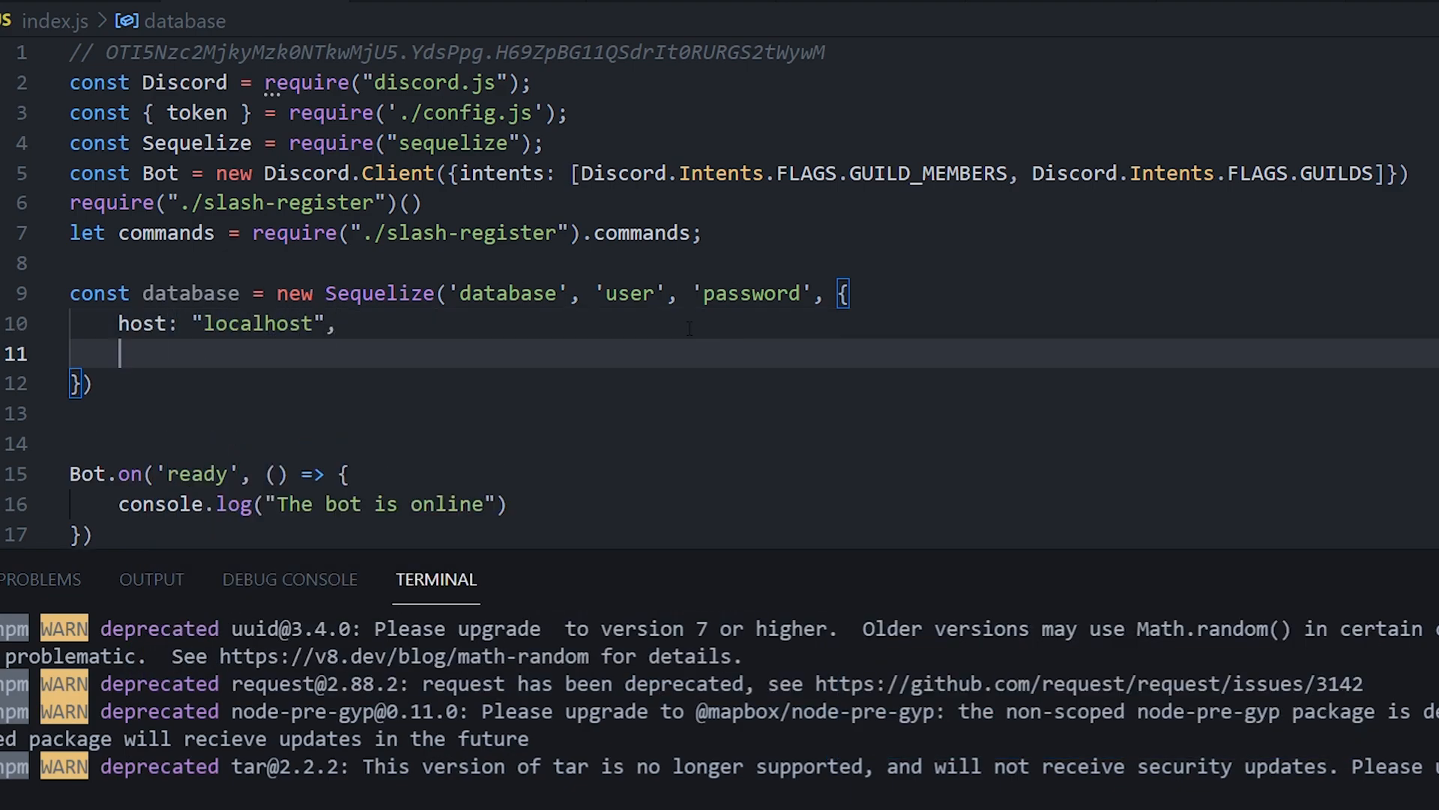
type("dialect: \"s\"")
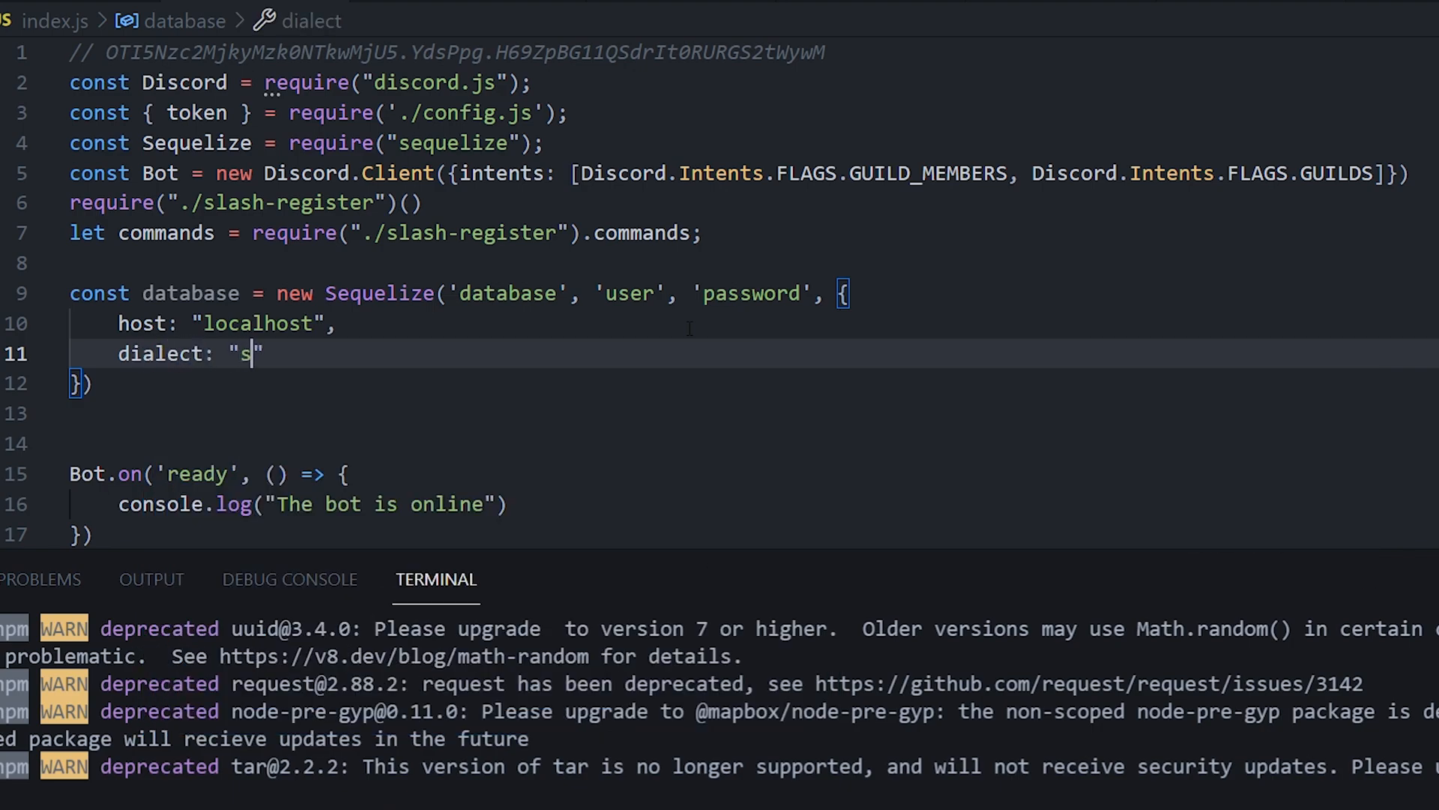
type("qlite\",")
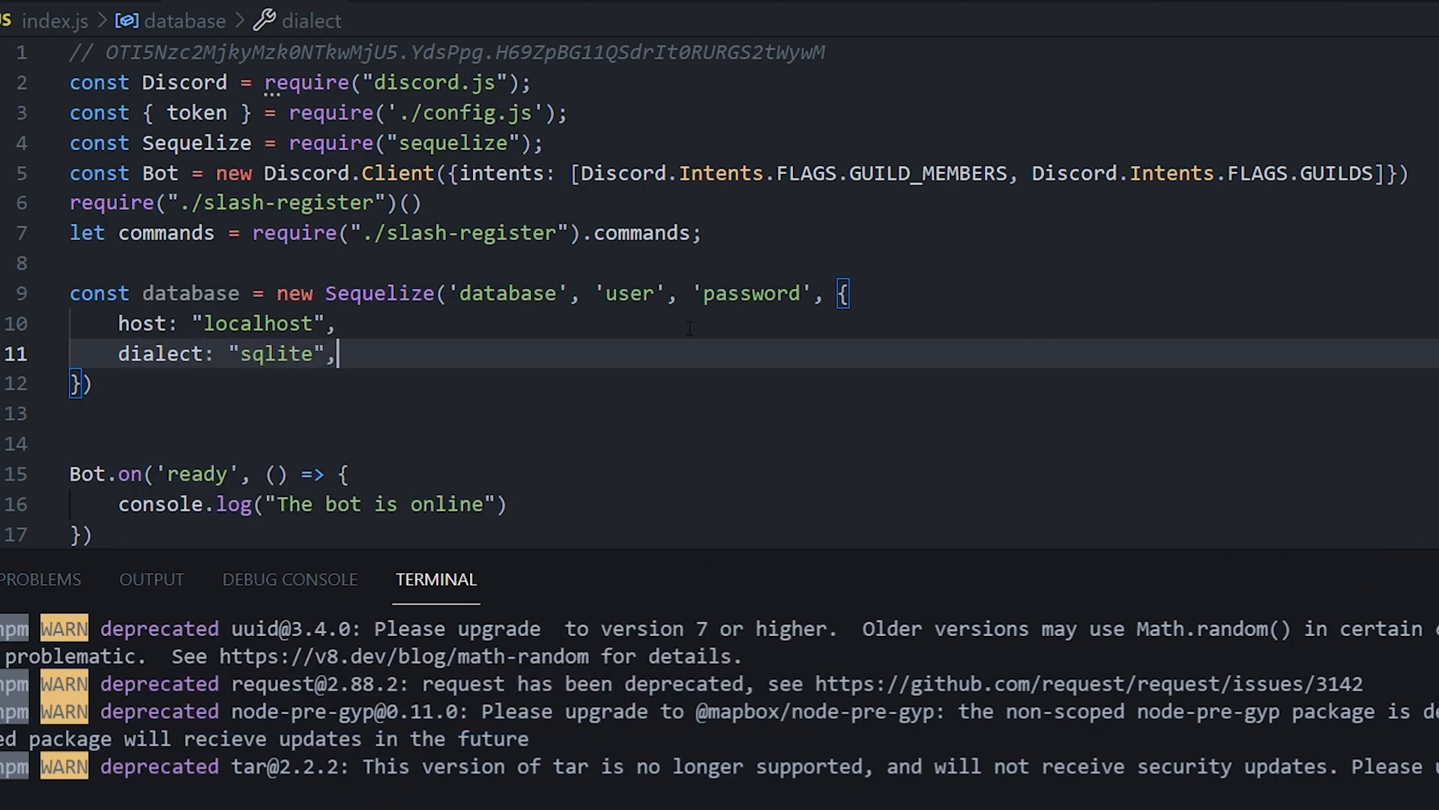
key("Enter")
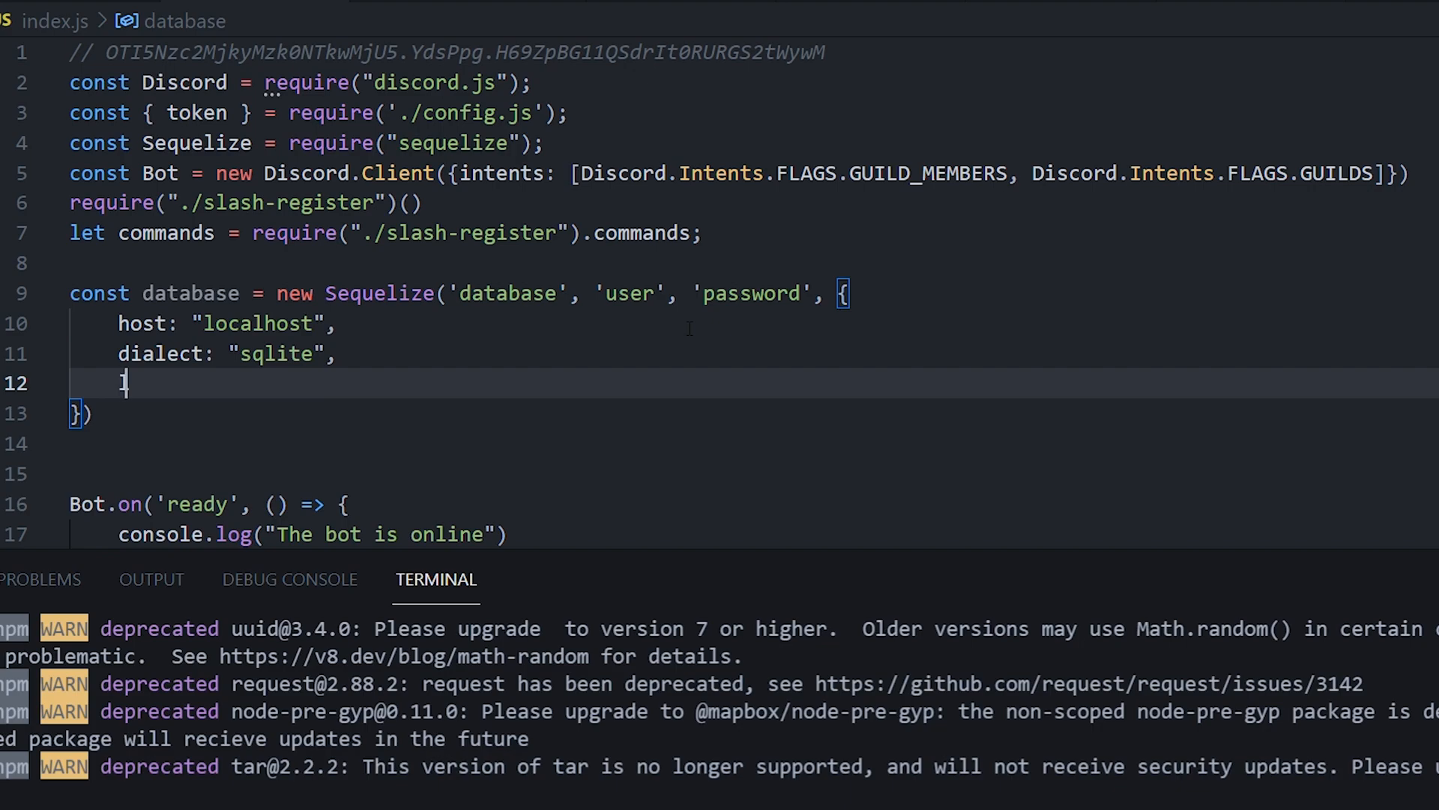
Add logging: false, storage database.sqlite, and a define block with freezeTableName: true.
type("logging: false,")
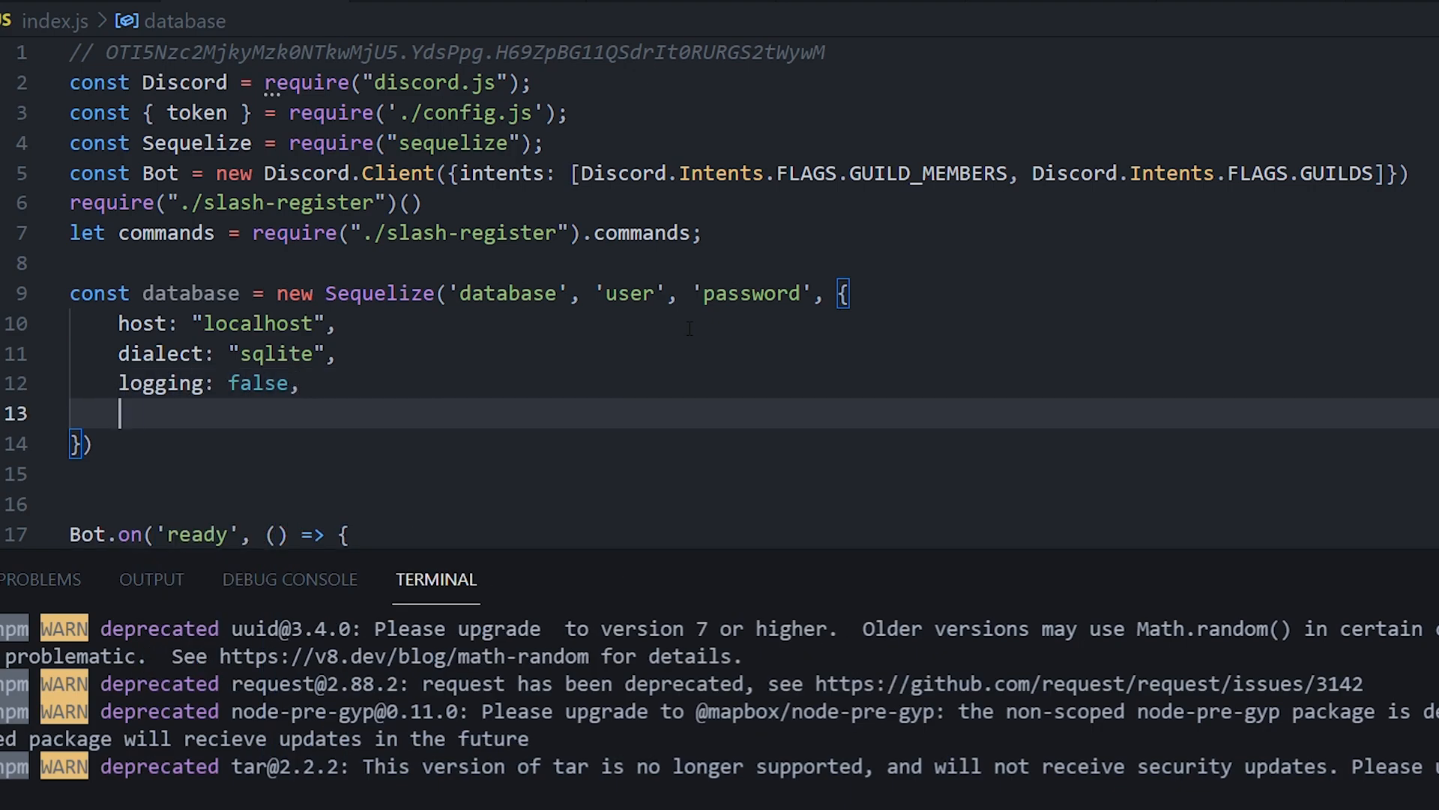
type("storage:")
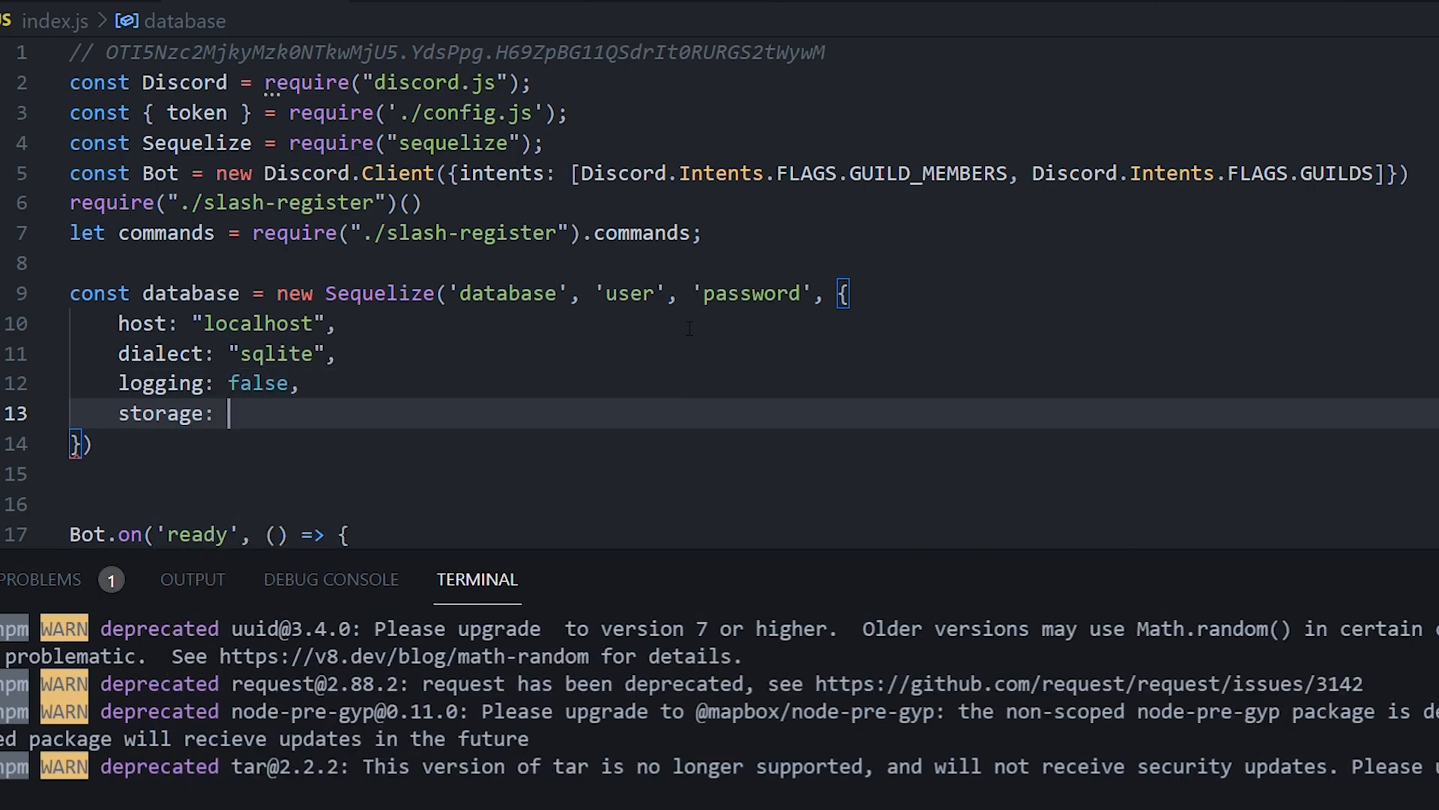
type("\"daa")
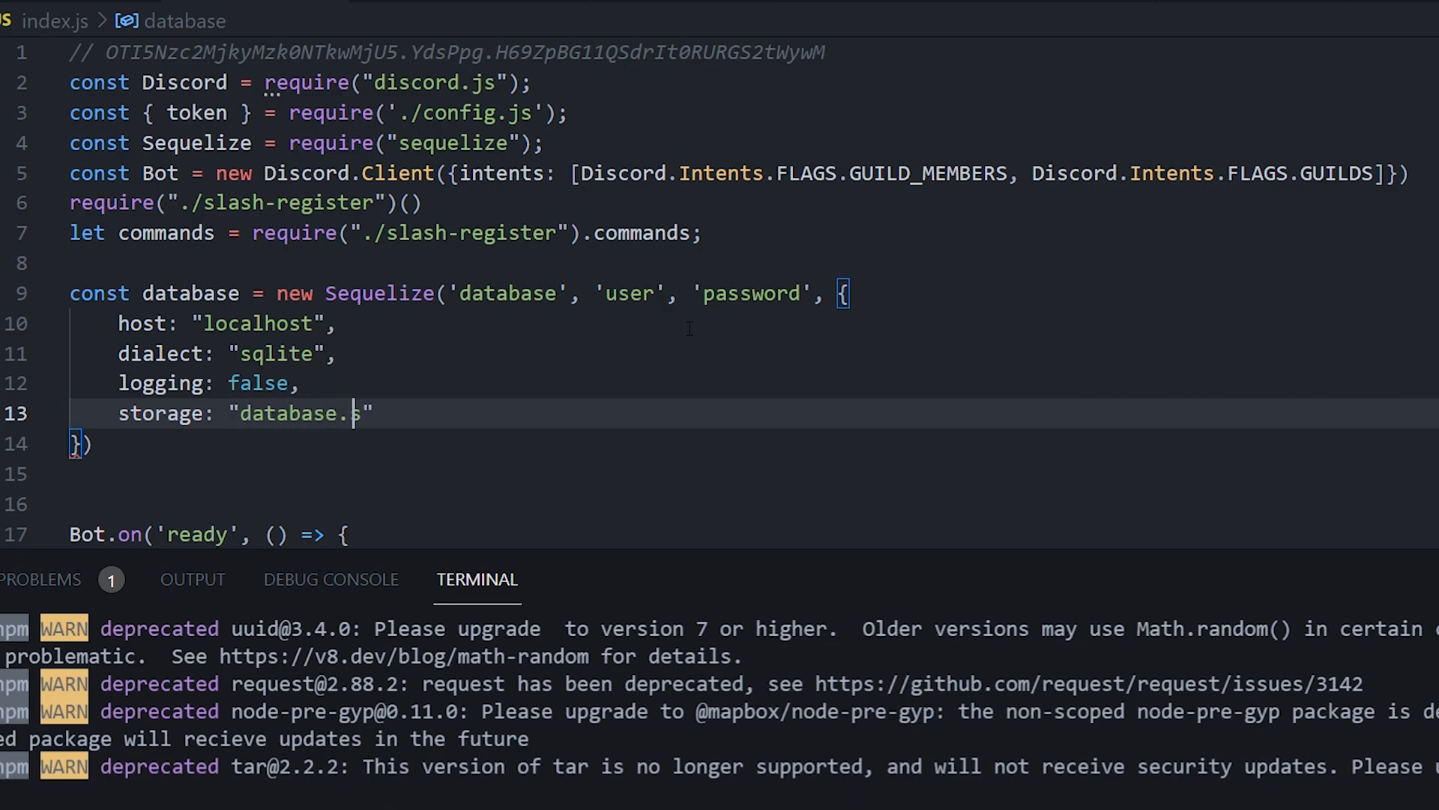
type("qlite")
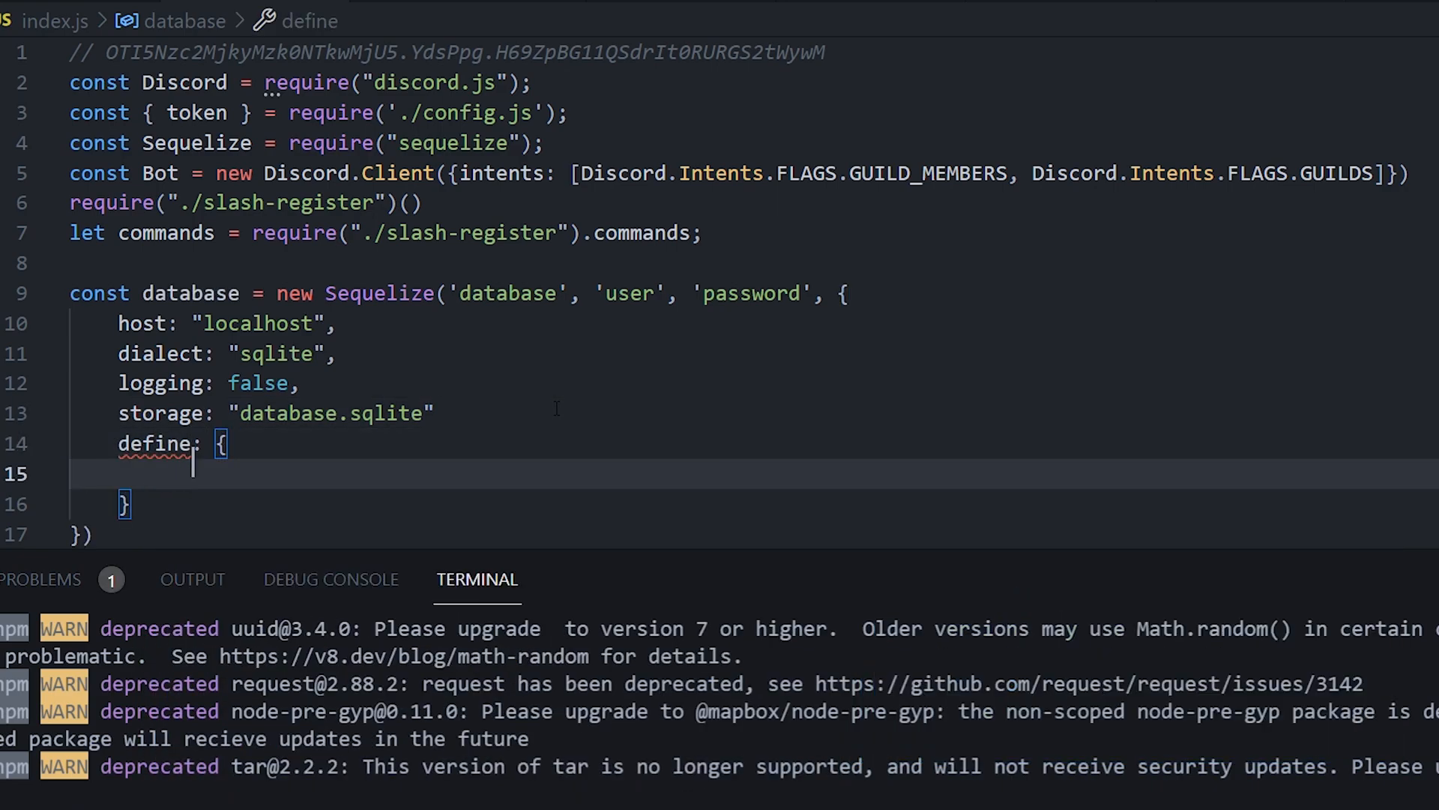
type("freeze")
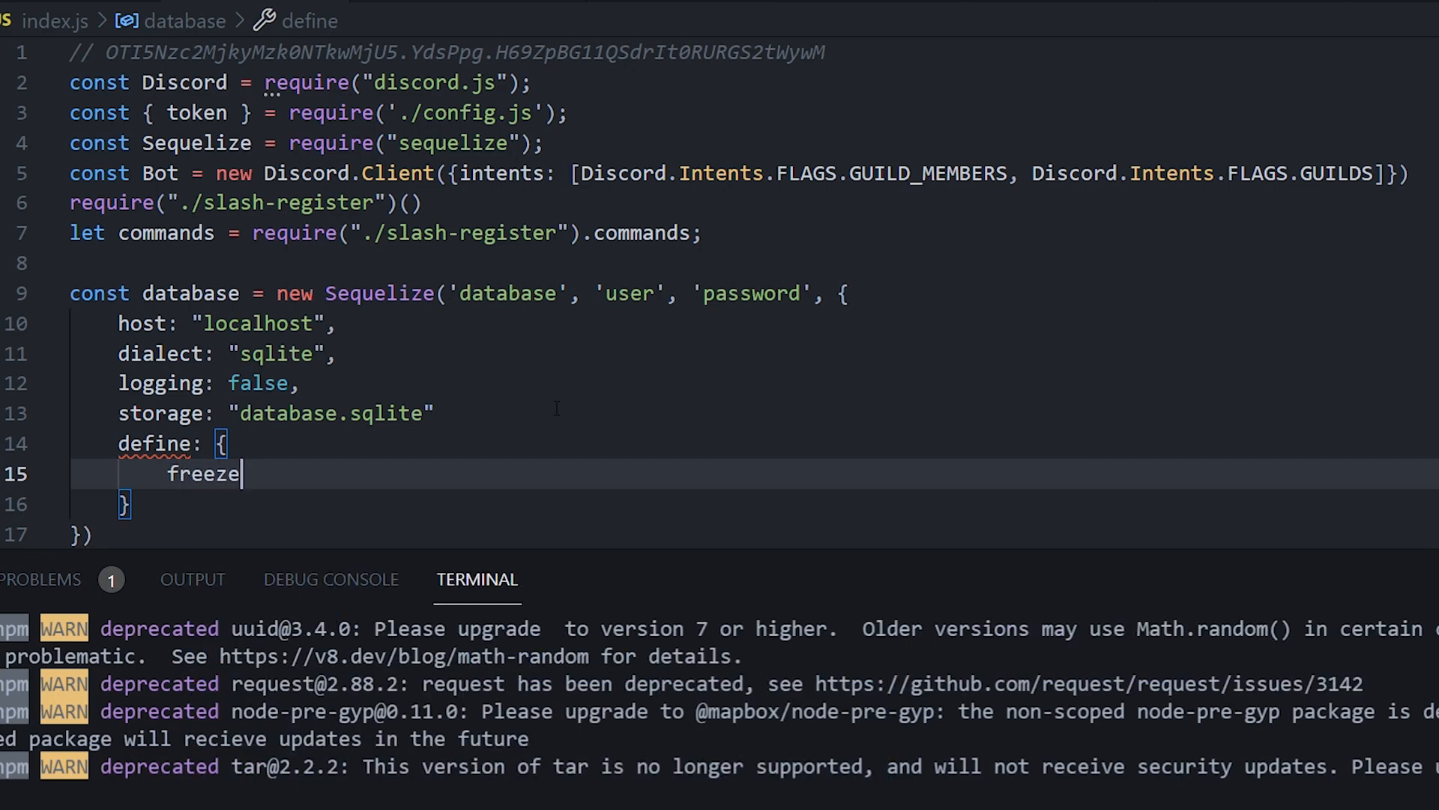
type("ableName: true")
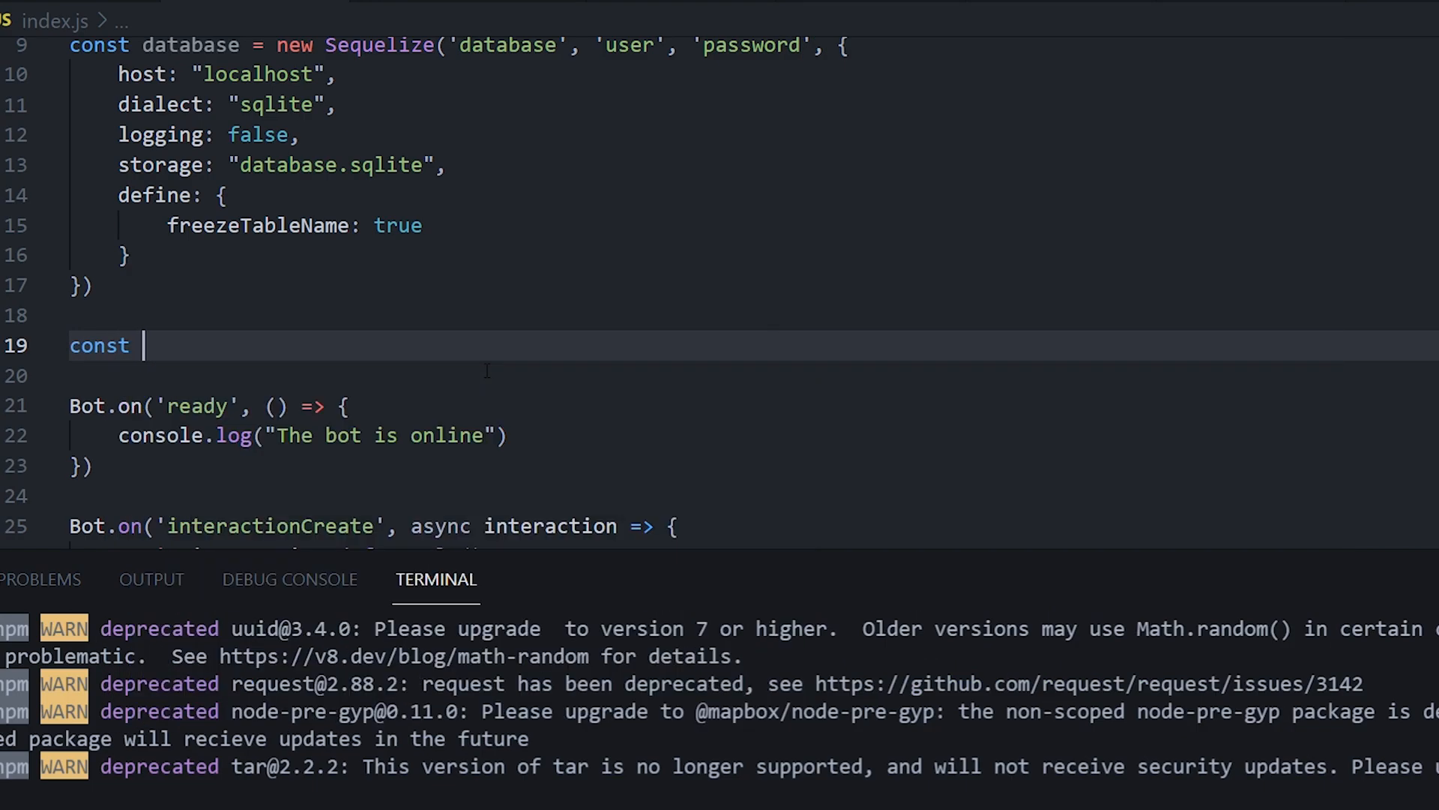
Start const UserStorage = database.define('user', ...) with an id field typed Sequelize.STRING and unique.
type("UserSorage")
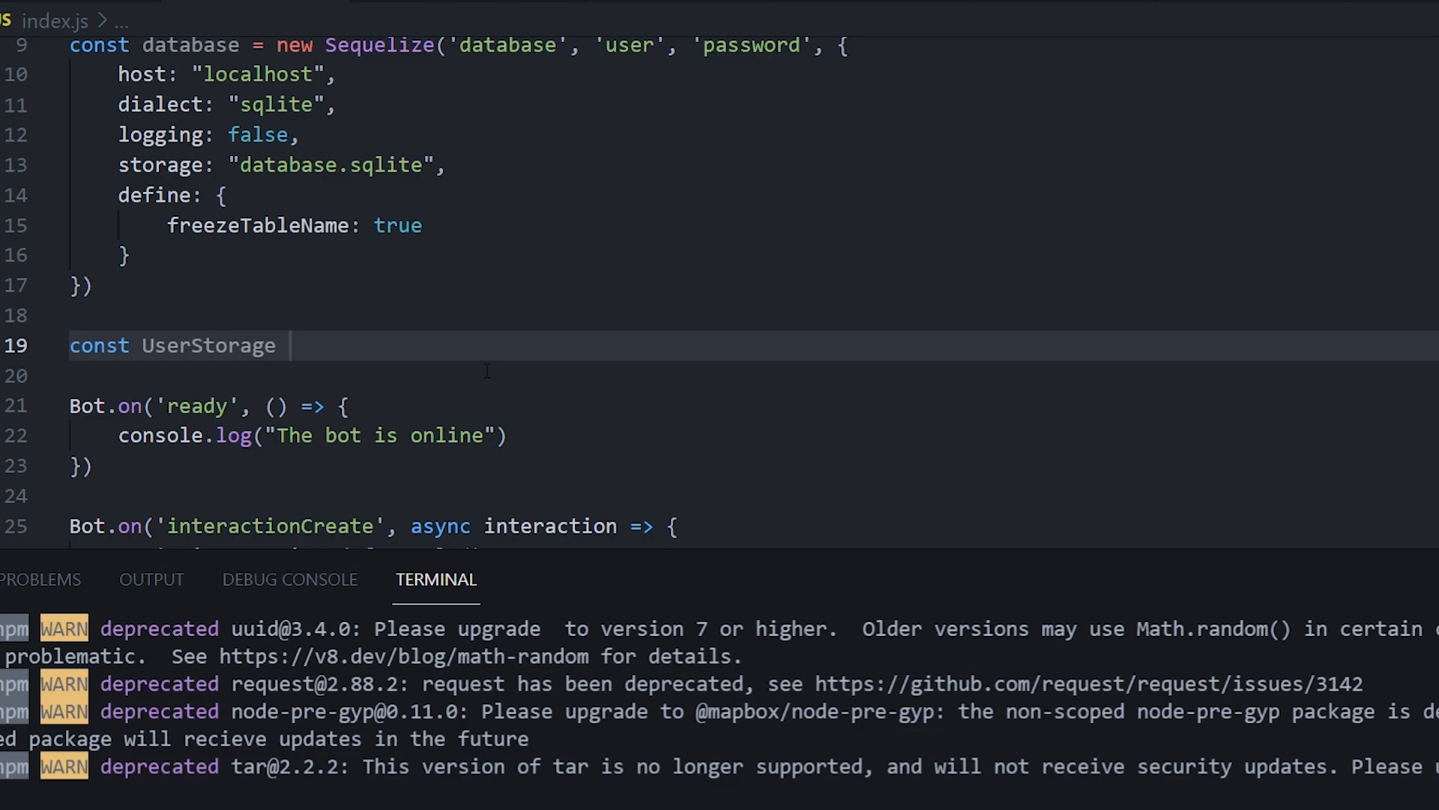
type("= database.define({")
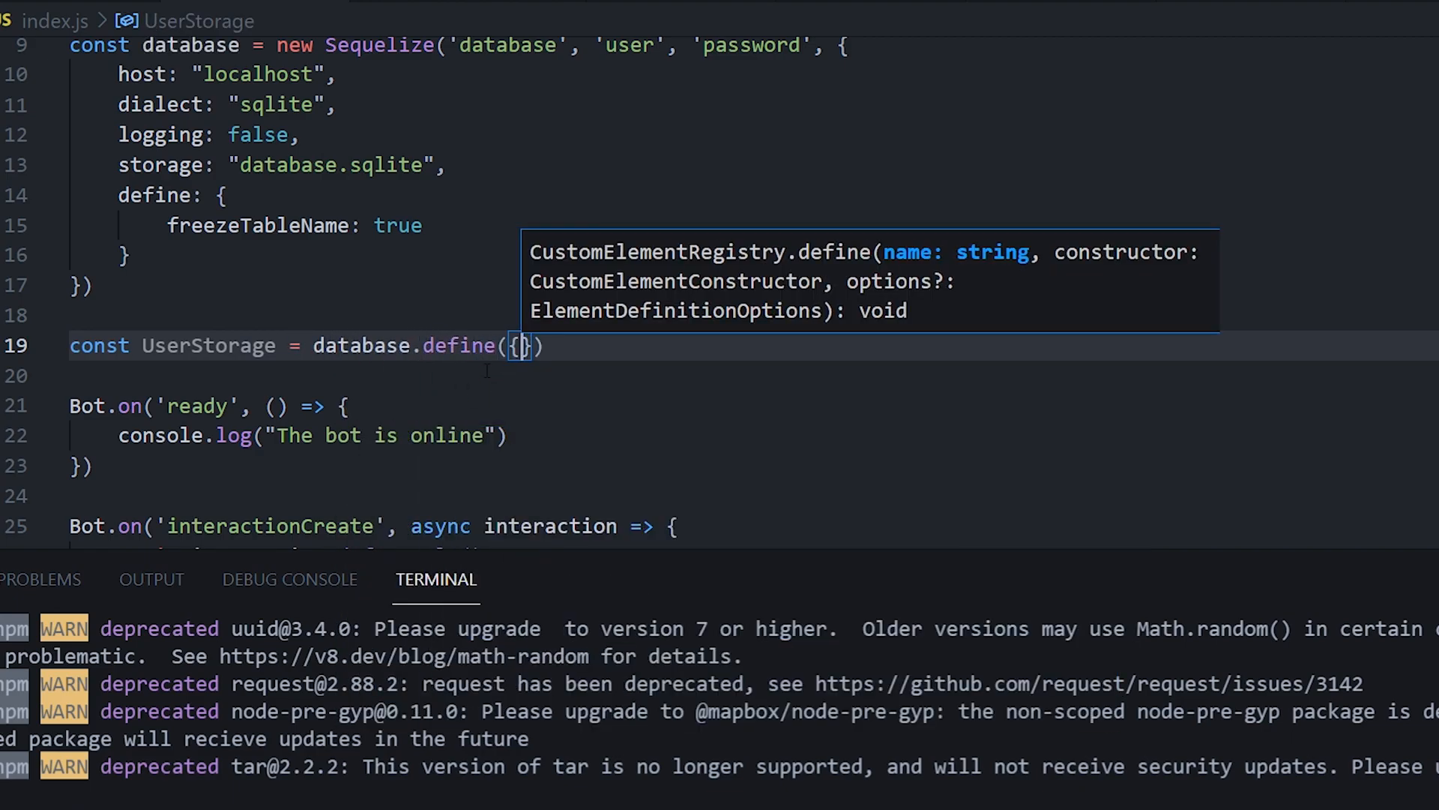
type("'u'")
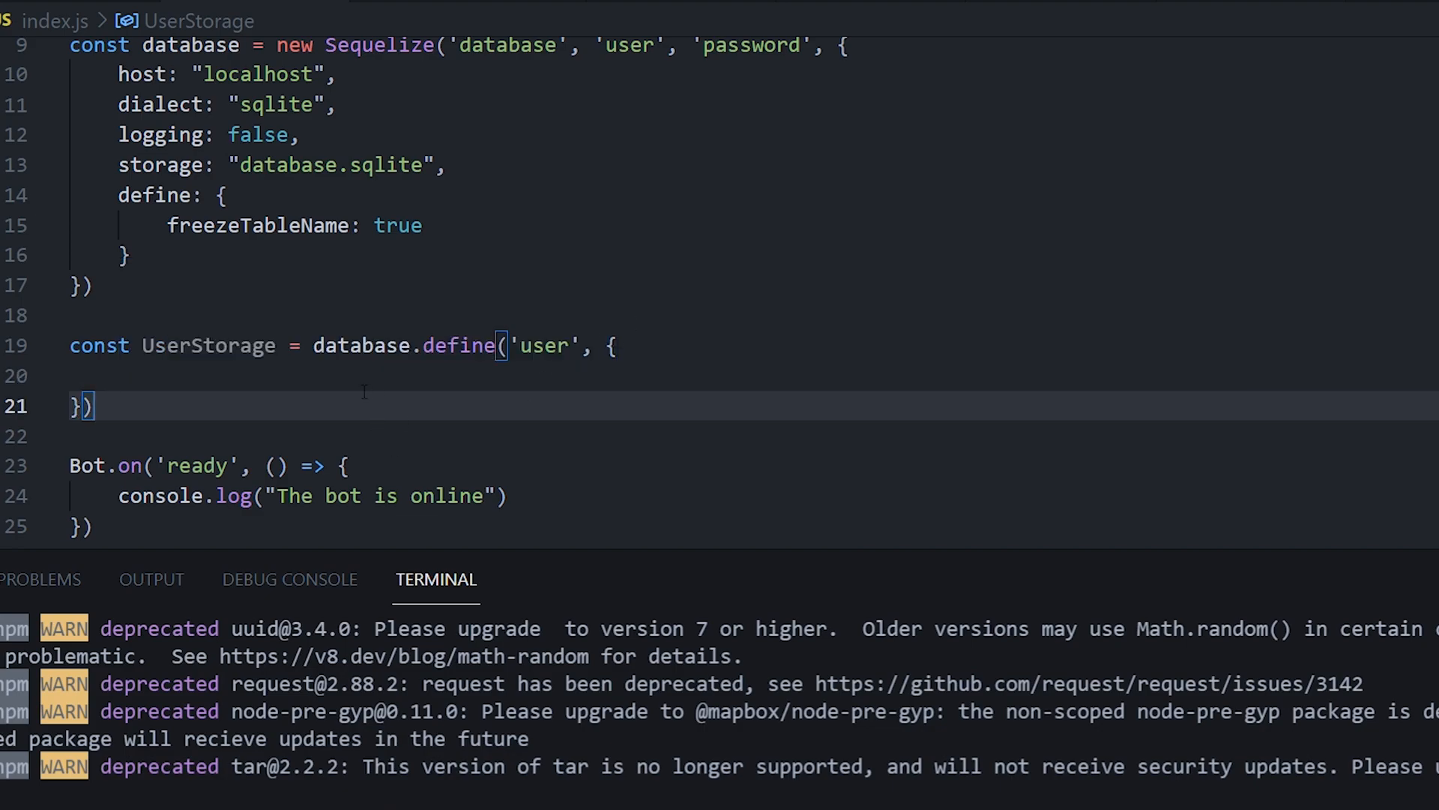
type("id:")
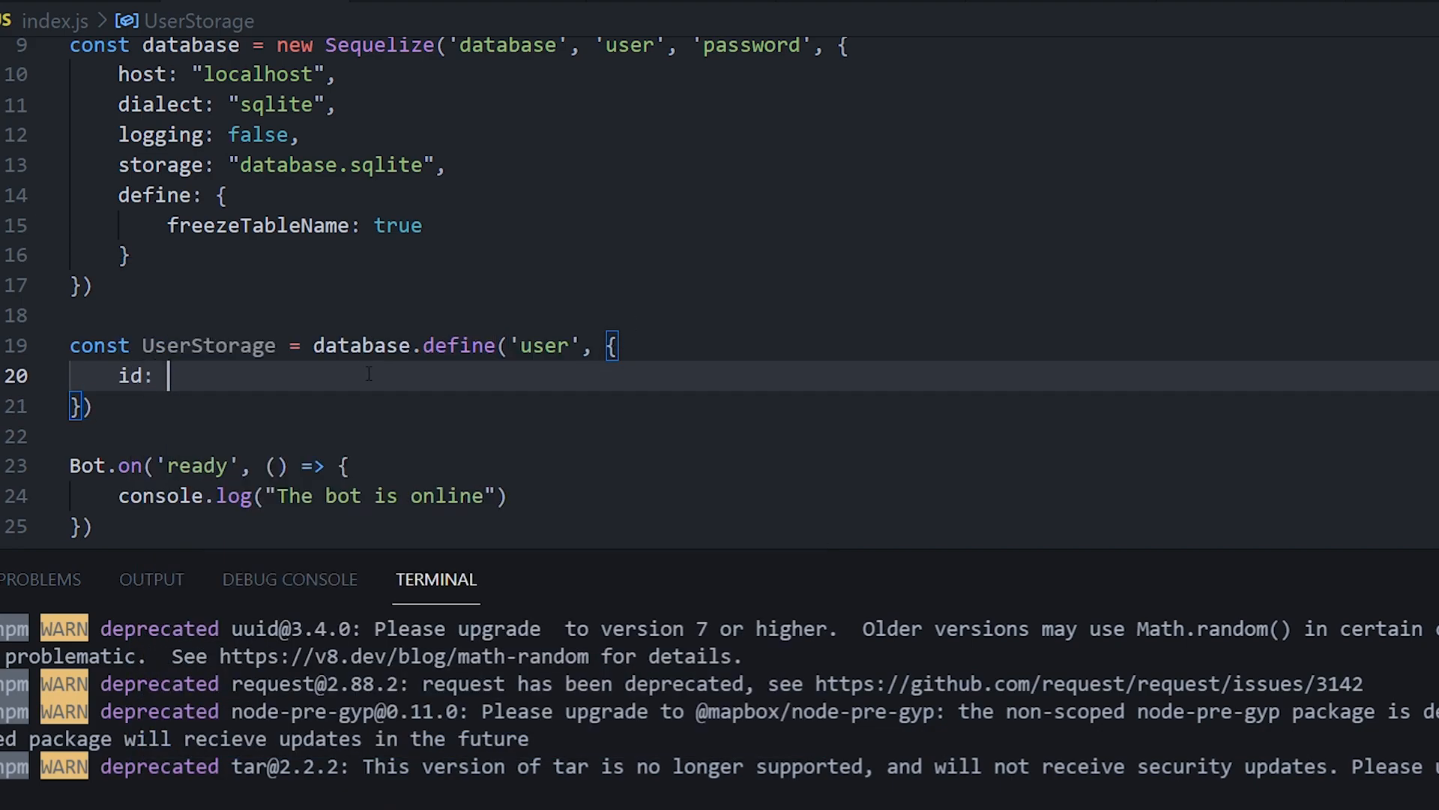
type("{")
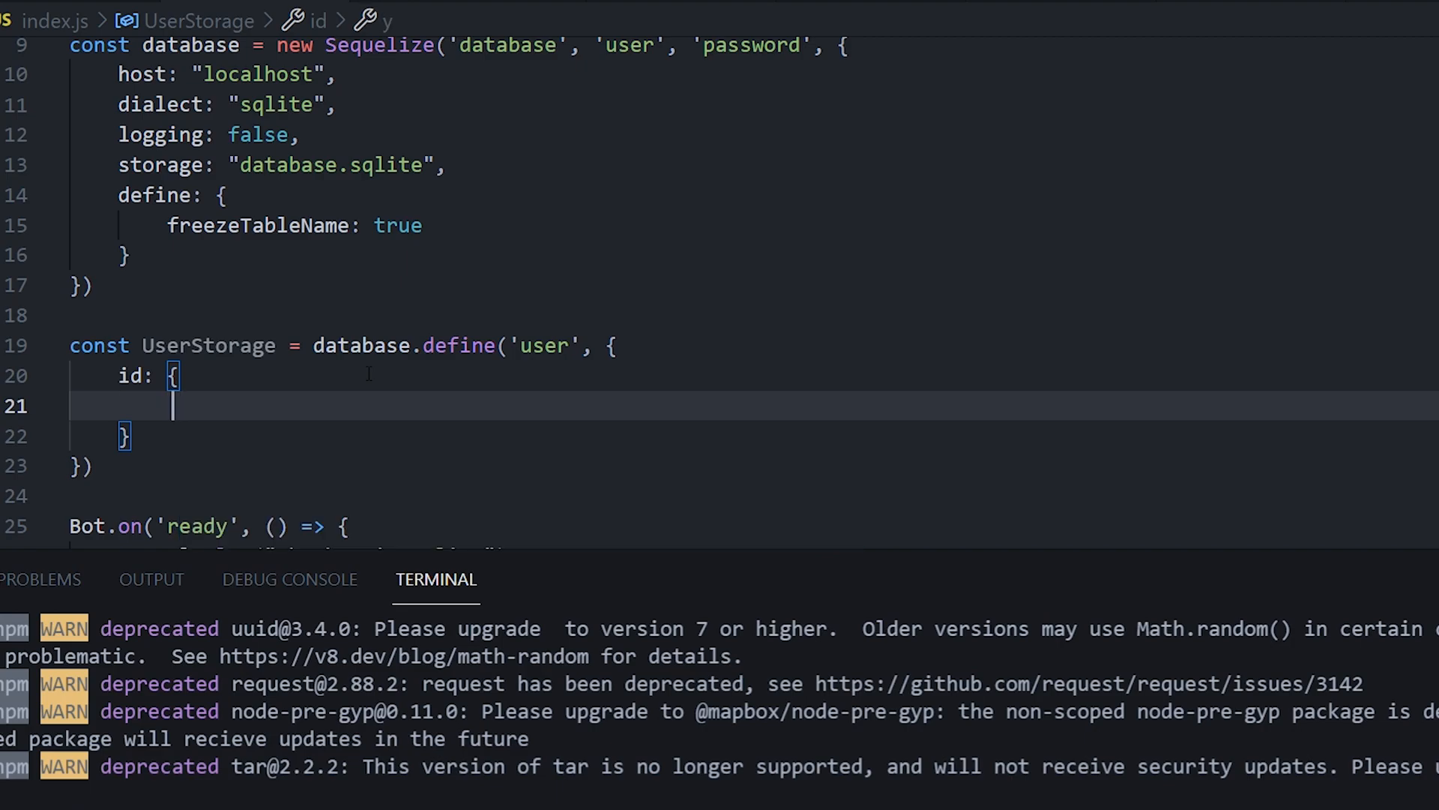
type("type: Sequel")
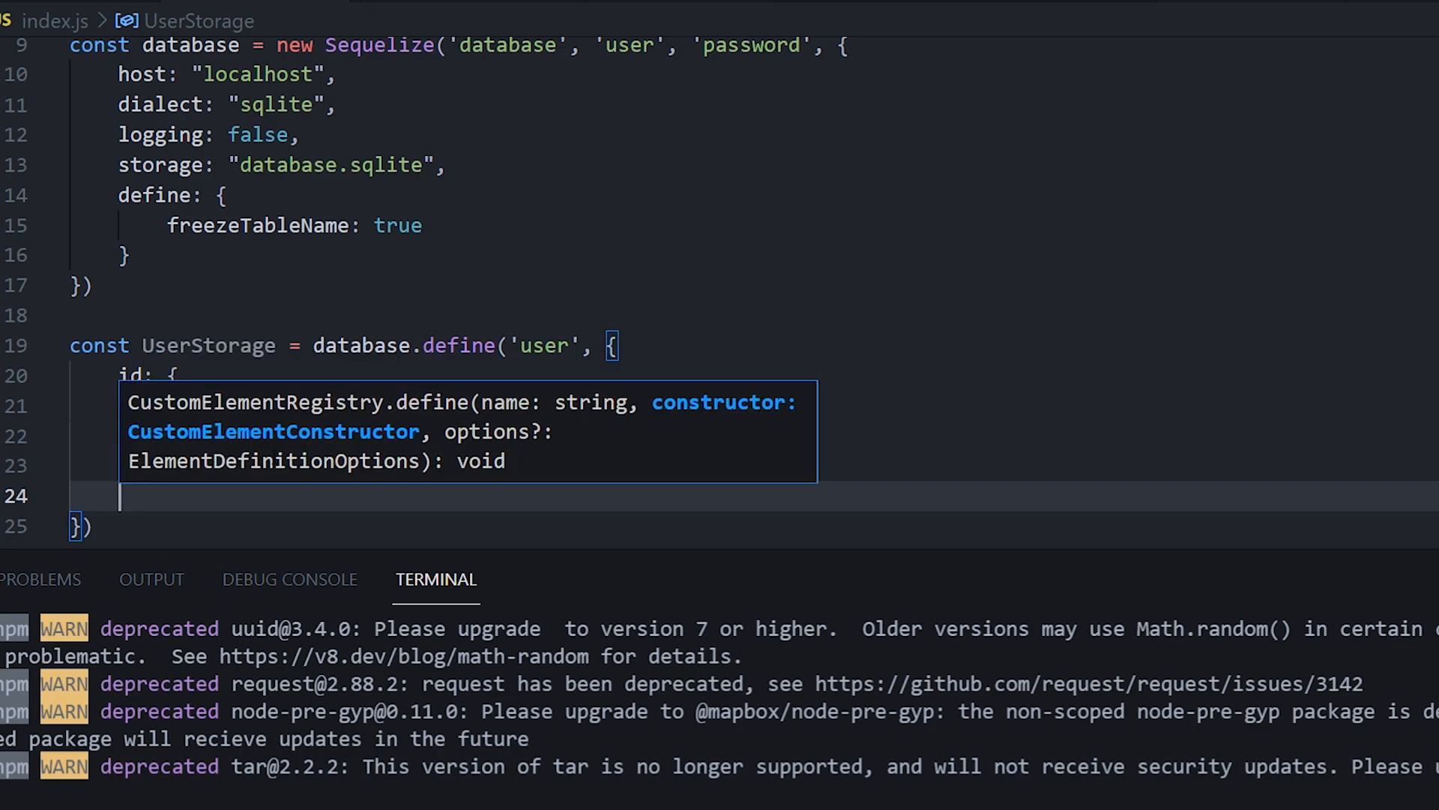
Add a tag field of type Sequelize.STRING to the model.
type("tag: {")
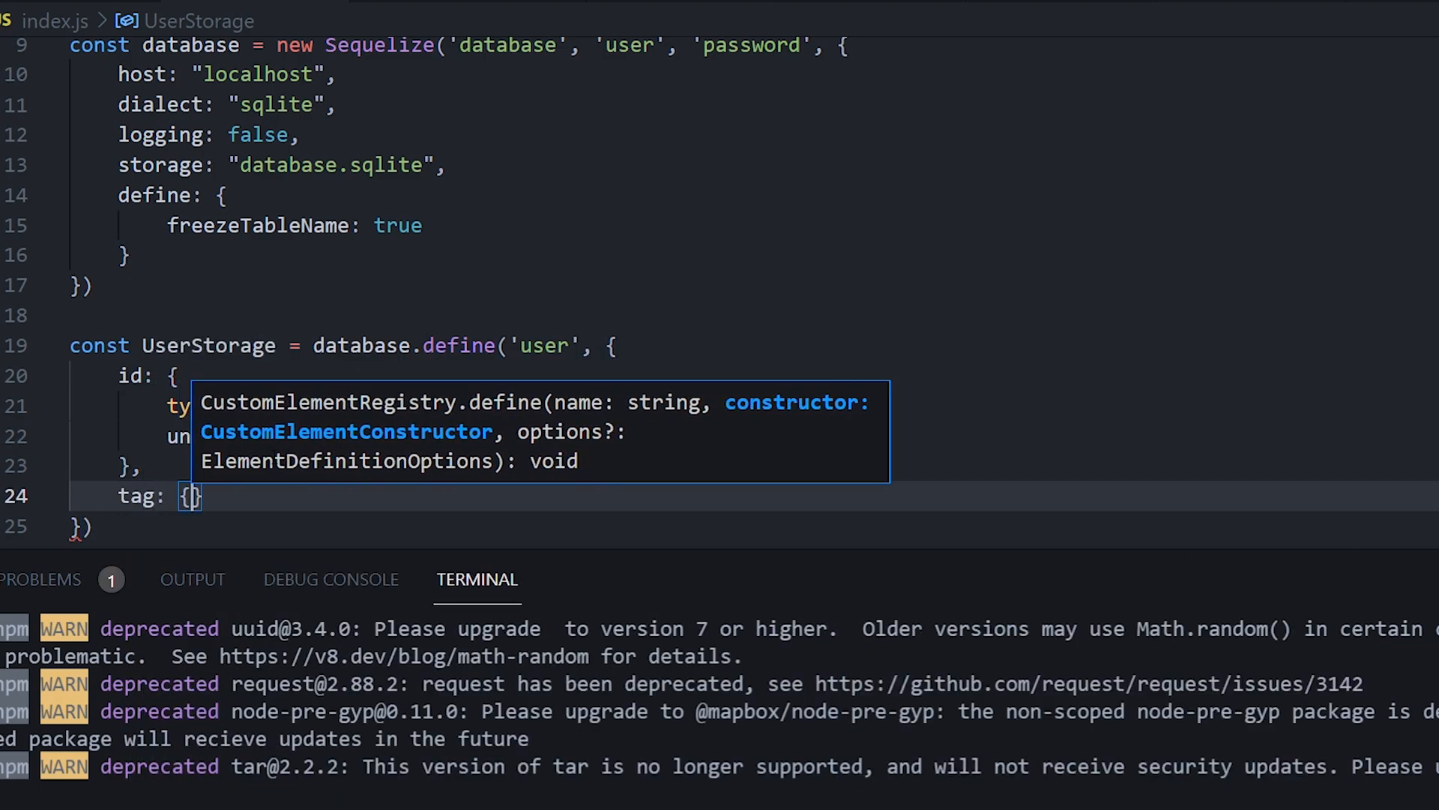
key("Backspace")
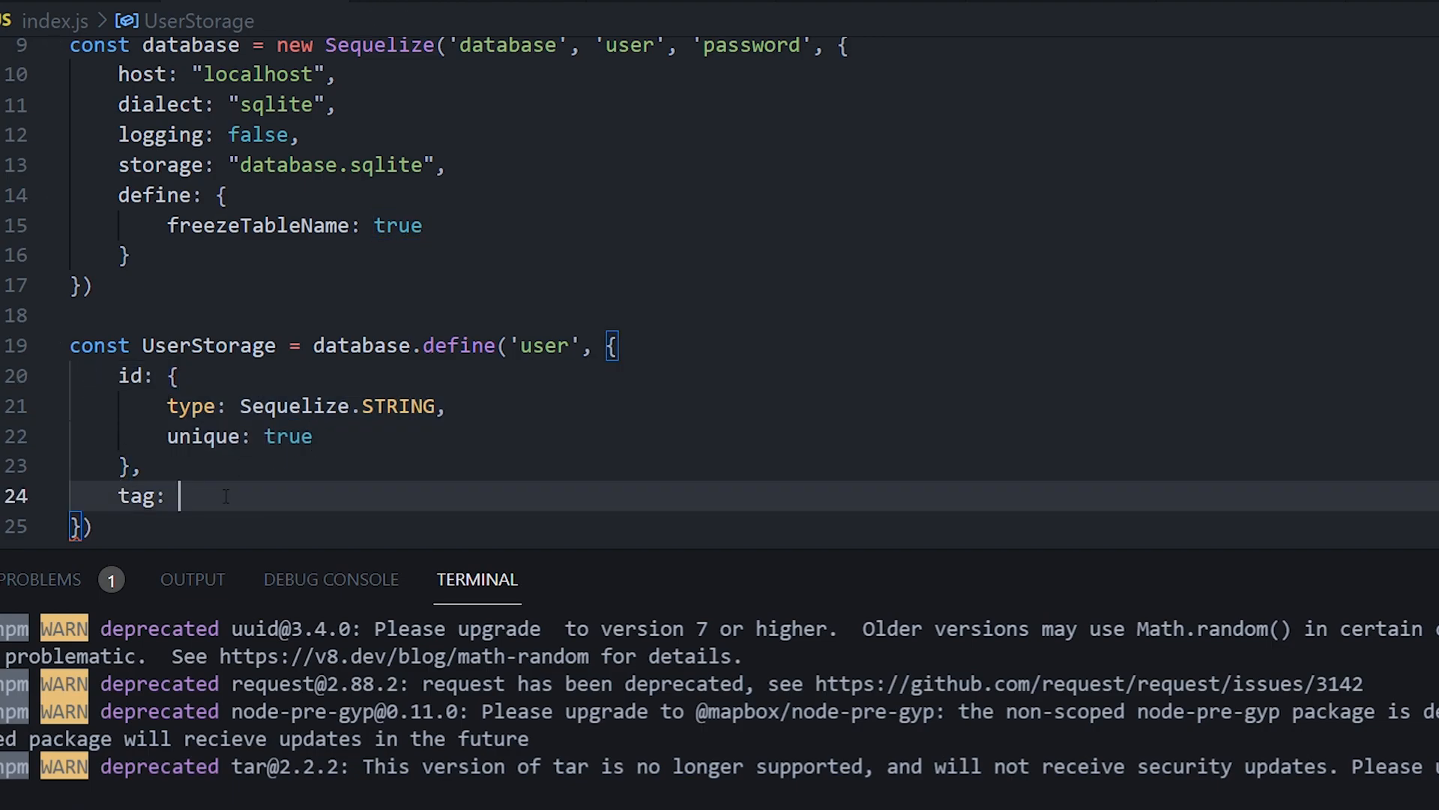
type("Sequelize.")
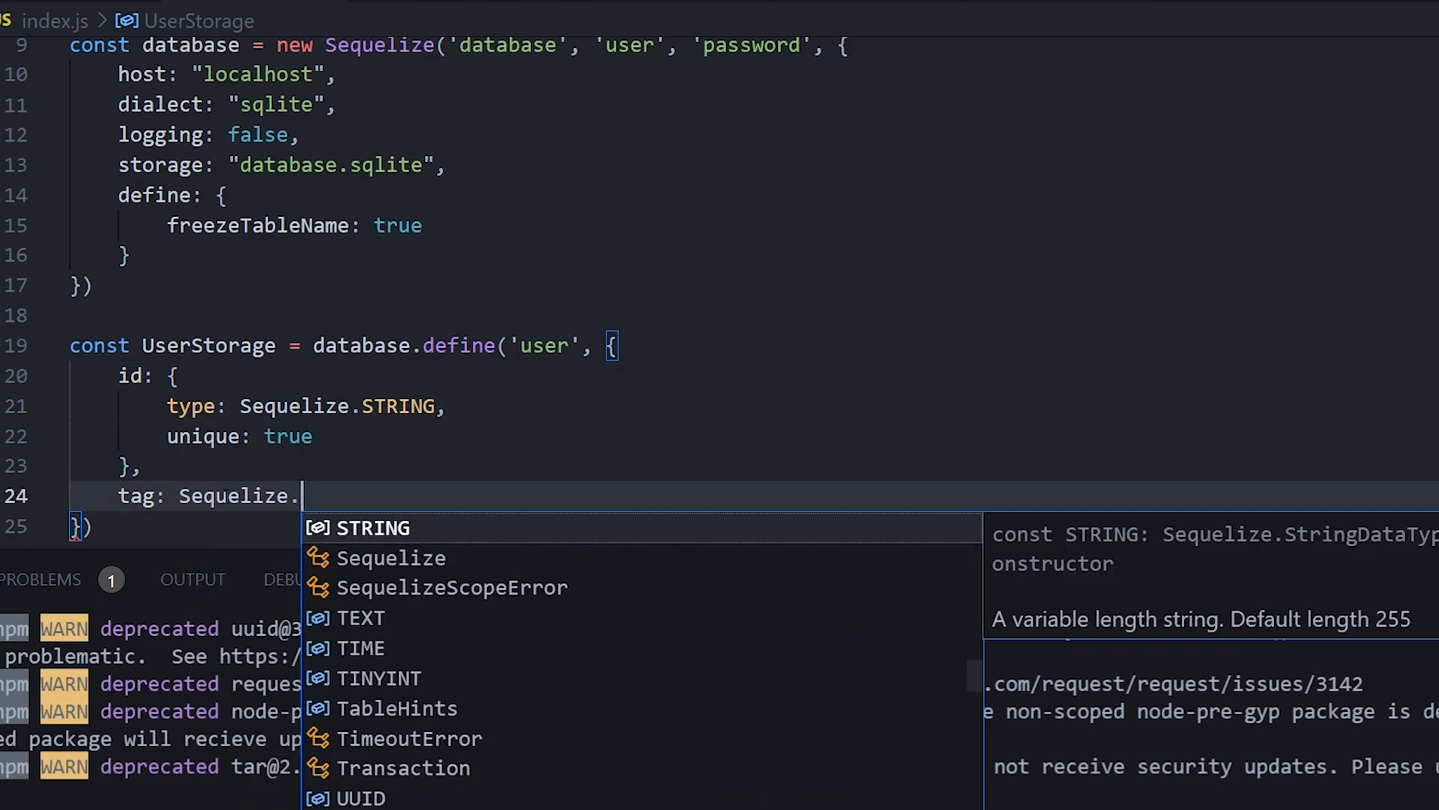
type("STRING")
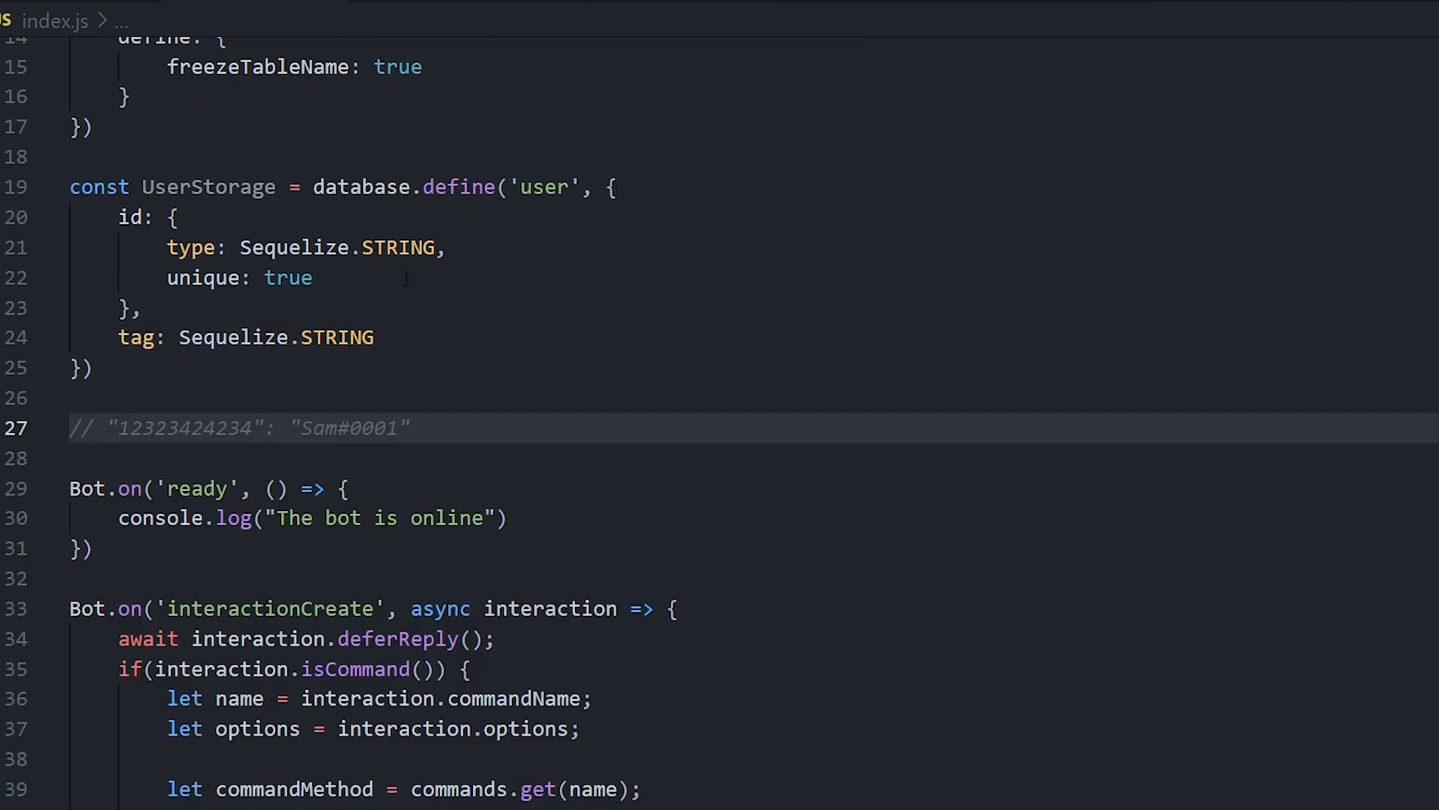
type("primaryKey: true")
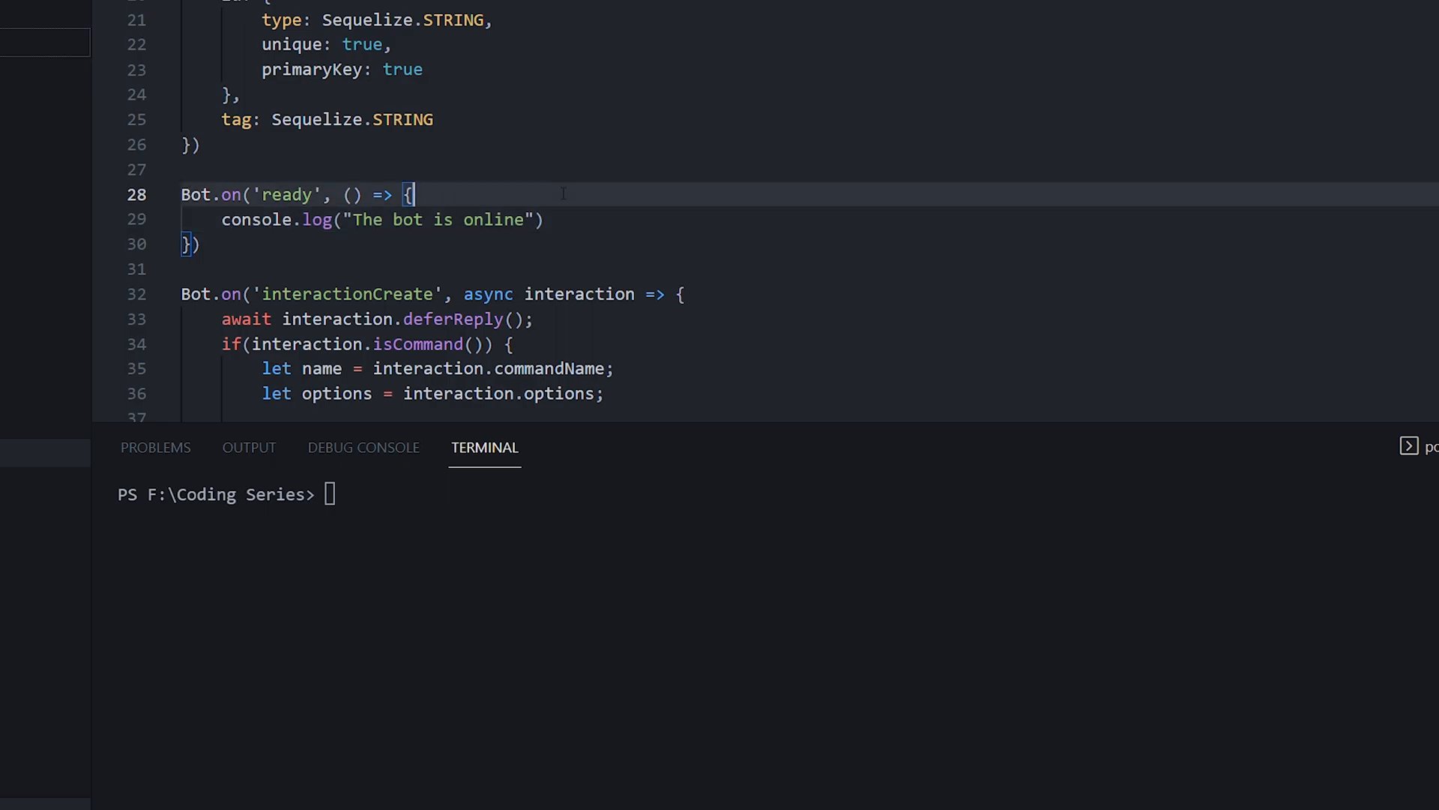
Insert UserStorage.sync() at the top of the ready handler and clear the terminal with cls.
key("Enter")
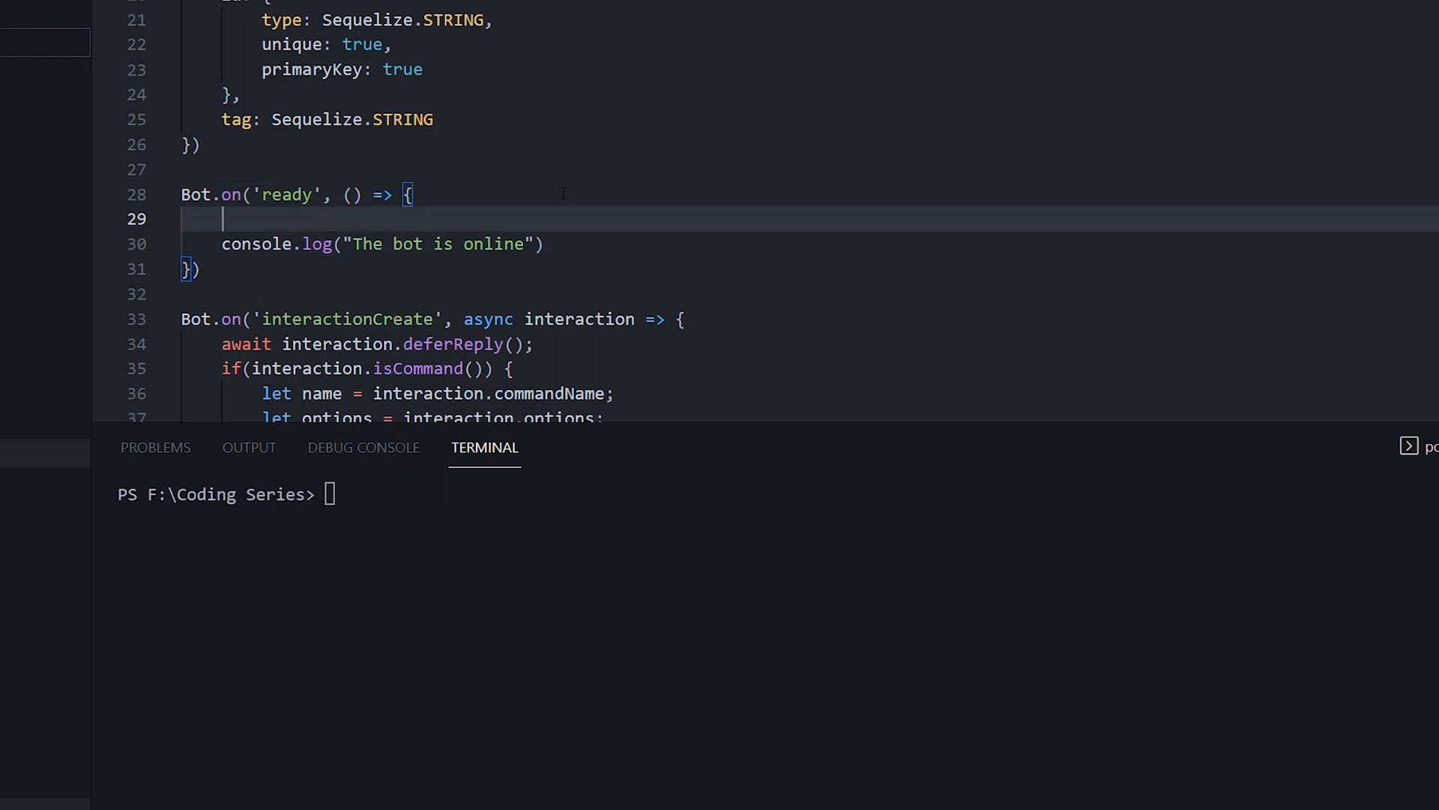
type("UserStorage")
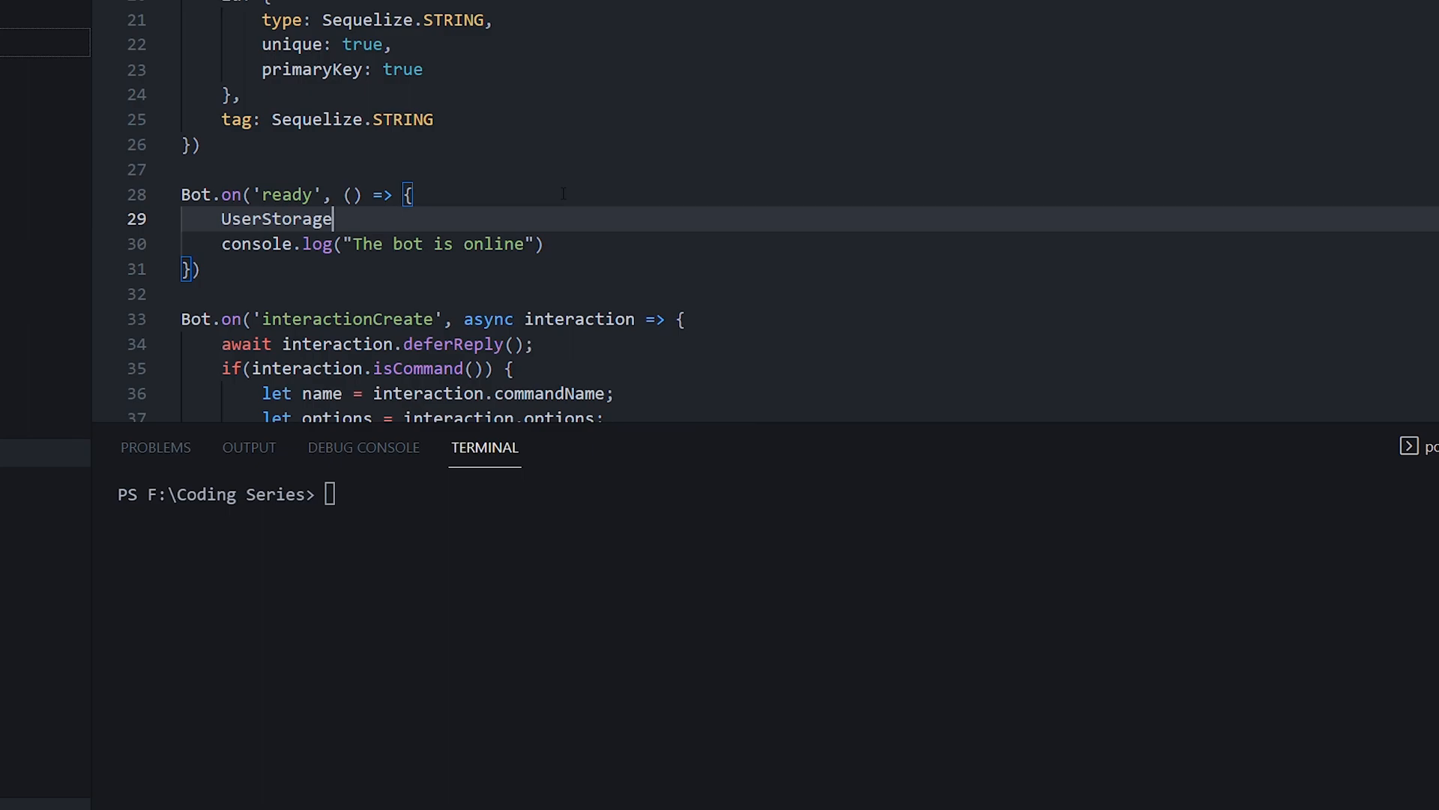
type(".sync();")
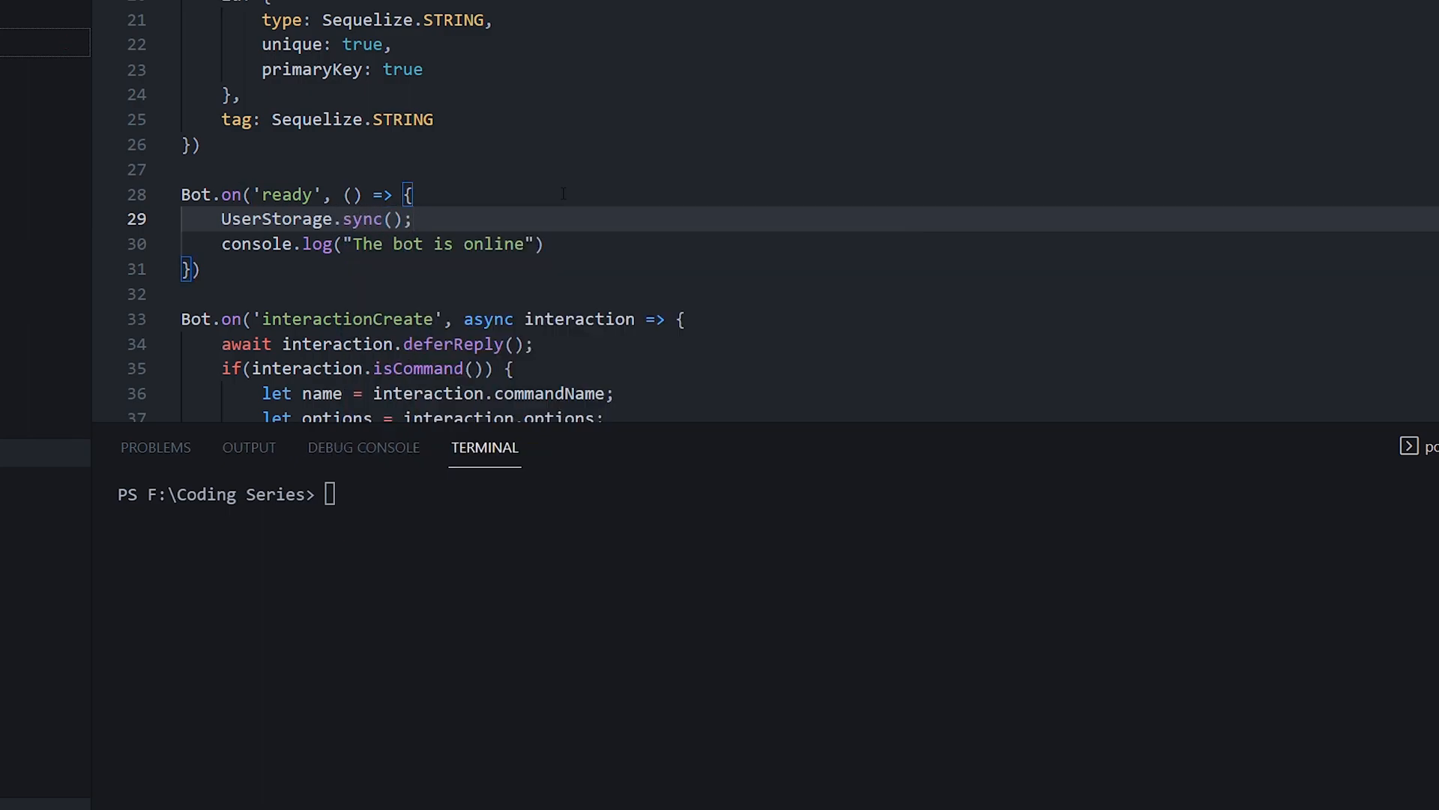
scroll("up", 3)
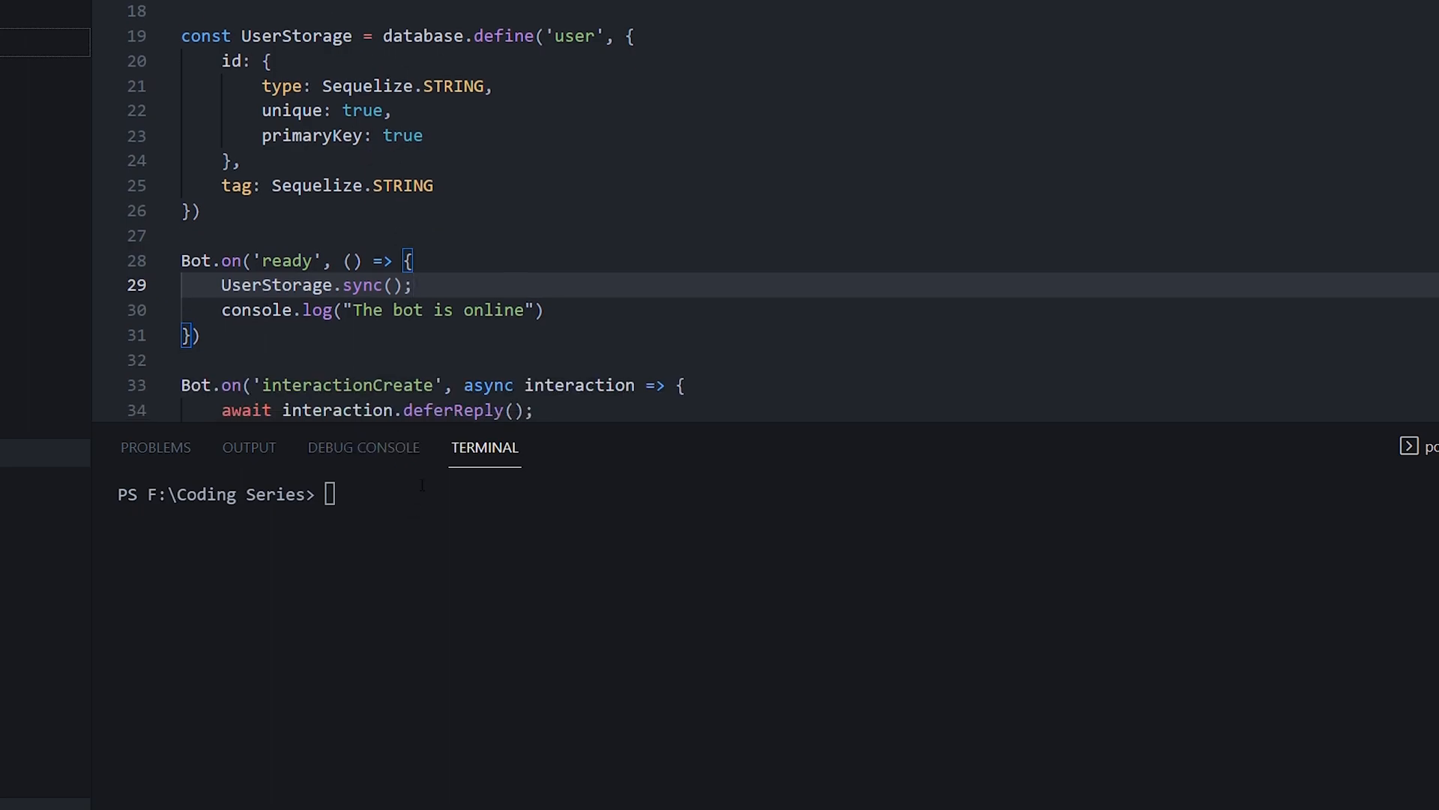
type("cls")
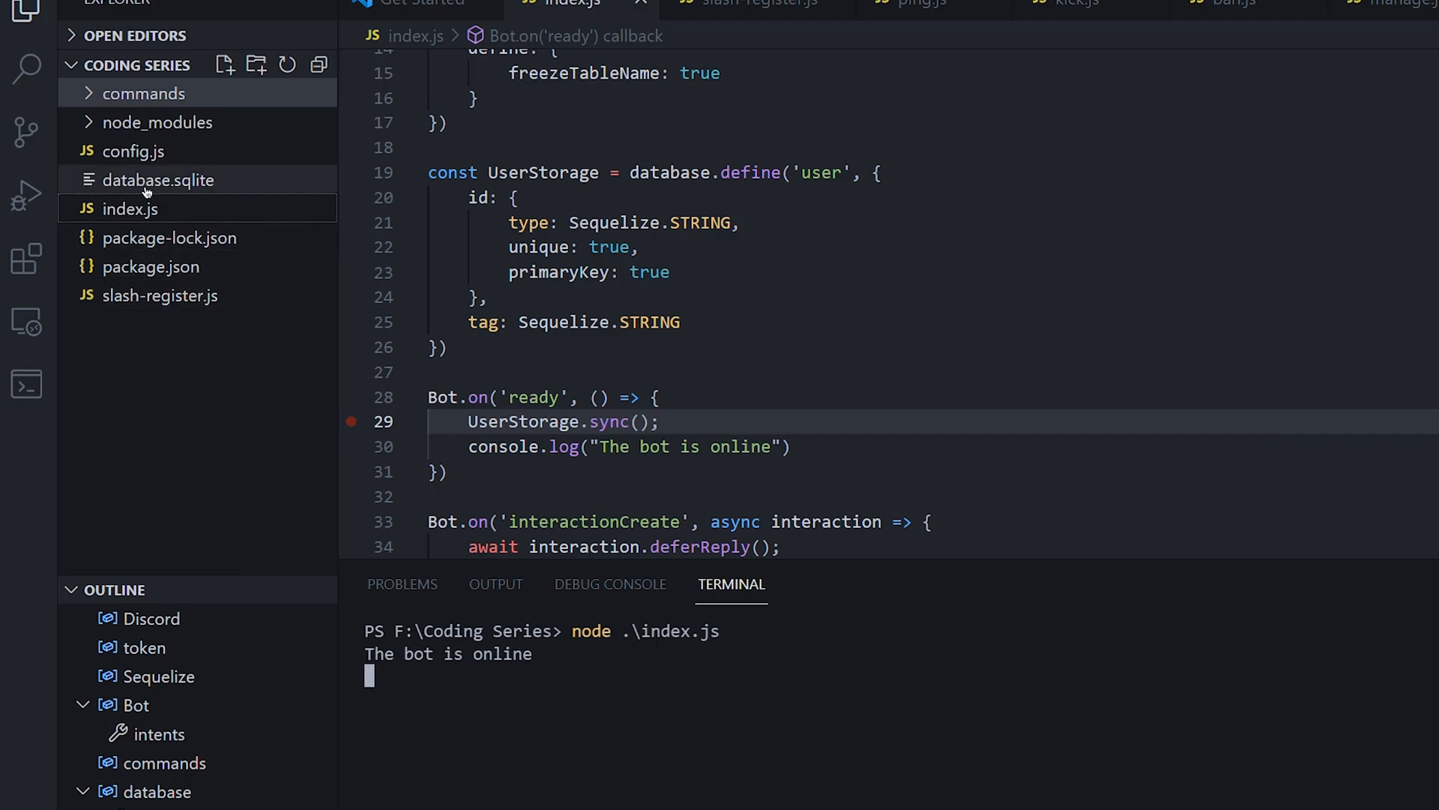
mouse_move(191, 193)
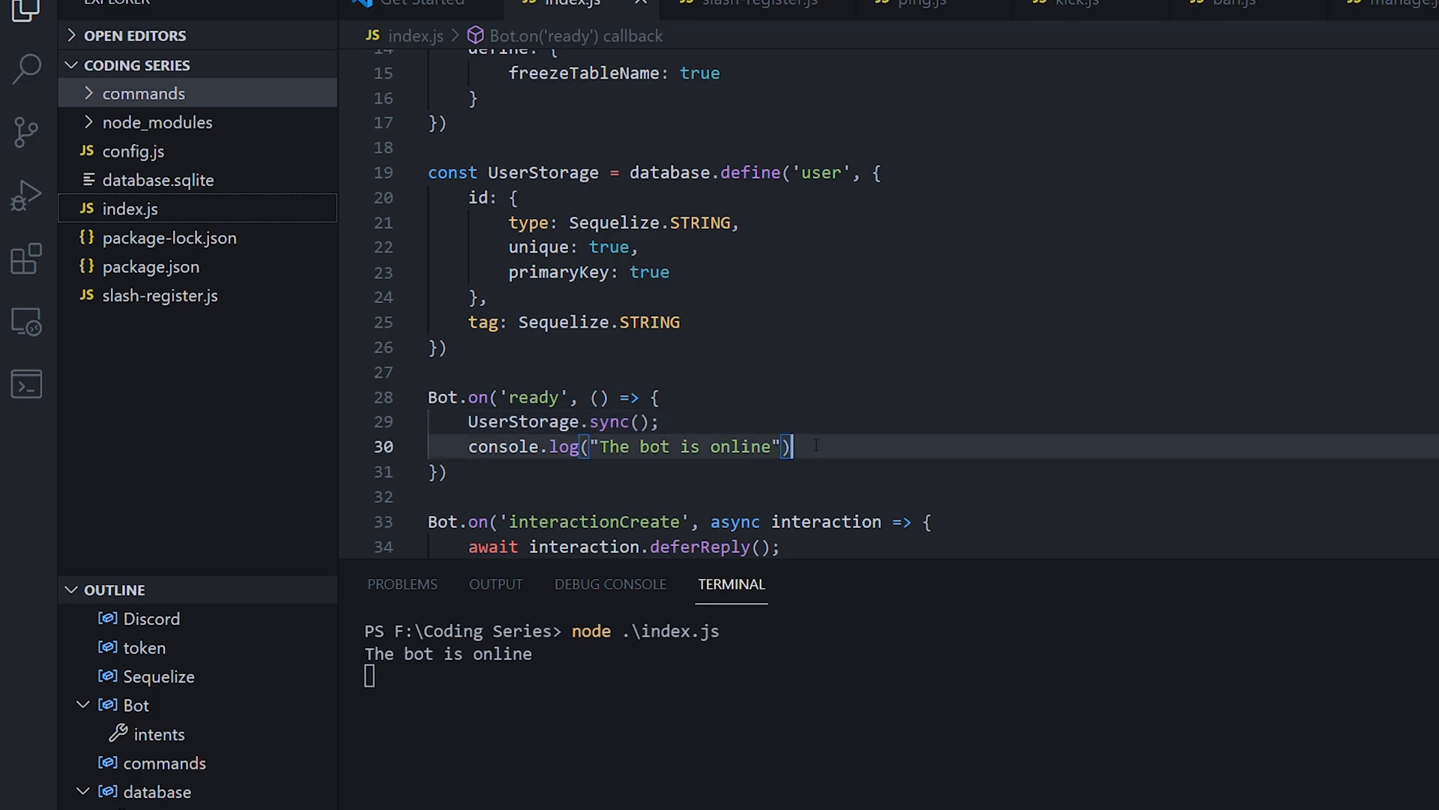
Try typing a create call (Discord.User.crea) in the ready handler.
type("Discord.User")
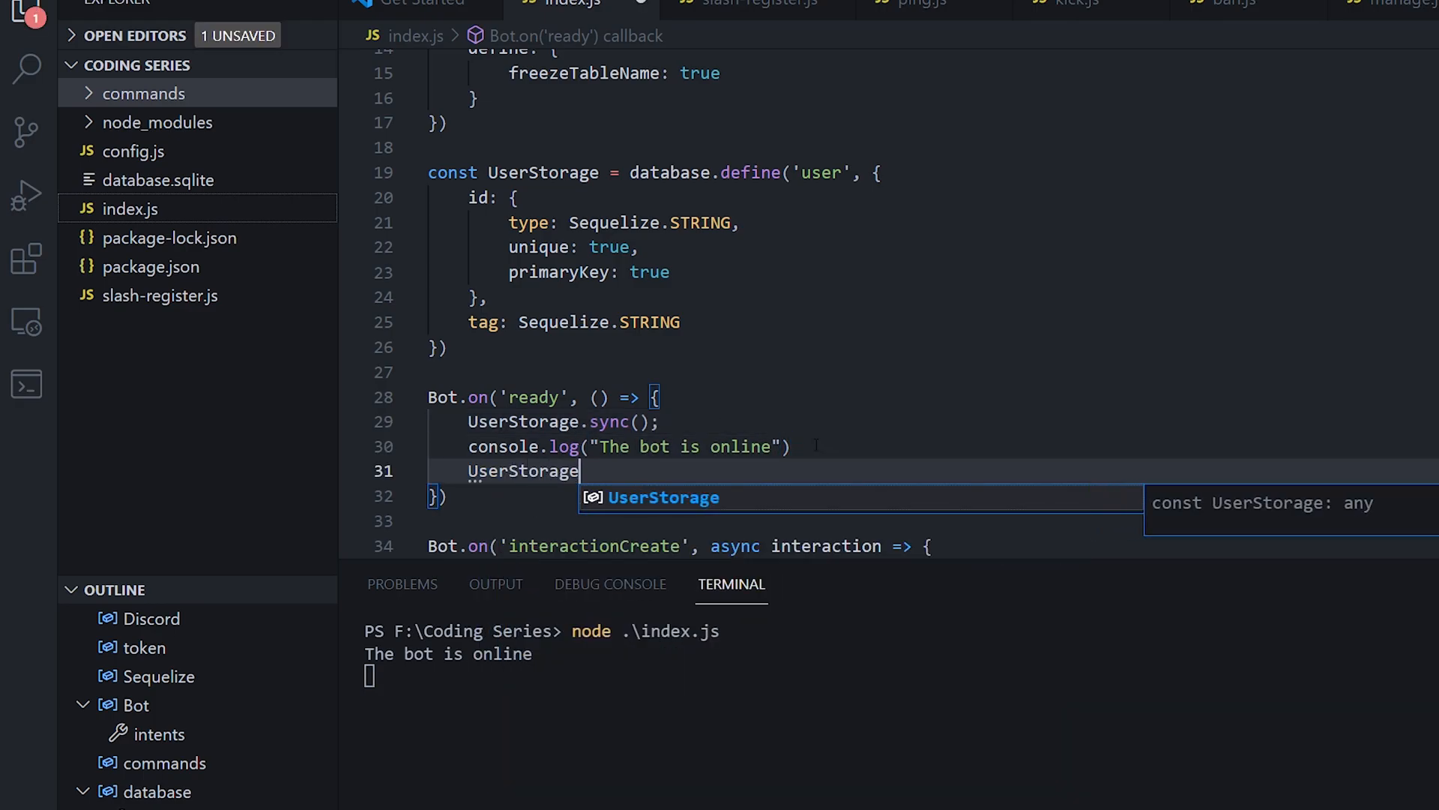
type(".crea")
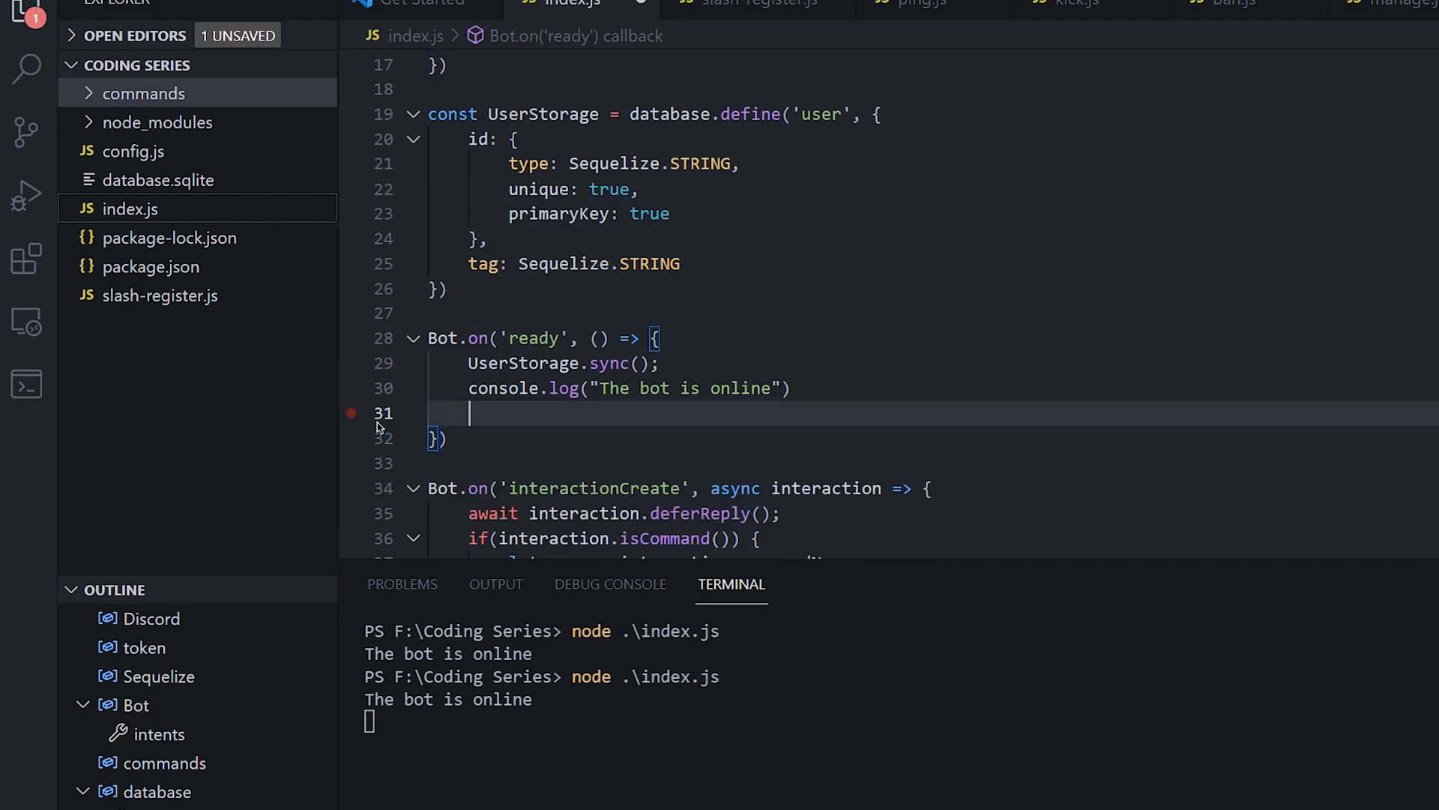
Await UserStorage.findOne({where: {id: "123"}}) into getUser in an async ready handler and log it.
type("let")
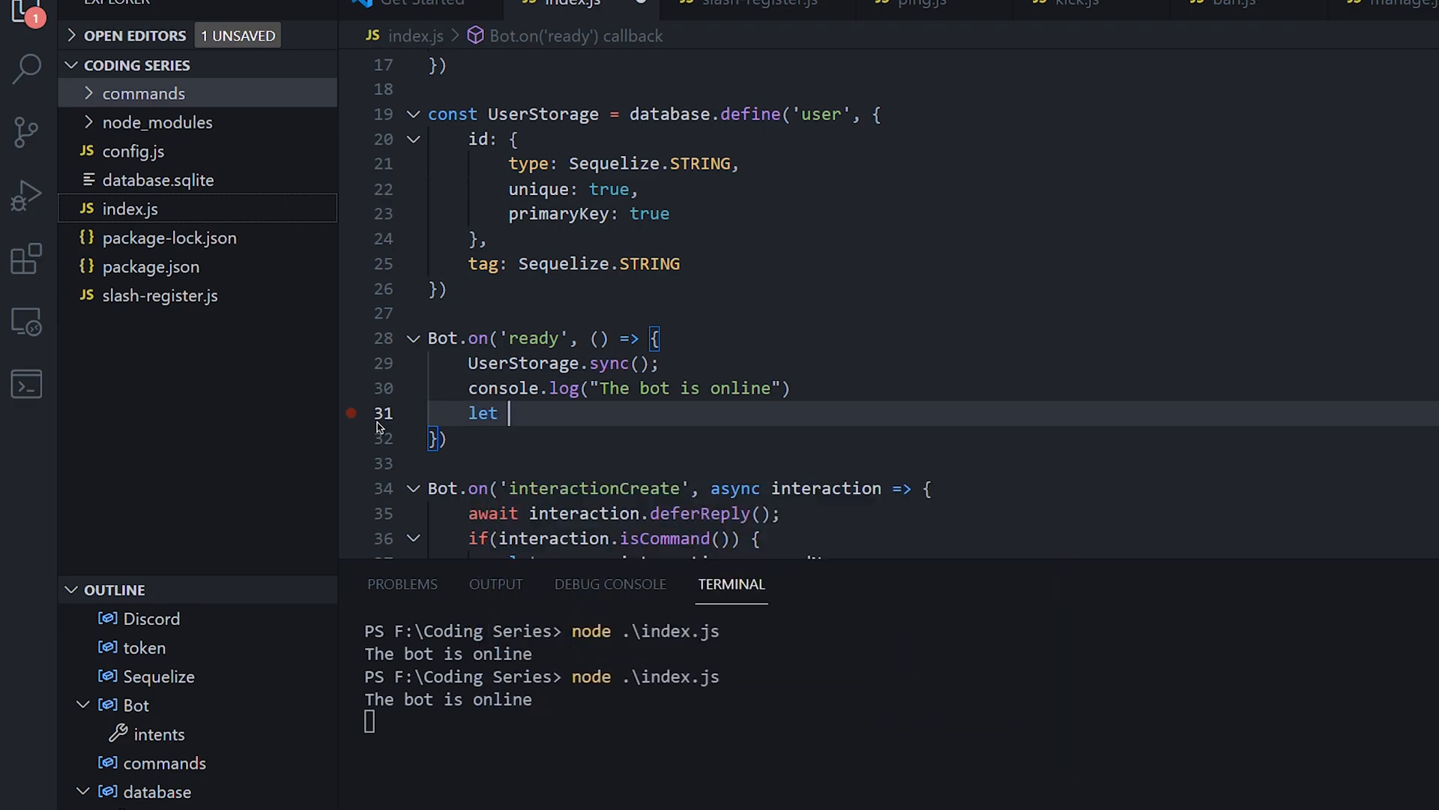
type("getUser =")
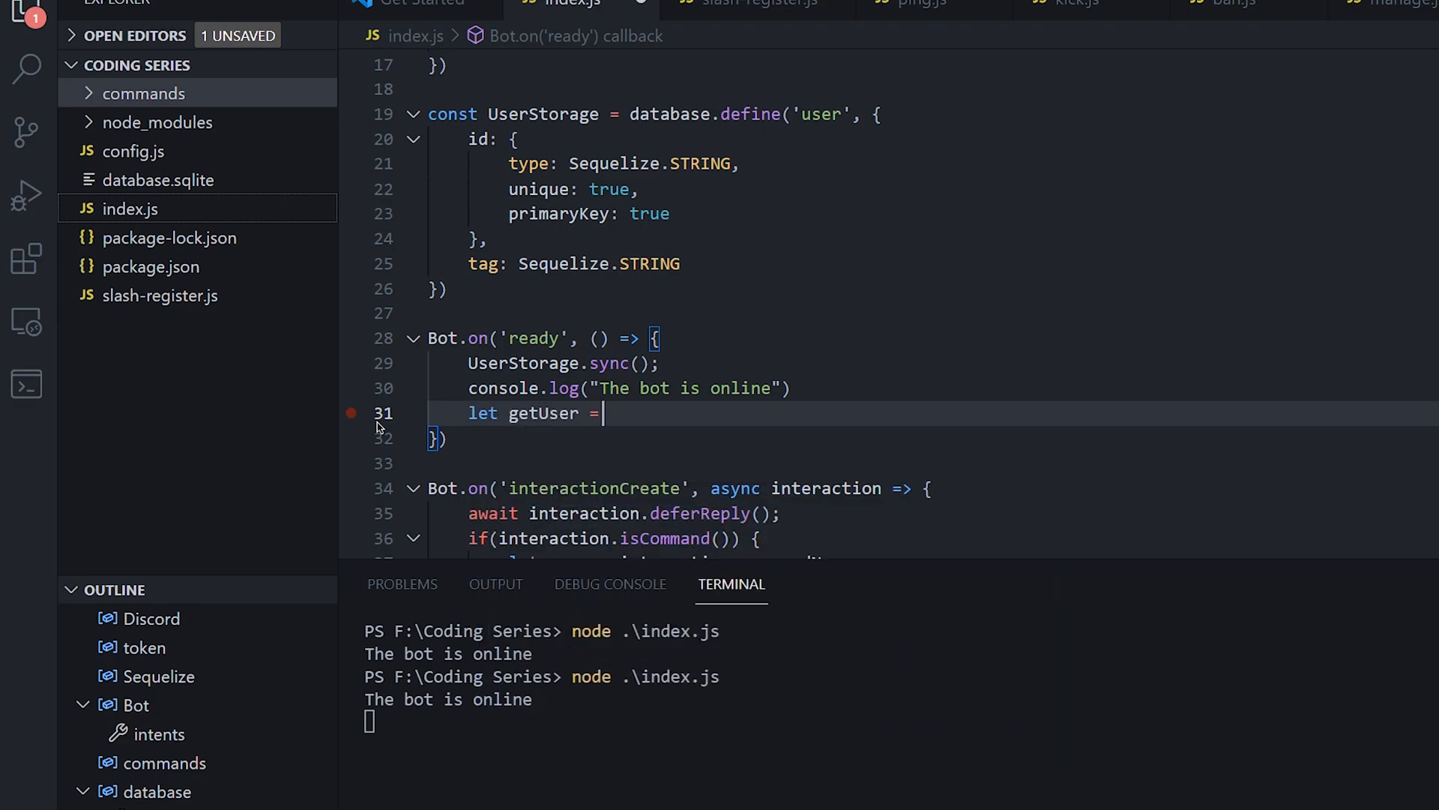
type("UserStorage.findOne(")
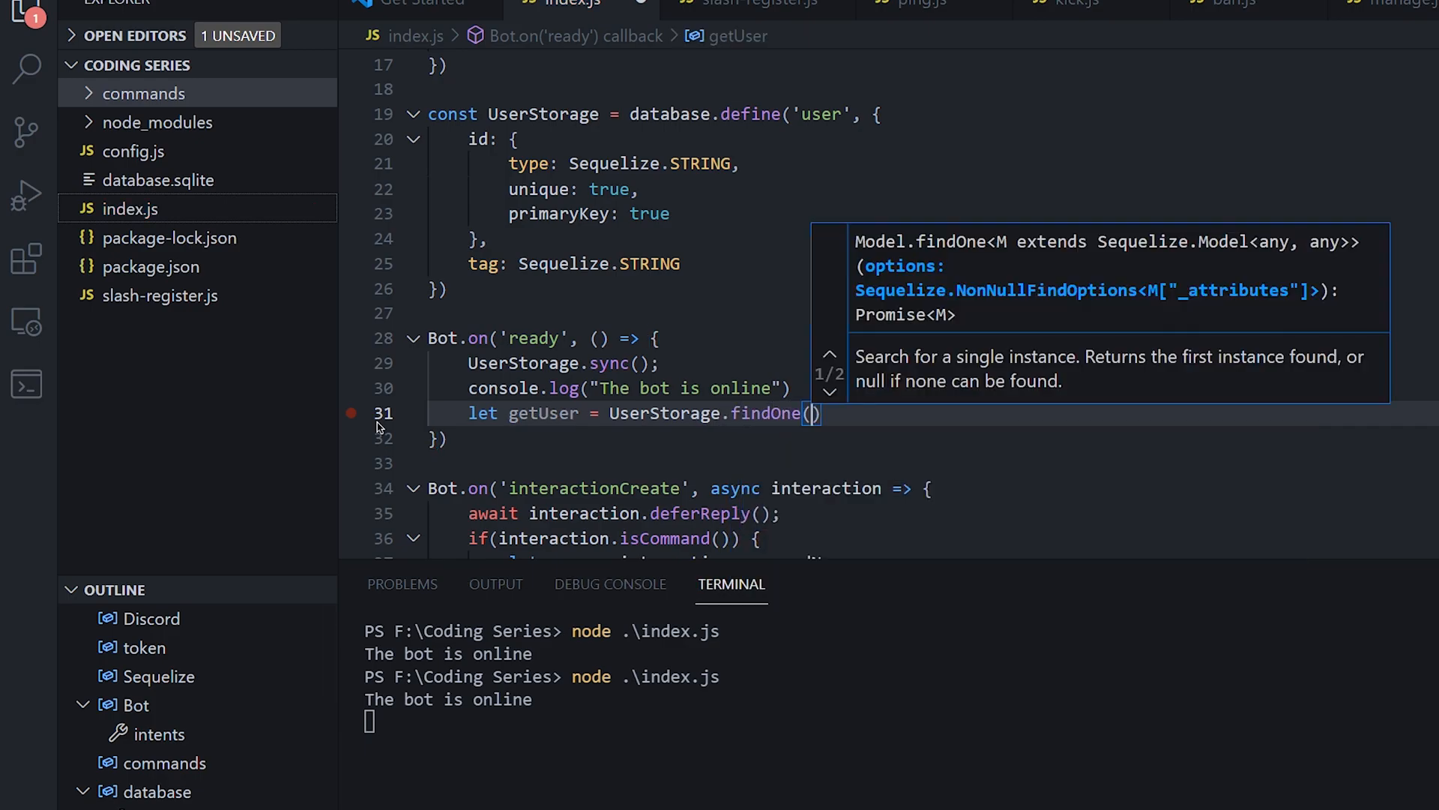
type("{where: {id:")
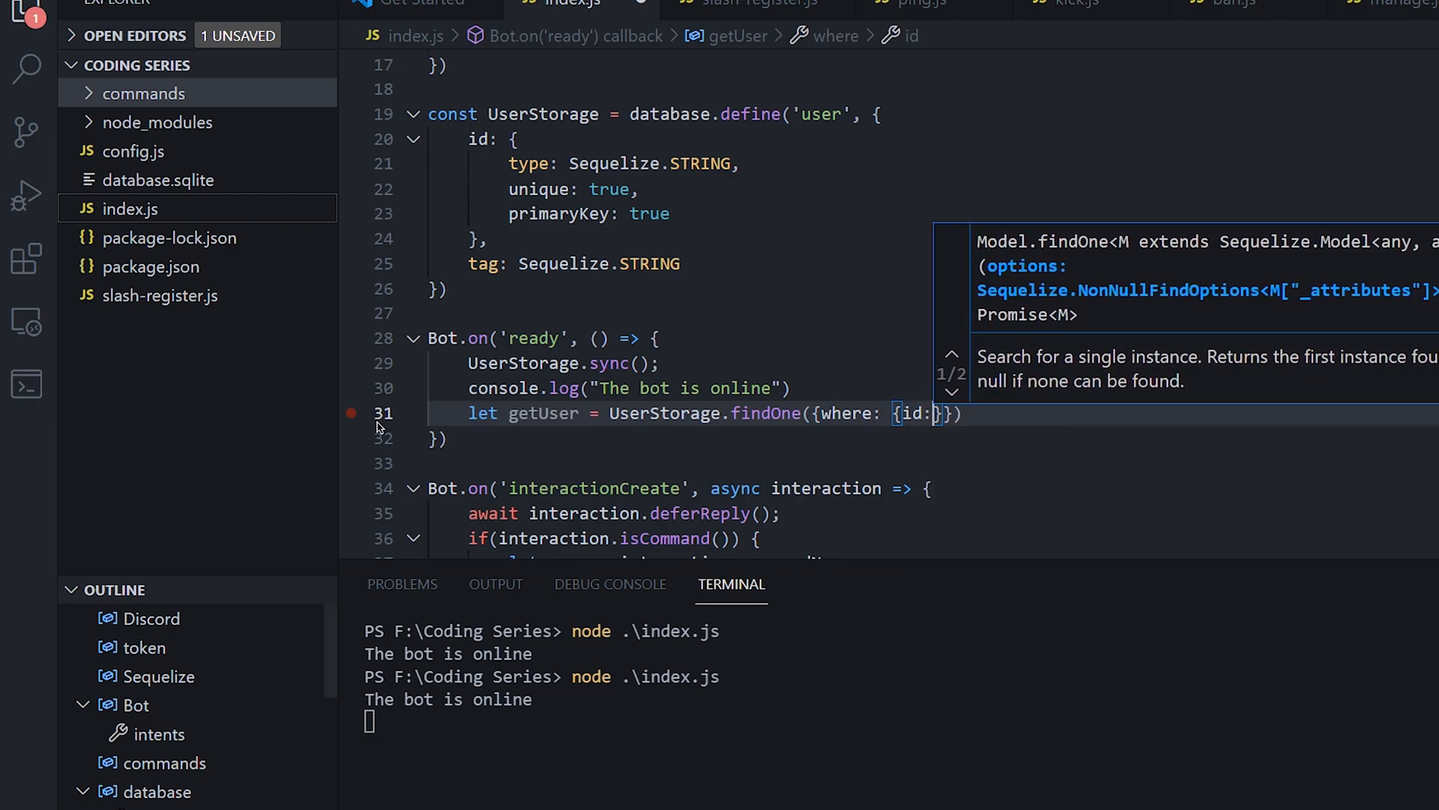
type("\"123\"")
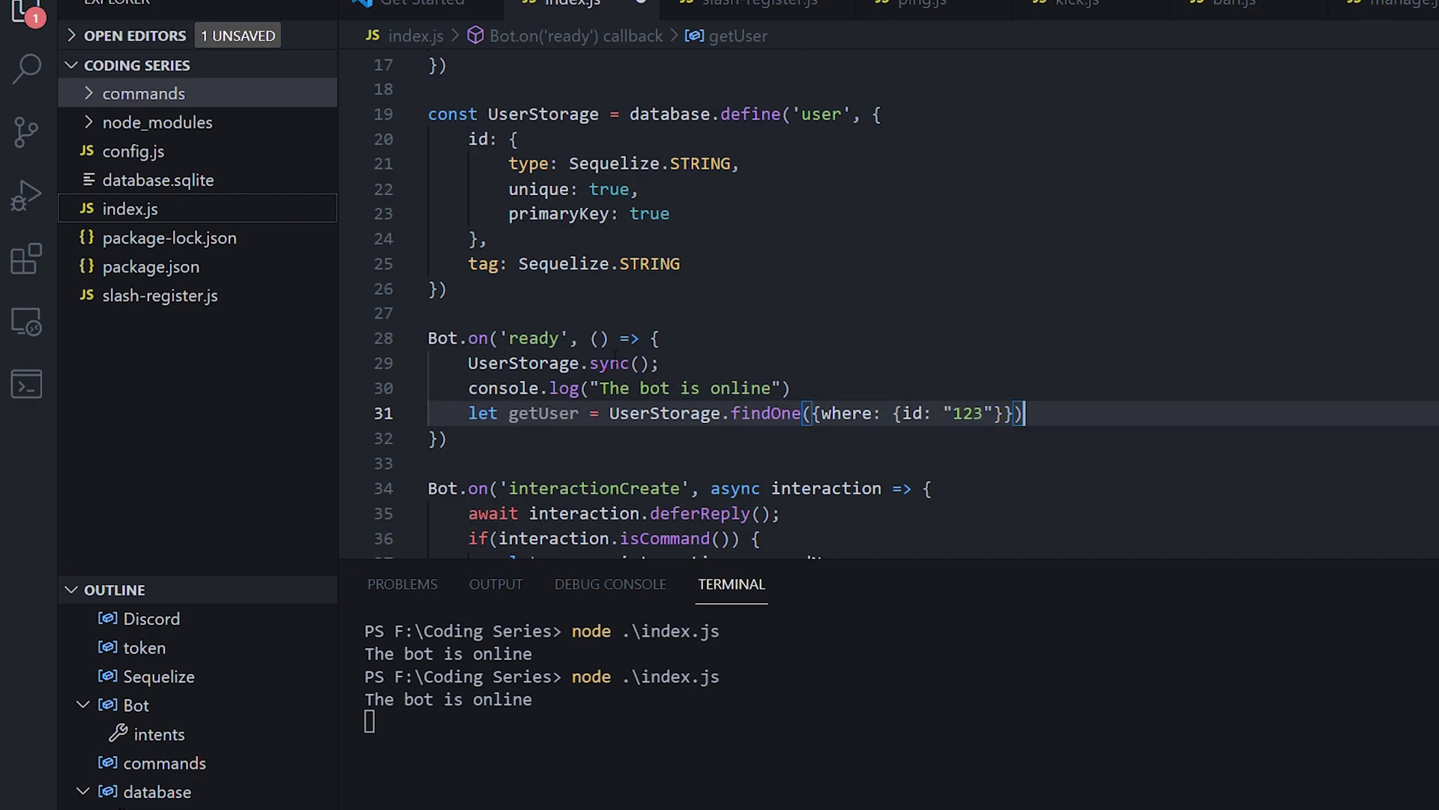
type("async")
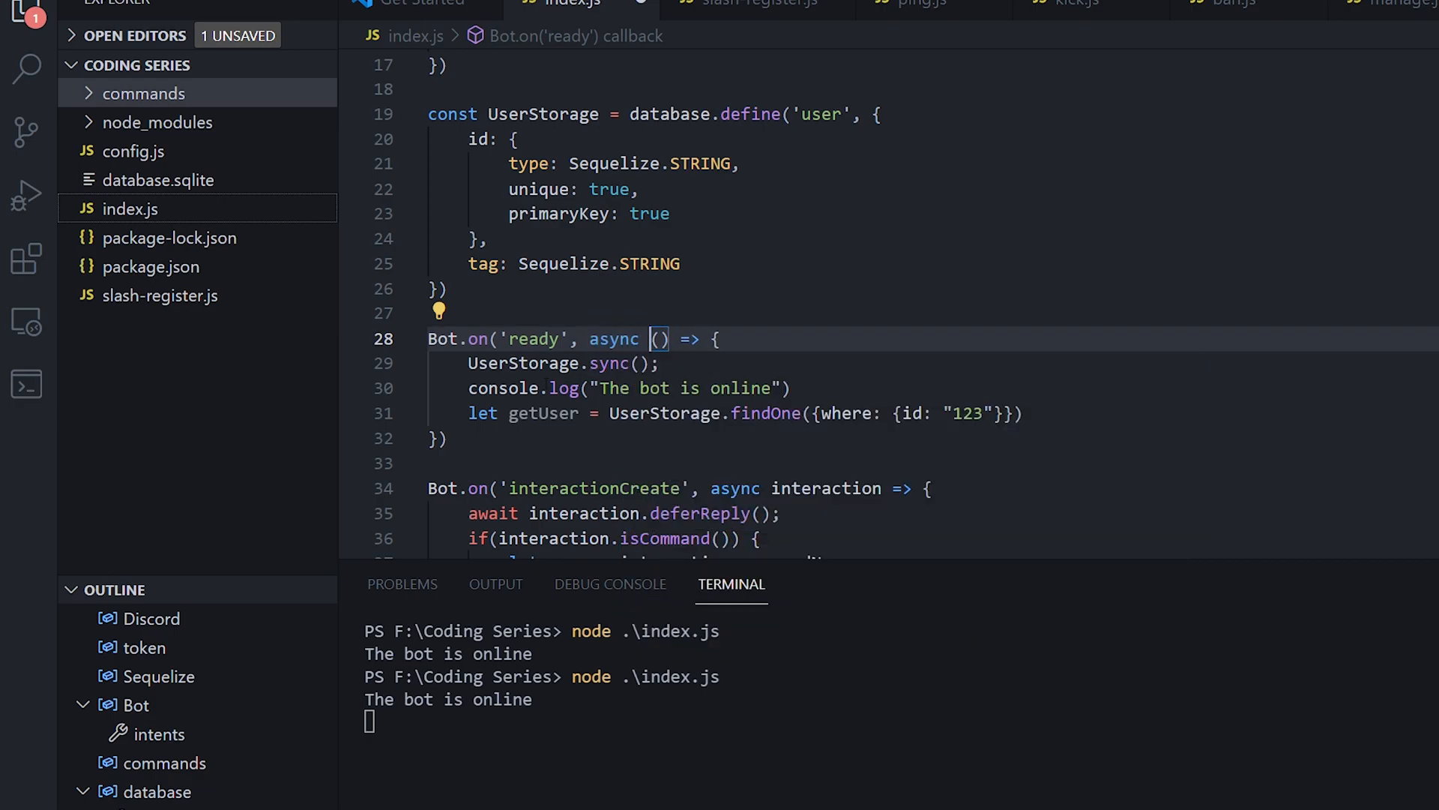
type("await")
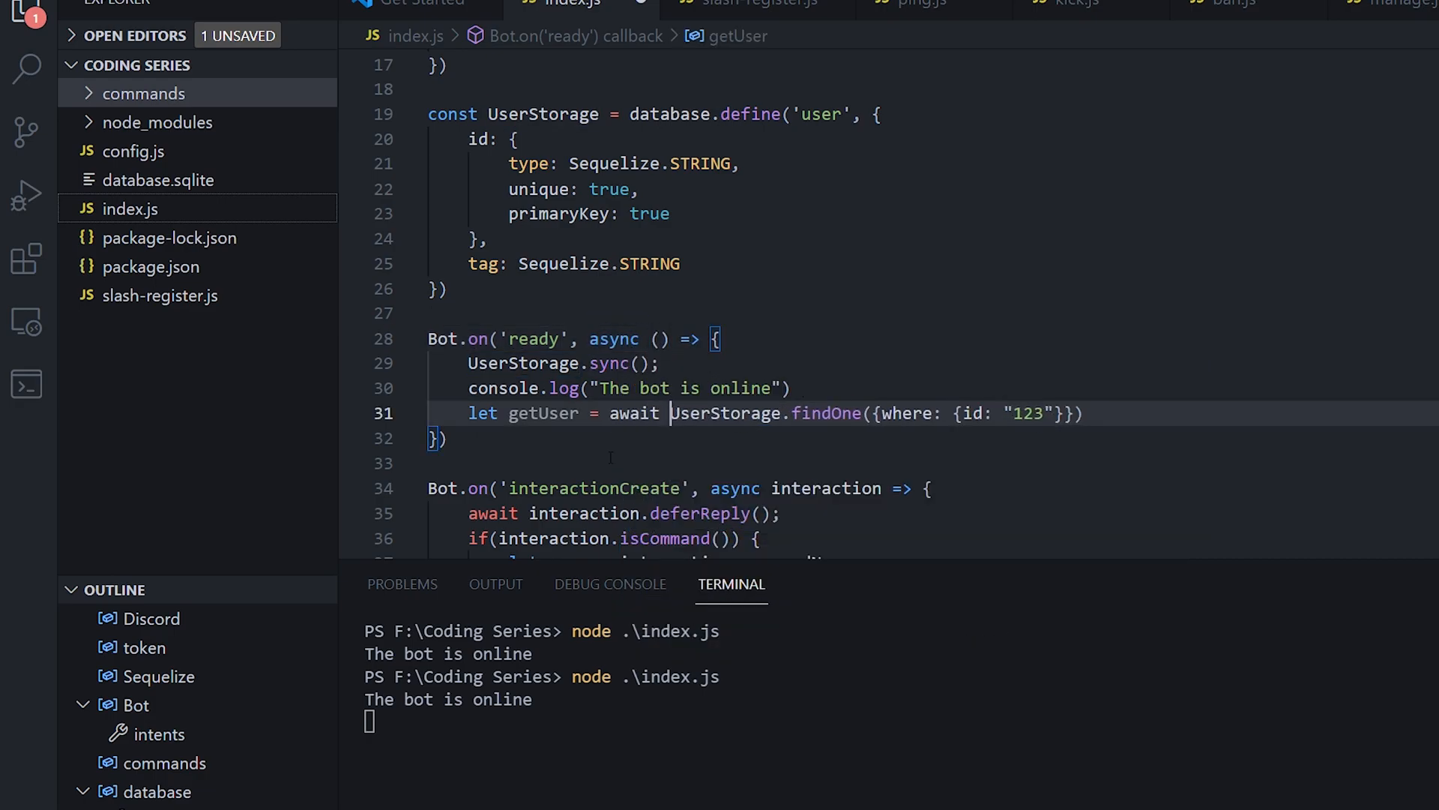
type("console.log(getUser")
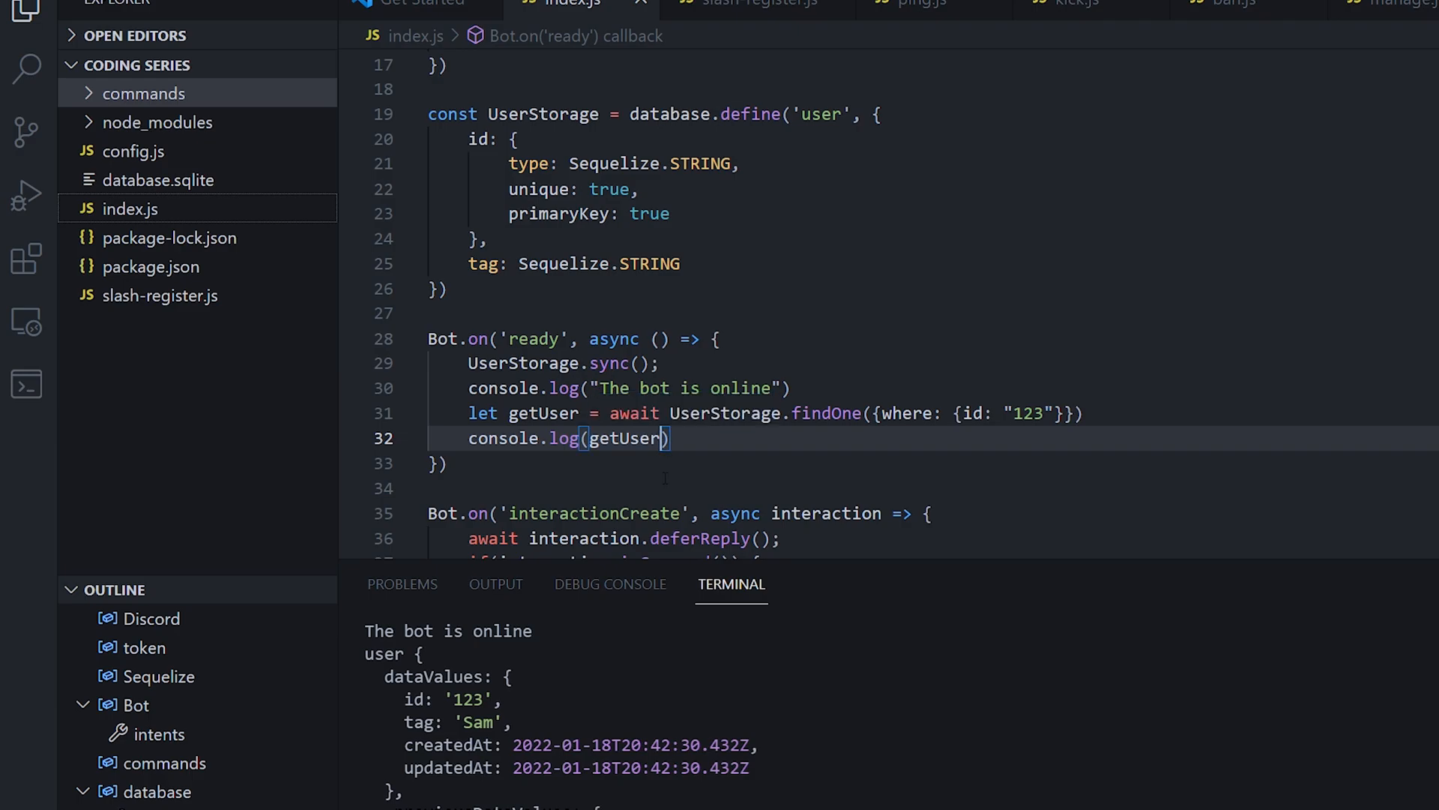
Change the log call to console.log(getUser.tag).
type(".tag")
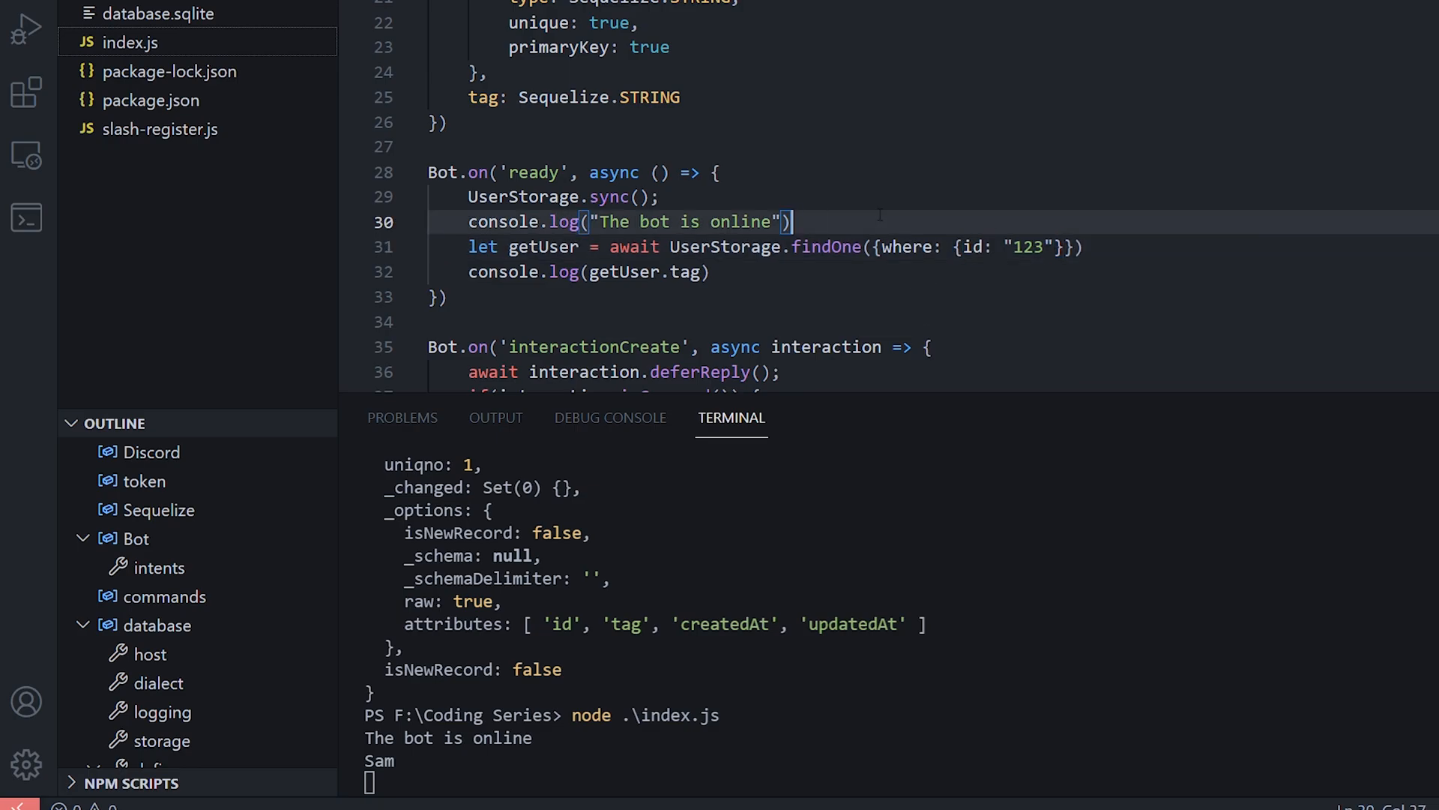
Add `await UserStorage.destroy({where: {id: "123"}})` on a new line after the online log.
key("Enter")
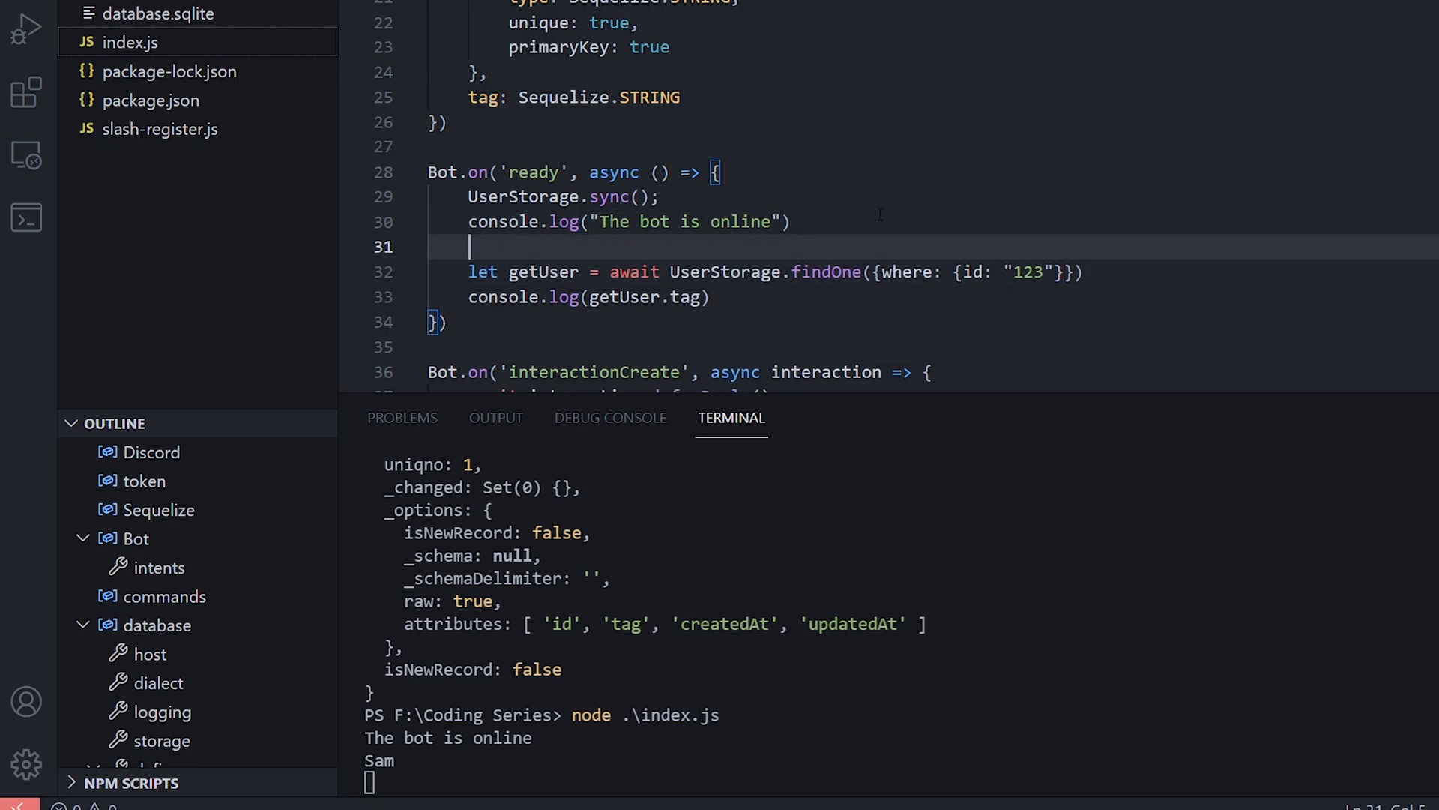
type("UserStorage.")
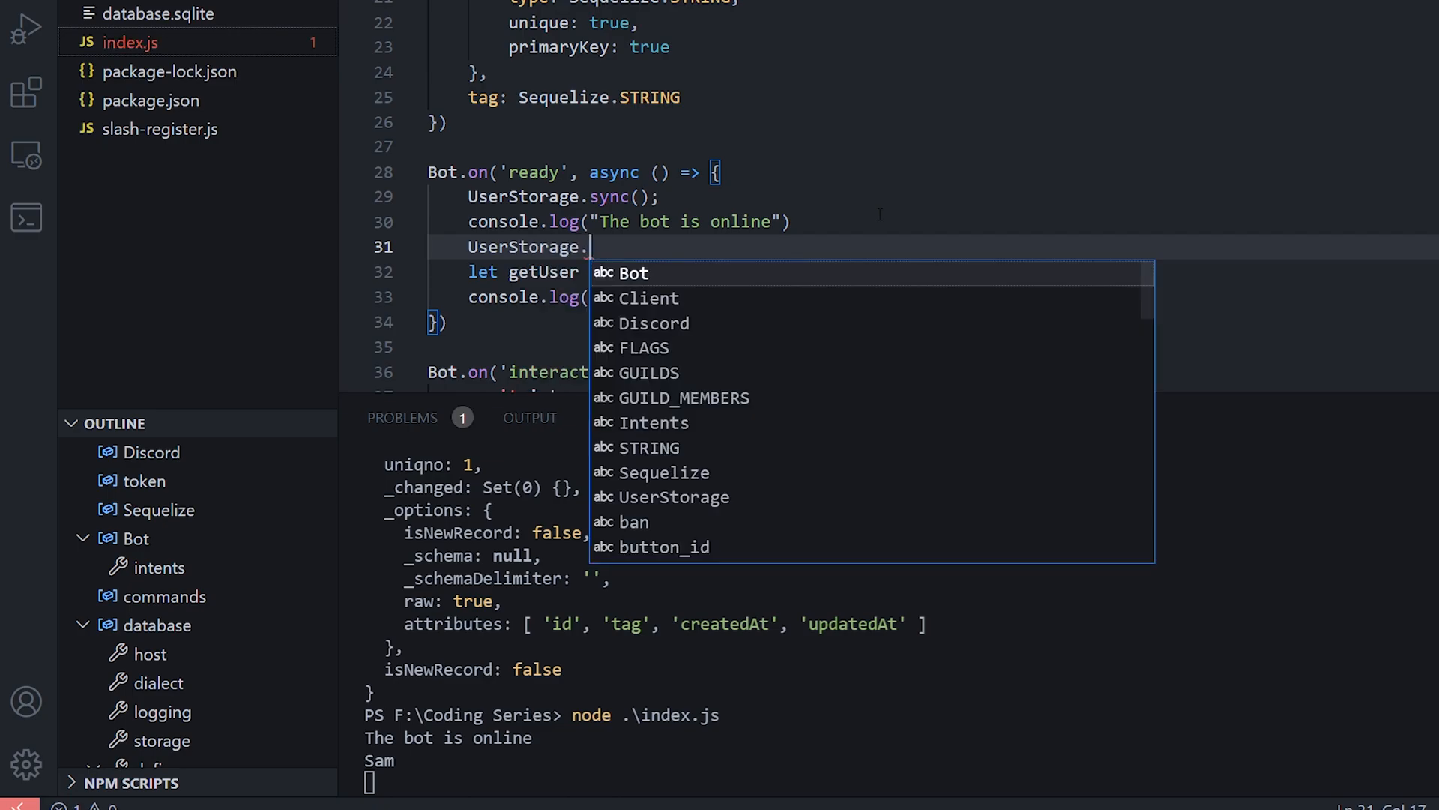
type("destroy({}")
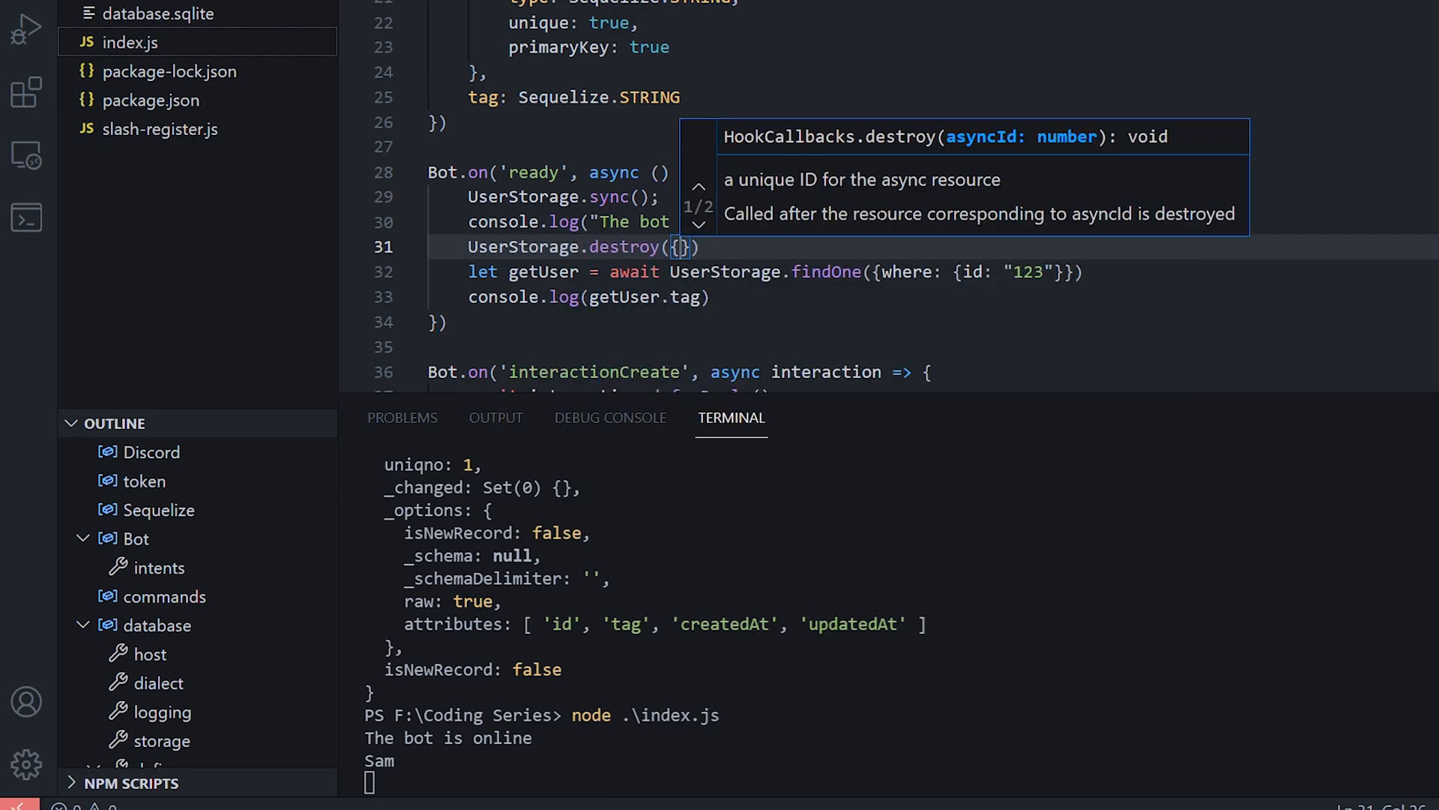
type("where: {id: \"123")
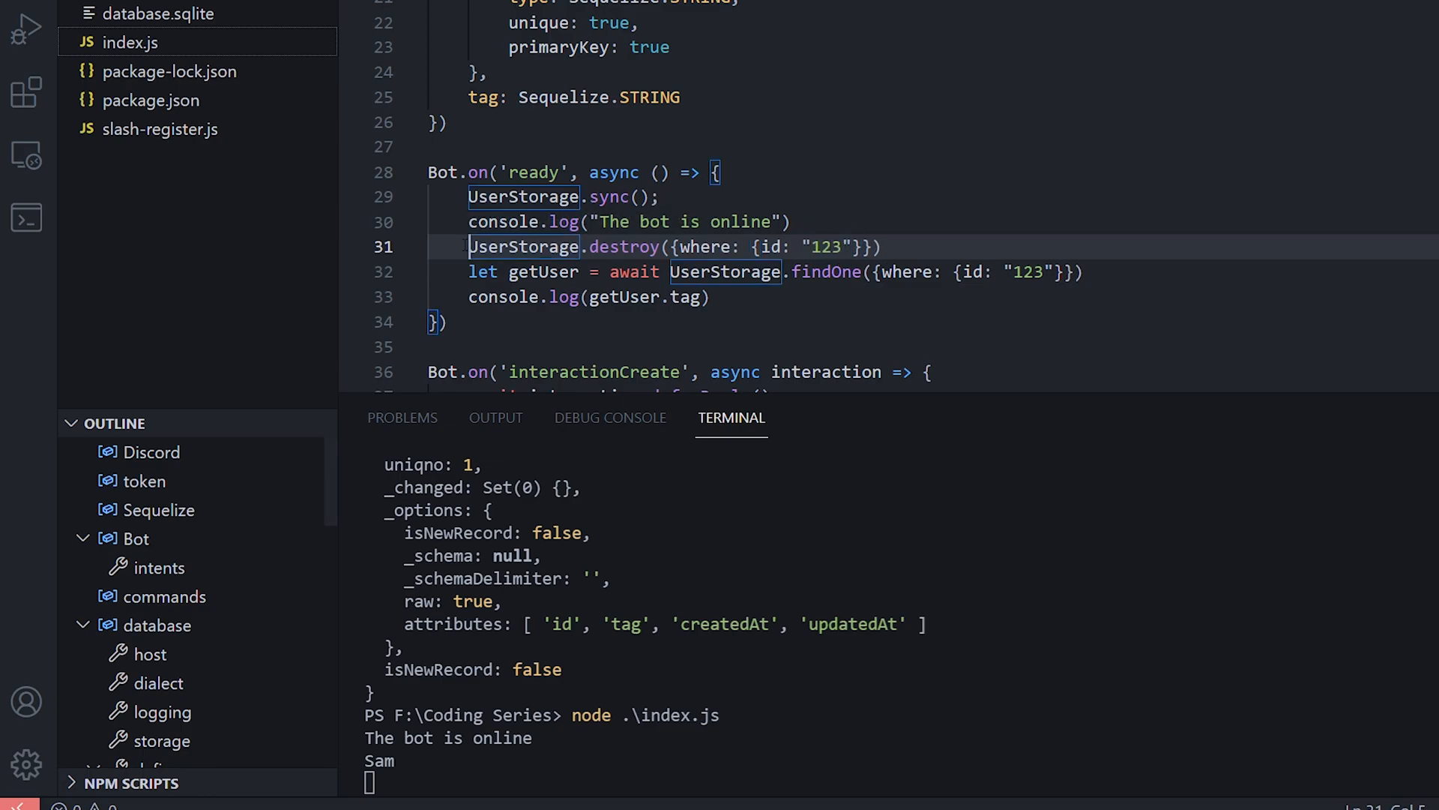
type("await")
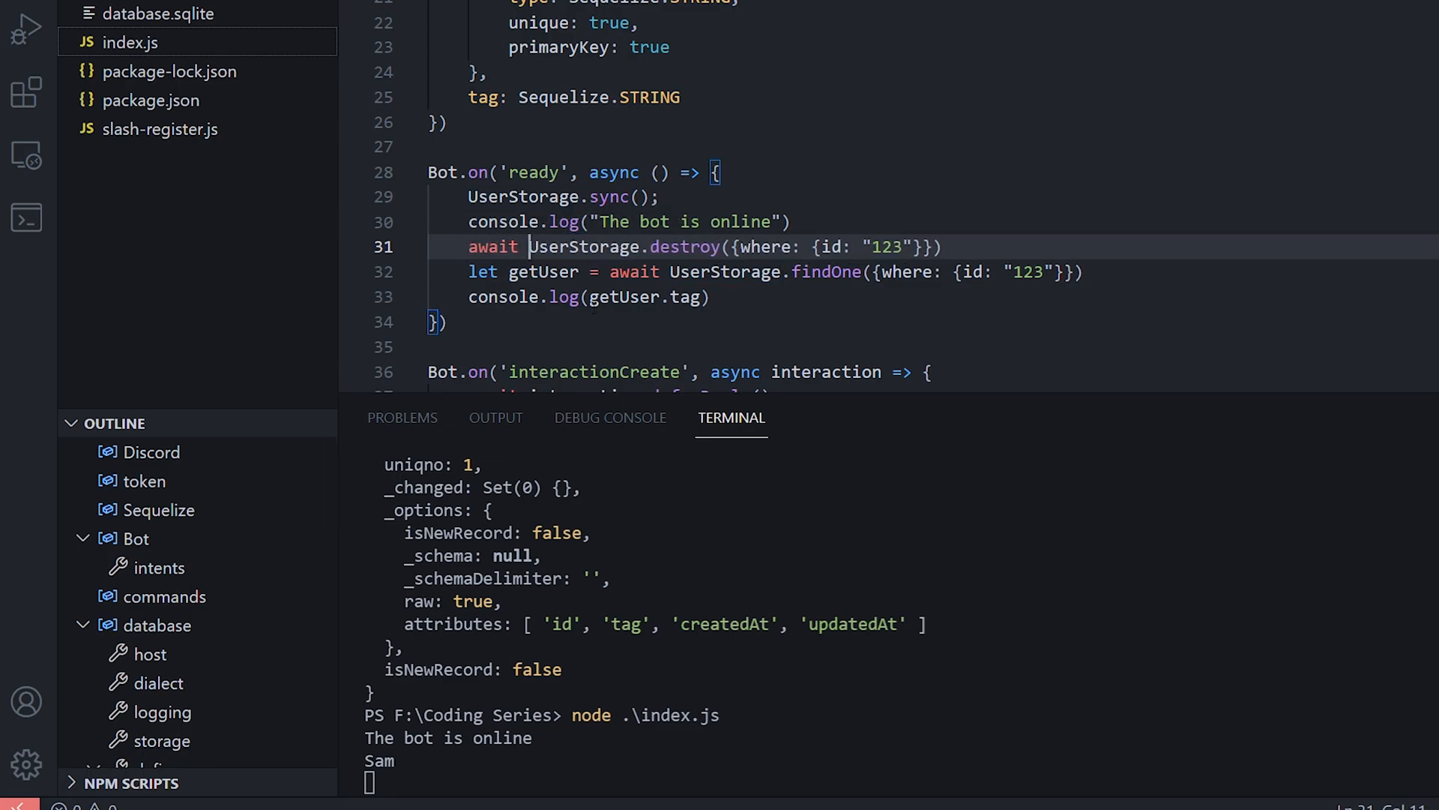